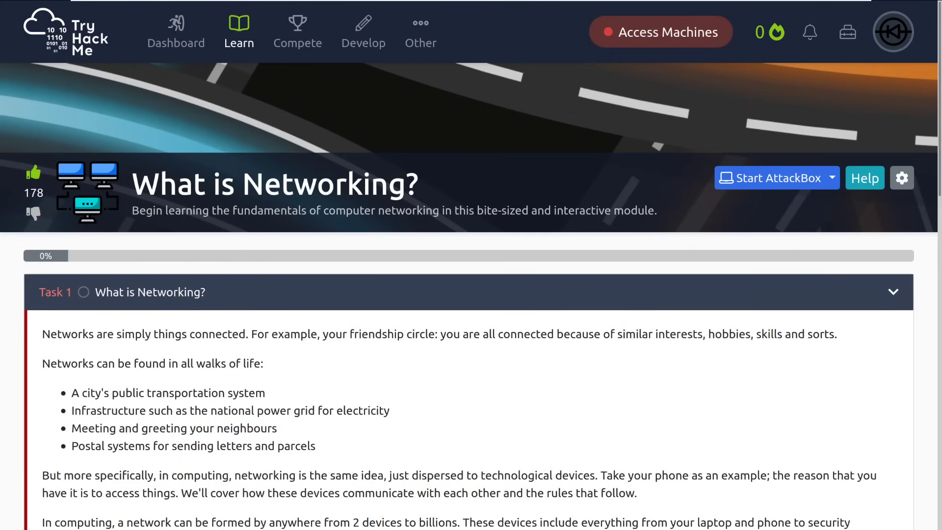
pyautogui.moveTo(847, 371)
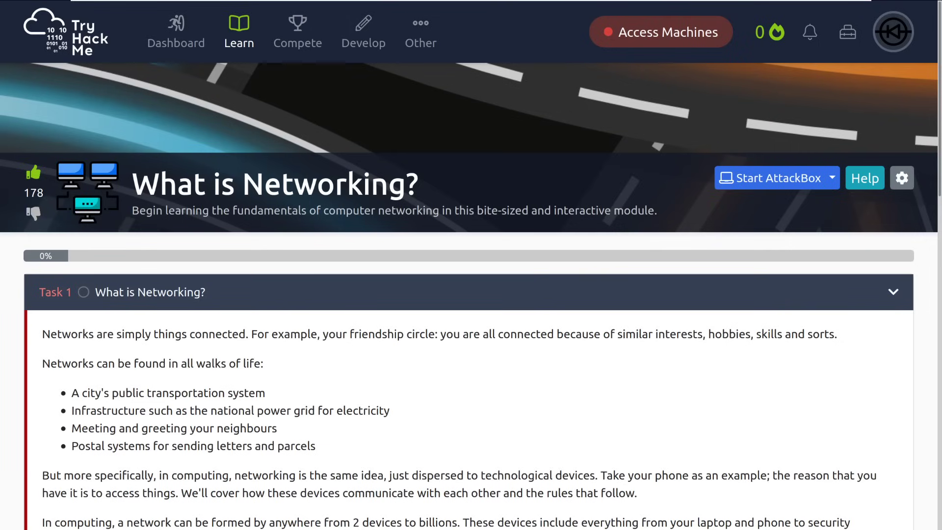
# - Read through Task 1's networking introduction down to its question
pyautogui.scroll(-3)
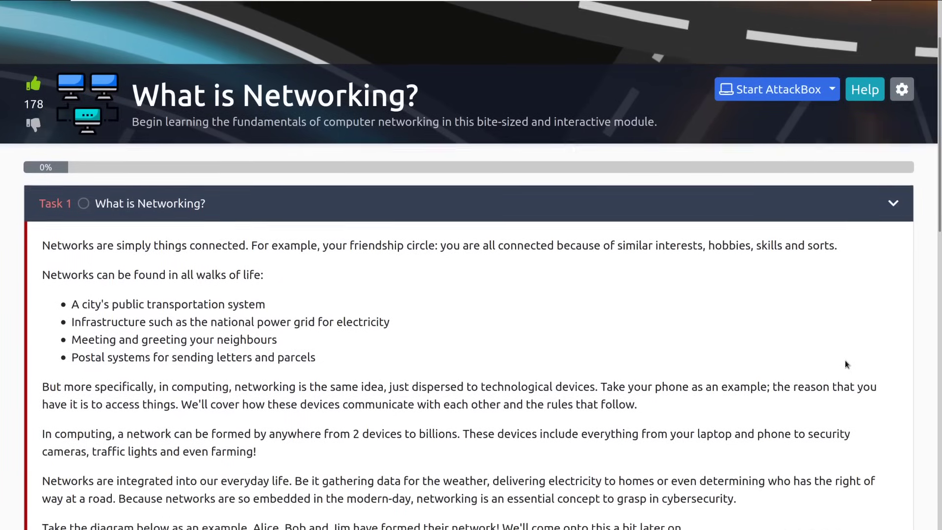
pyautogui.scroll(-3)
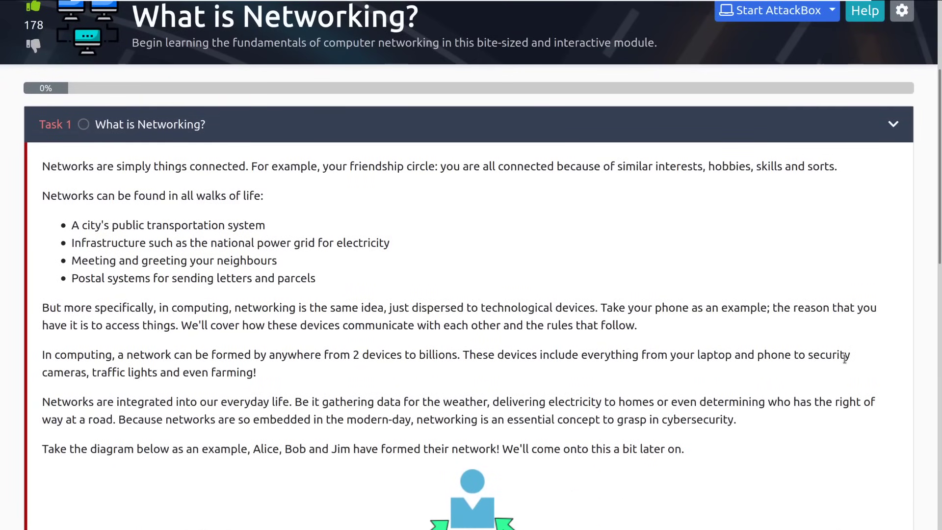
pyautogui.moveTo(849, 367)
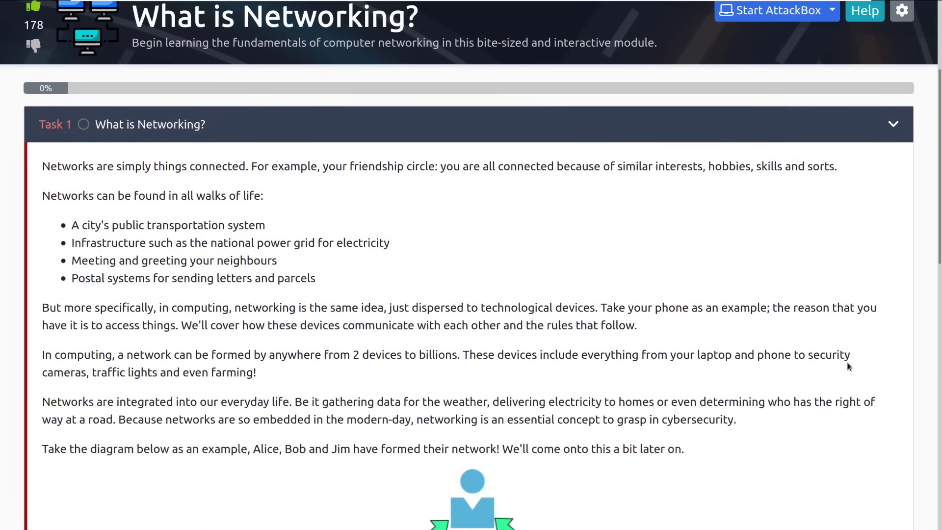
pyautogui.moveTo(693, 325)
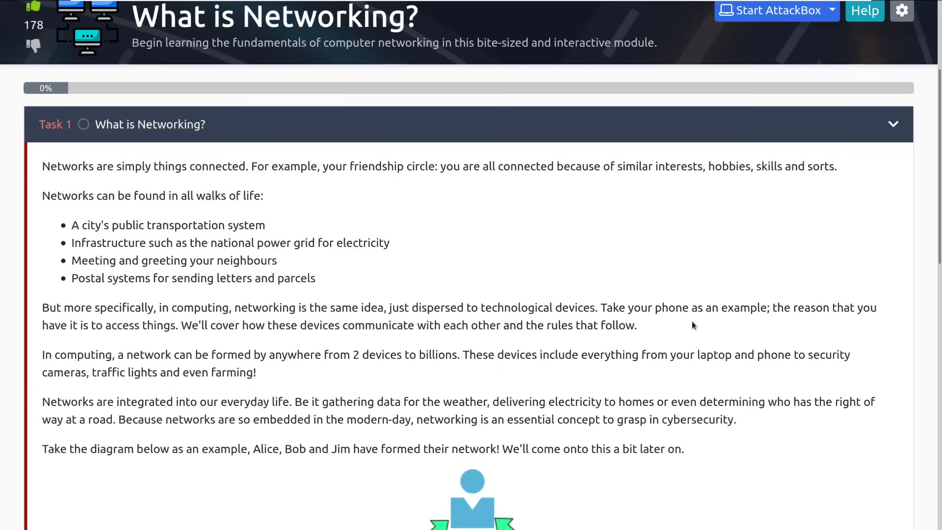
pyautogui.scroll(-3)
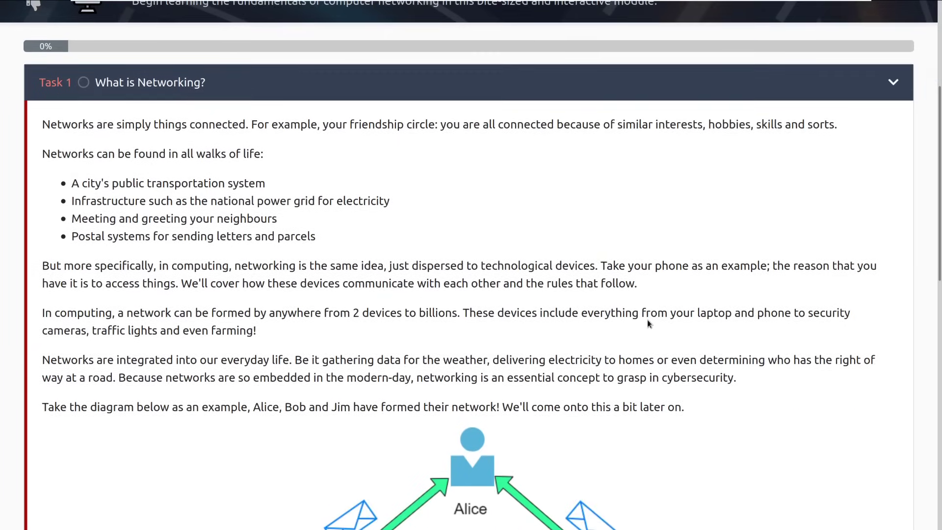
pyautogui.scroll(-3)
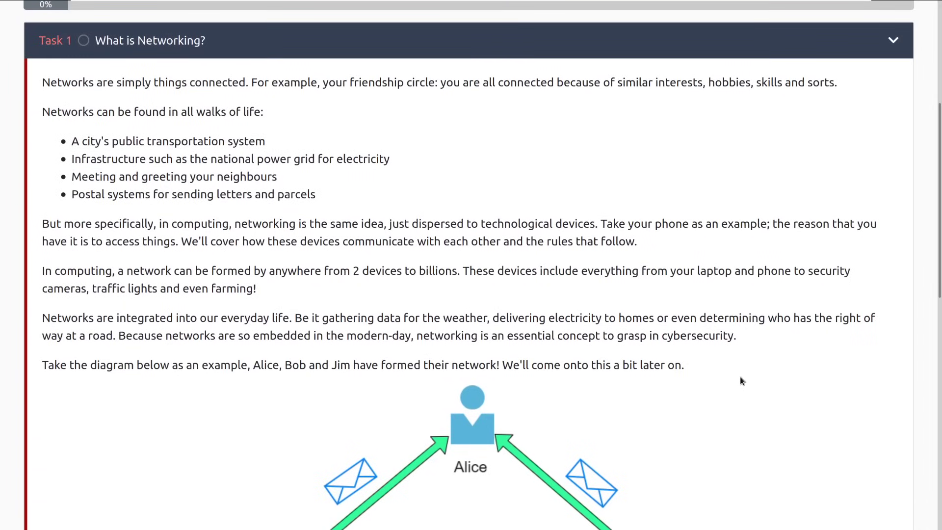
pyautogui.moveTo(825, 411)
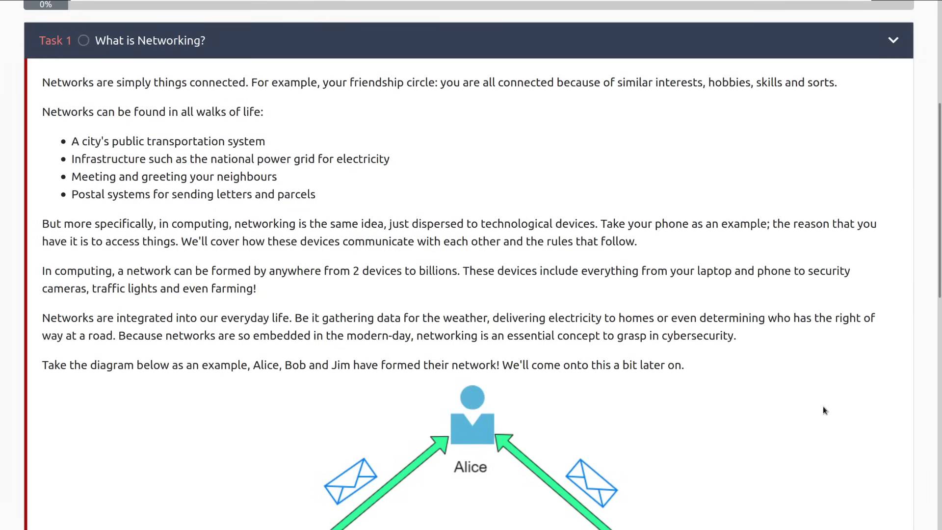
pyautogui.scroll(-3)
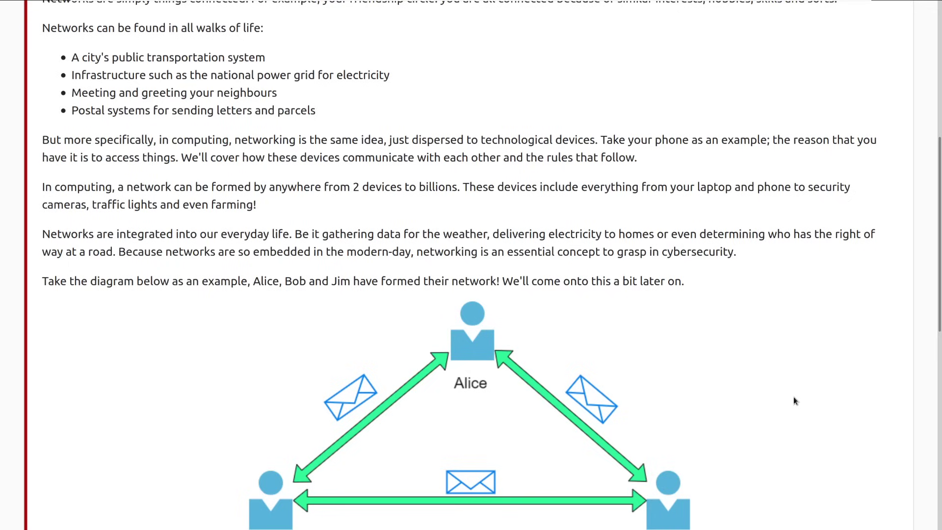
pyautogui.moveTo(798, 399)
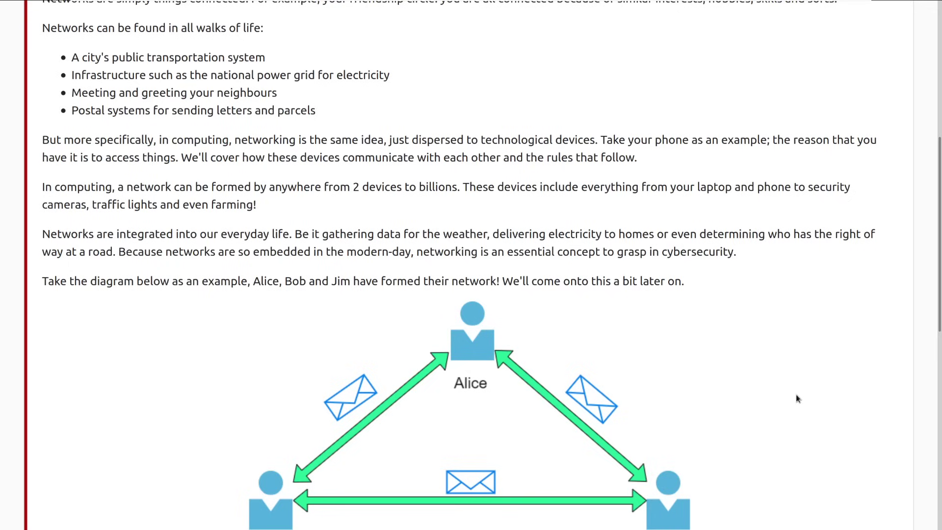
pyautogui.scroll(-3)
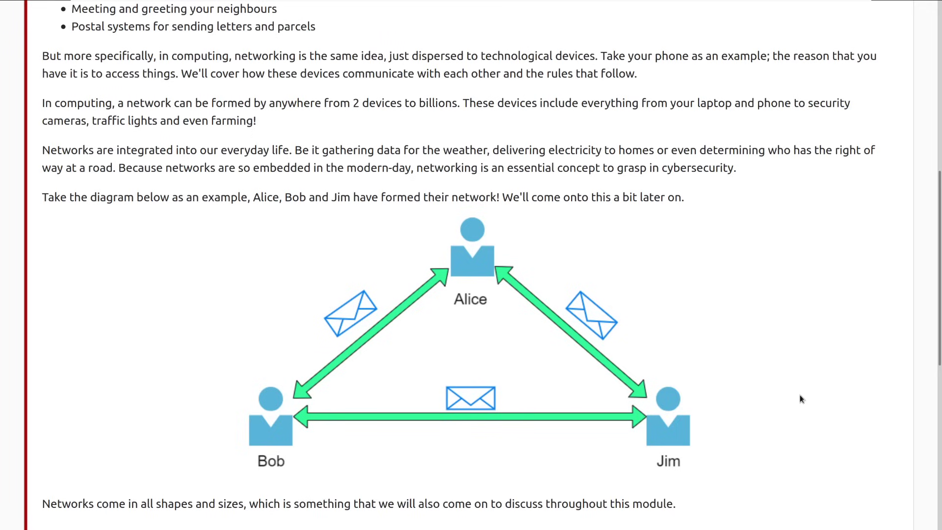
pyautogui.scroll(-3)
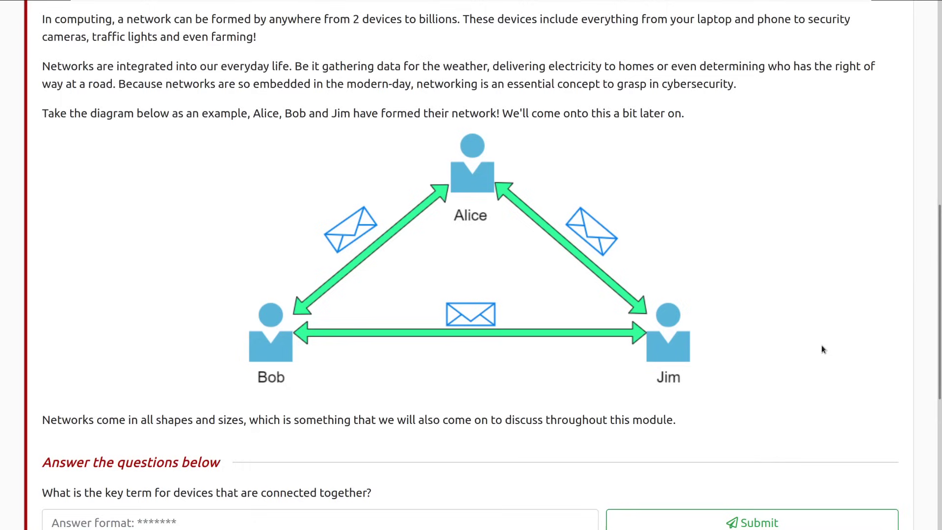
pyautogui.moveTo(826, 350)
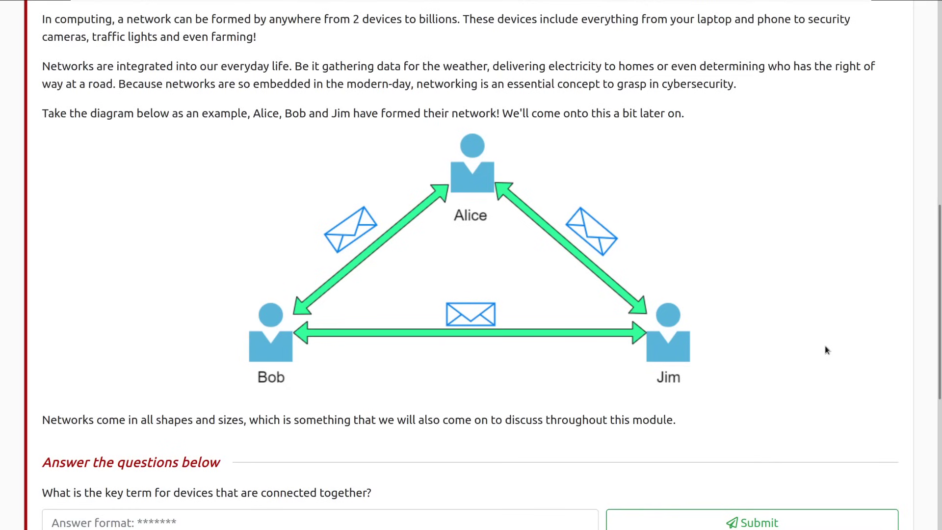
pyautogui.scroll(-3)
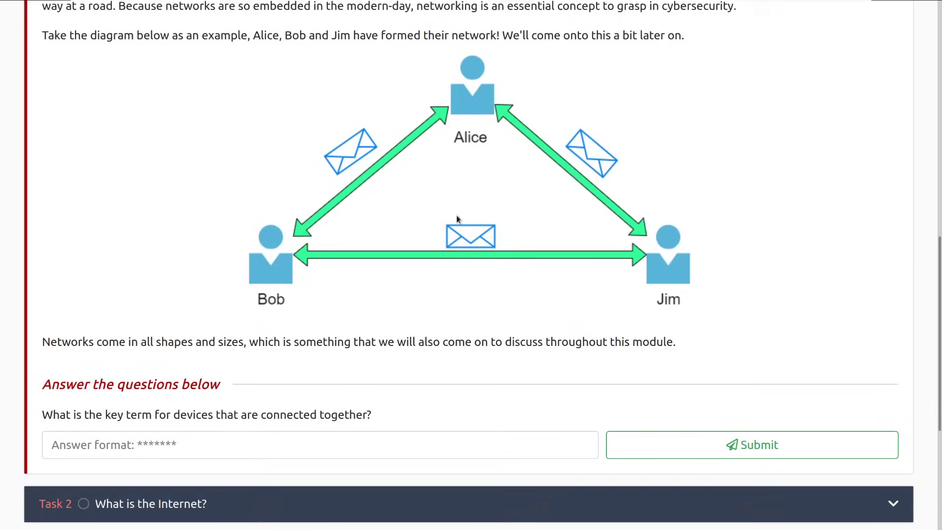
pyautogui.scroll(-3)
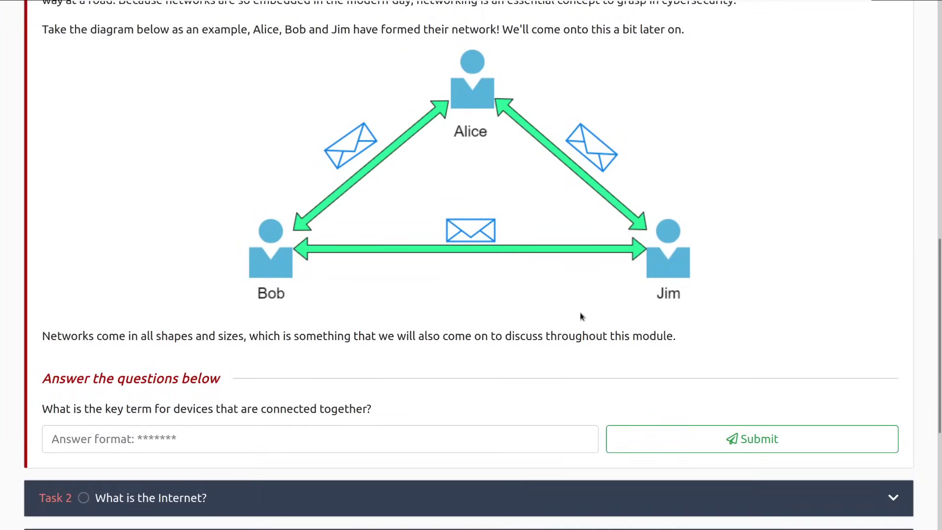
pyautogui.scroll(-3)
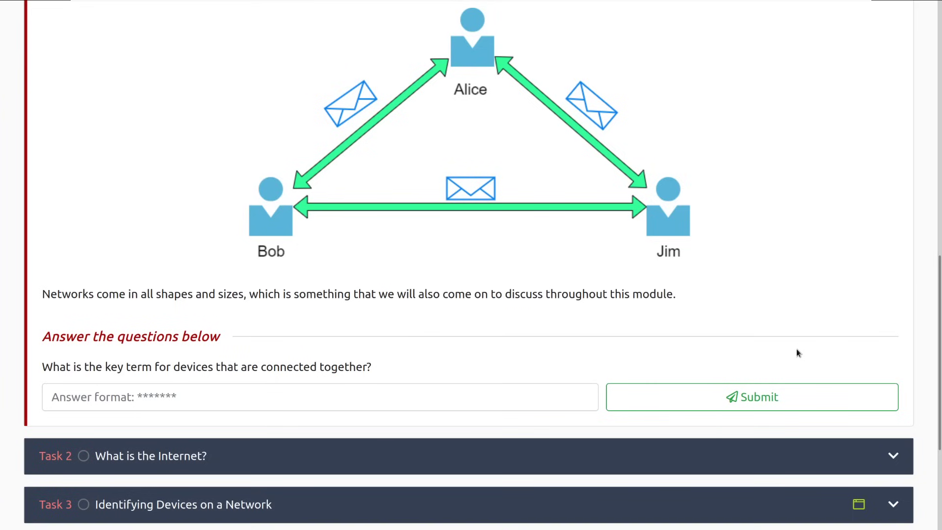
pyautogui.scroll(-3)
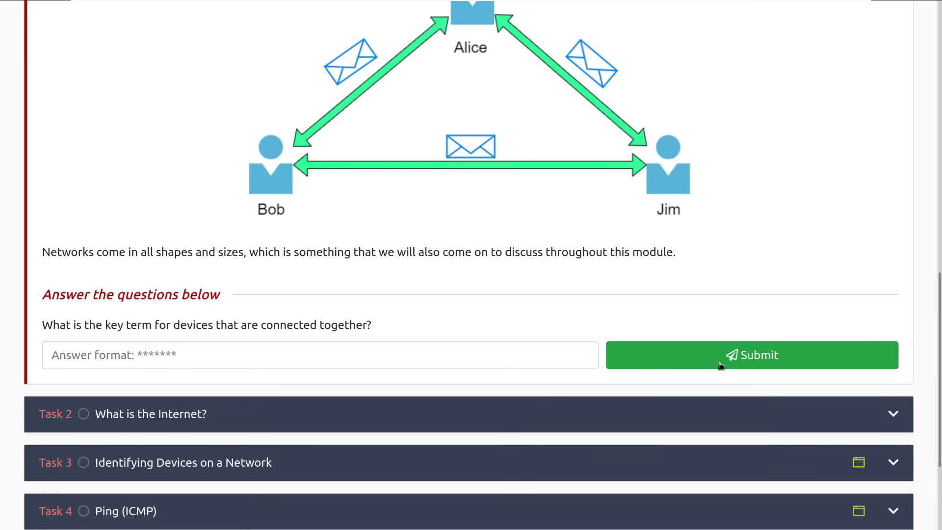
# - Submit 'network' as the answer to Task 1's connected-devices question
pyautogui.click(319, 354)
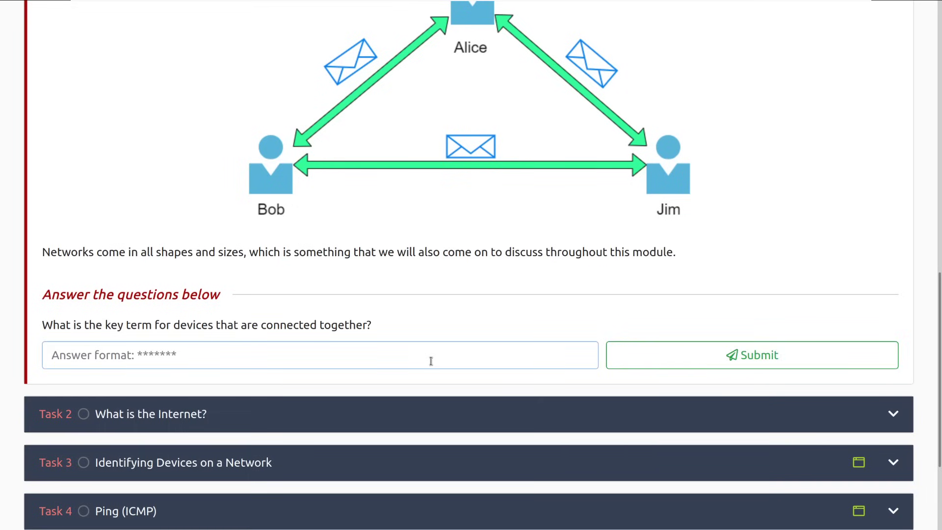
pyautogui.click(751, 354)
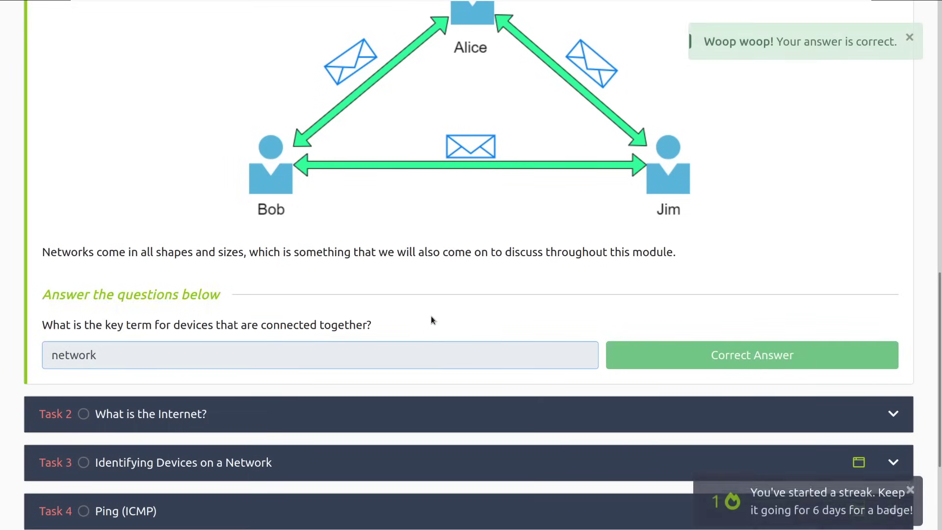
pyautogui.scroll(-3)
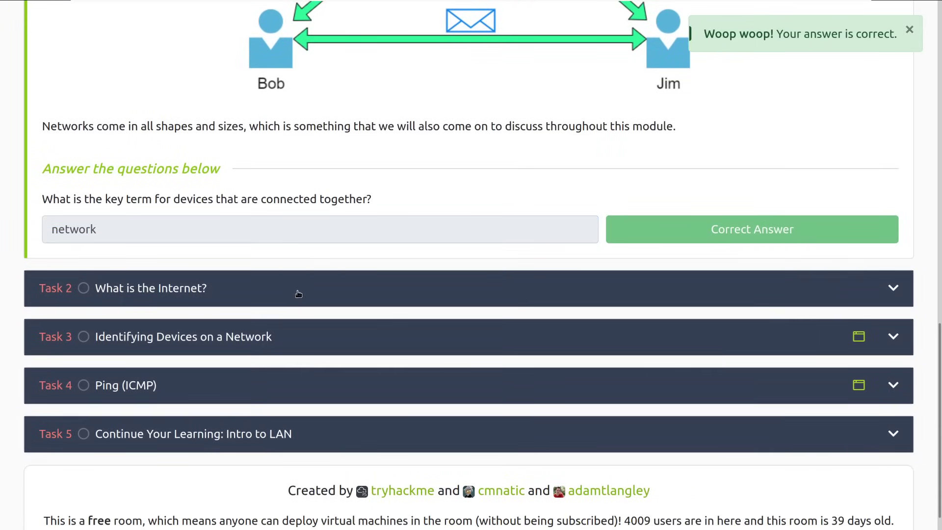
pyautogui.moveTo(295, 293)
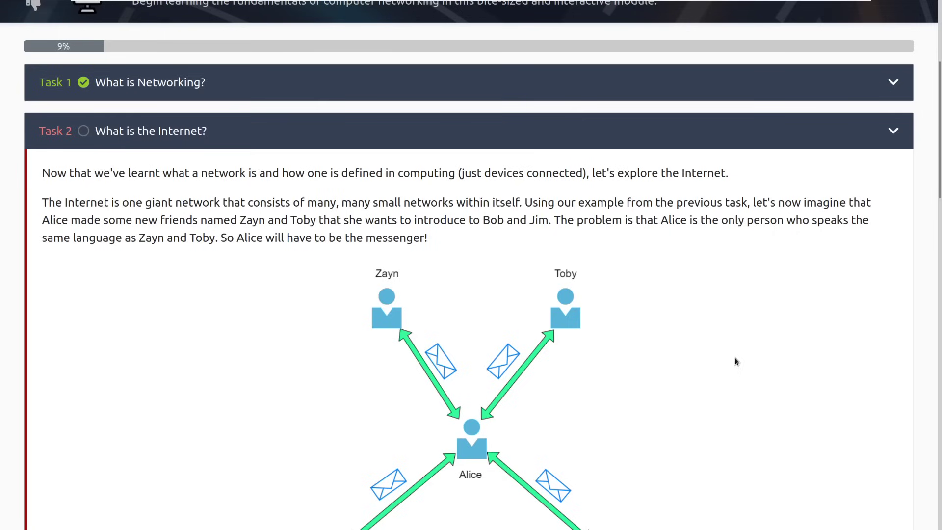
pyautogui.moveTo(713, 418)
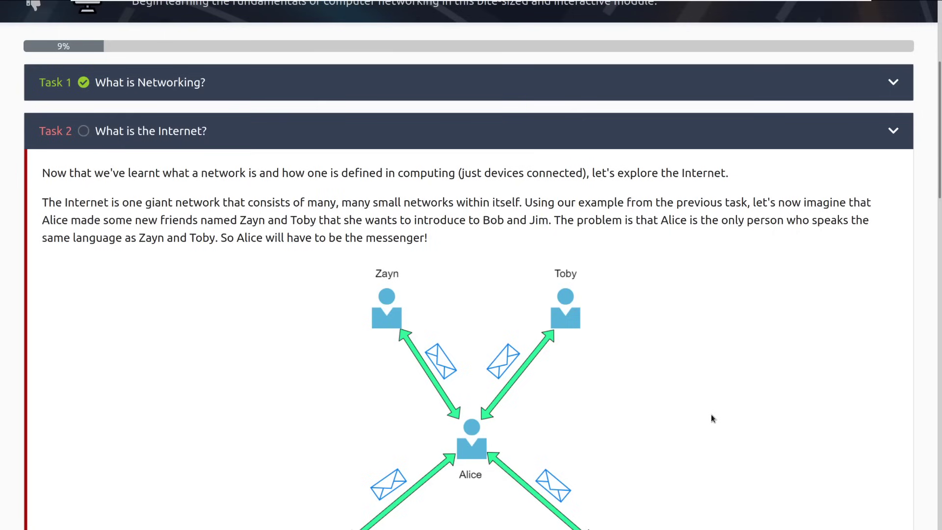
pyautogui.scroll(-3)
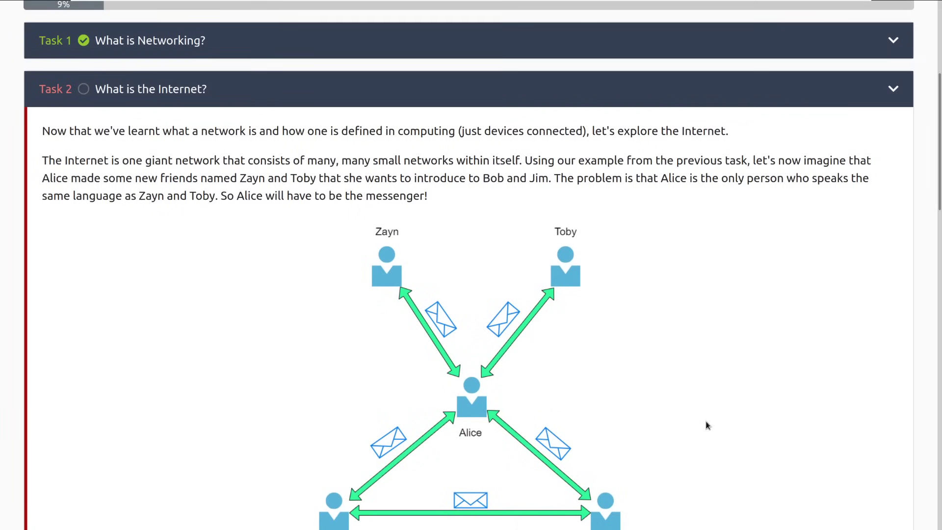
pyautogui.scroll(-3)
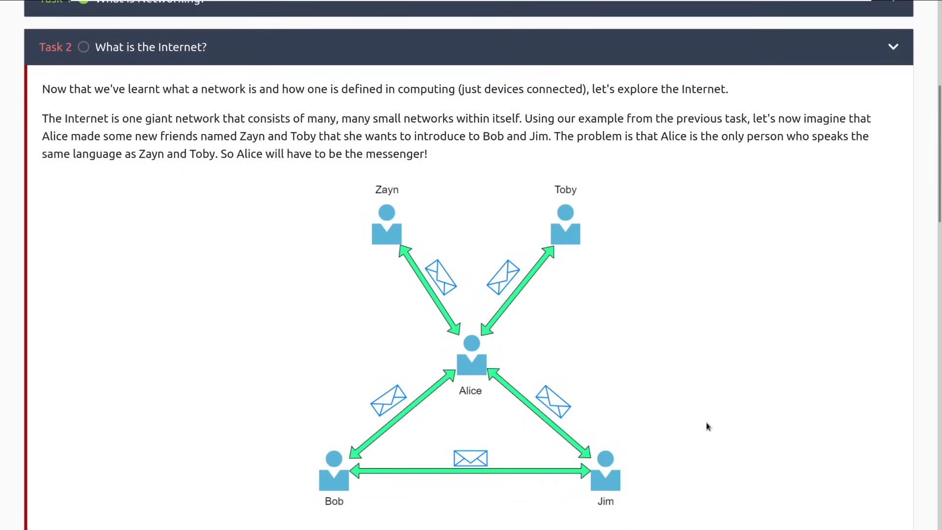
pyautogui.moveTo(720, 427)
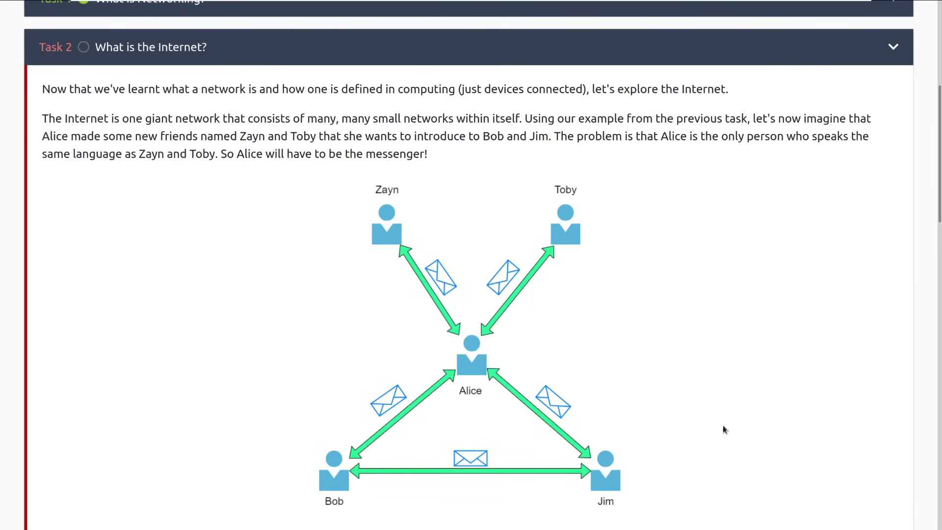
pyautogui.scroll(-3)
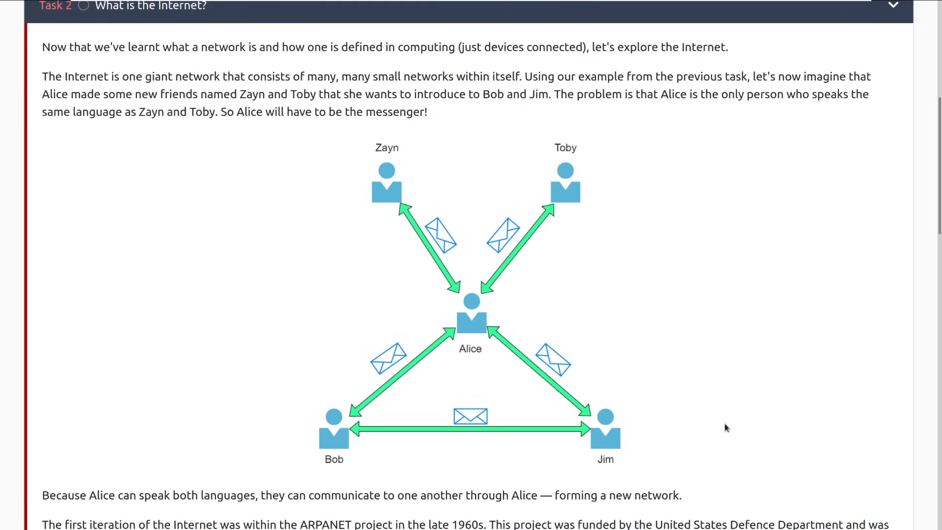
pyautogui.scroll(-3)
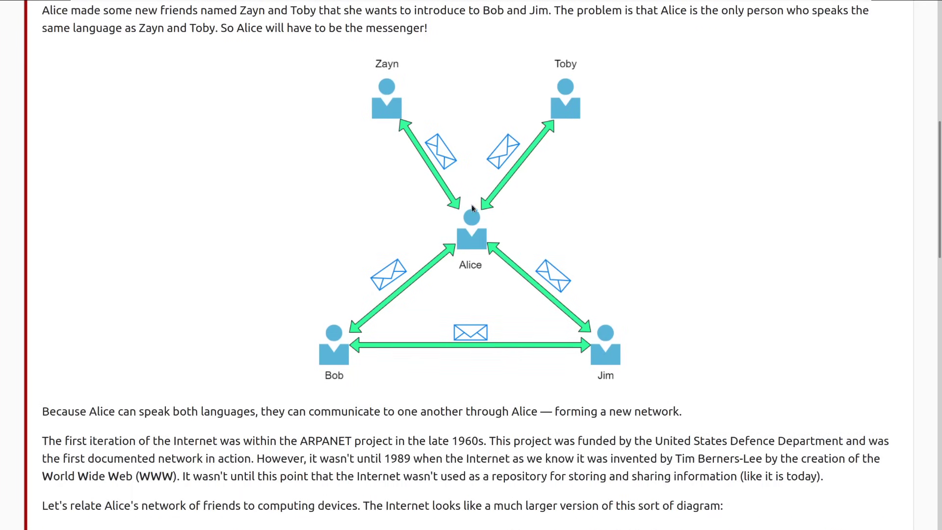
pyautogui.scroll(-3)
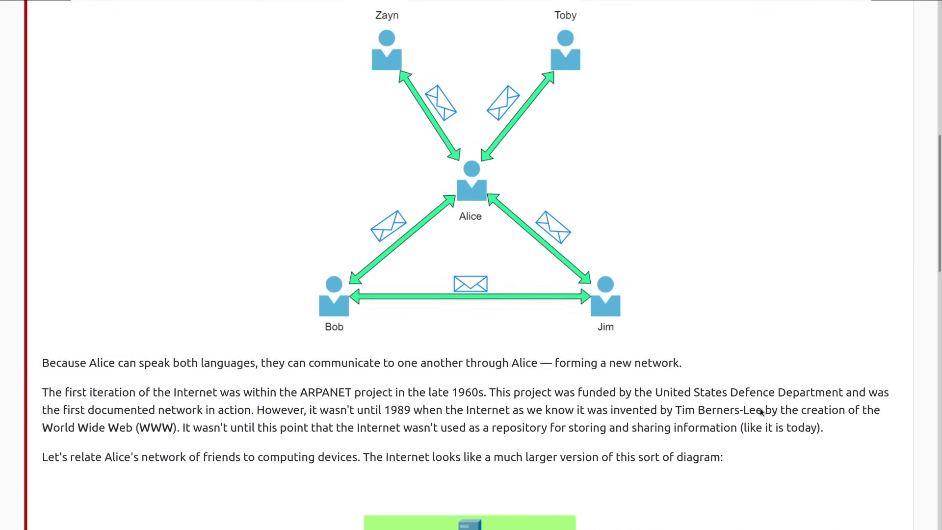
pyautogui.scroll(-3)
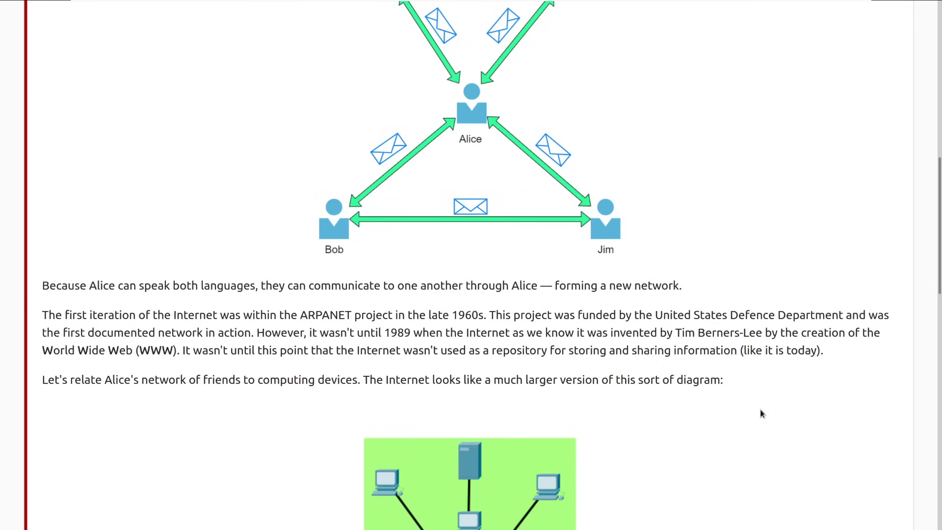
pyautogui.moveTo(765, 409)
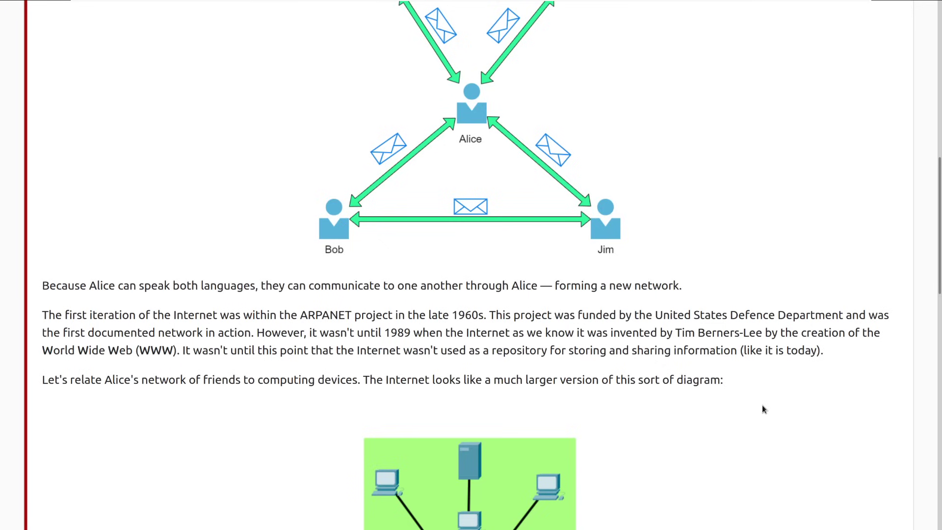
pyautogui.scroll(-3)
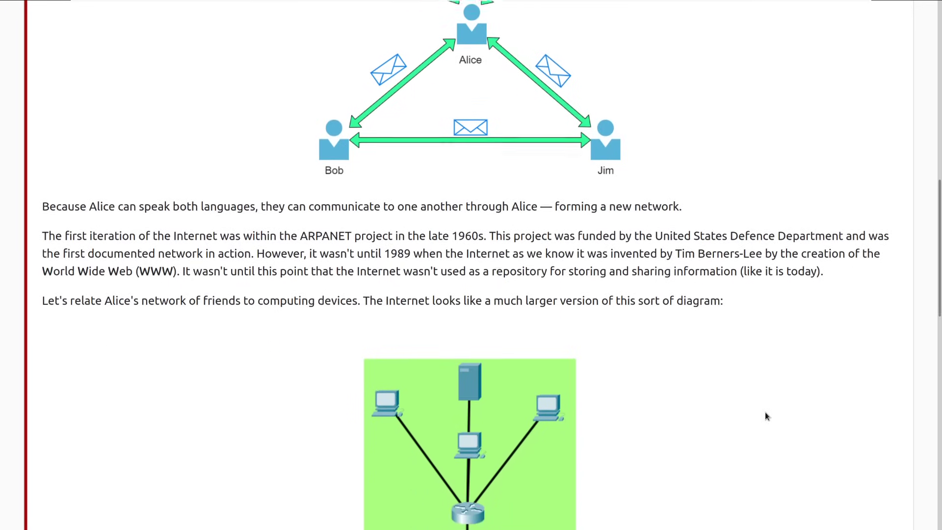
pyautogui.scroll(3)
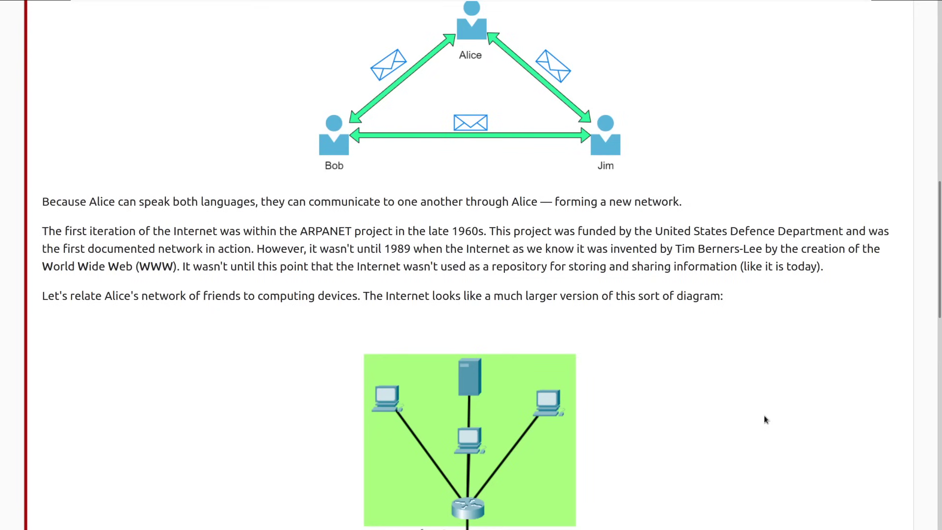
pyautogui.scroll(-3)
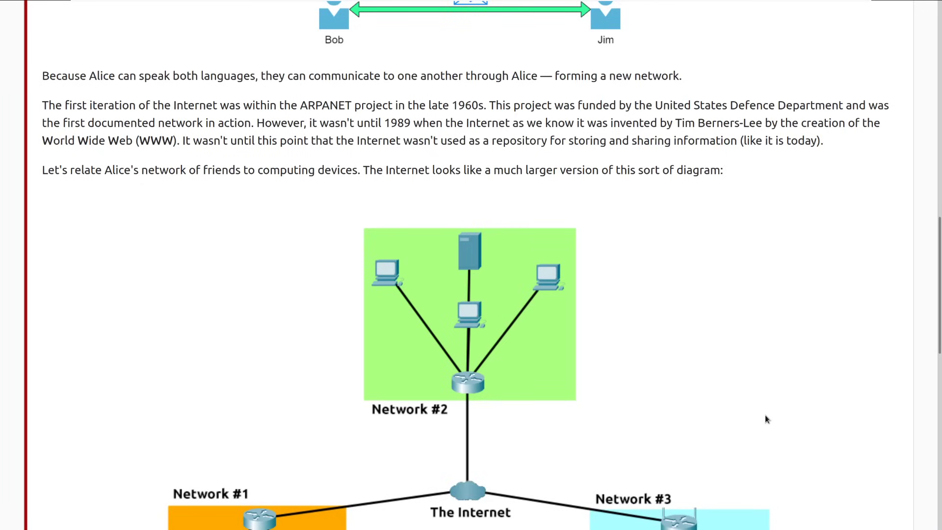
# - Read Task 2 down to its World Wide Web inventor question and focus the empty answer field
pyautogui.scroll(-3)
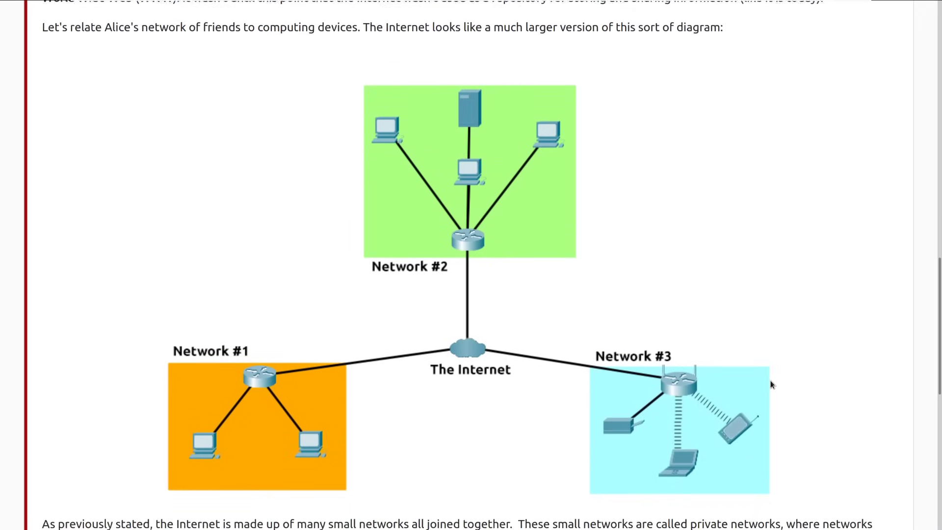
pyautogui.scroll(-3)
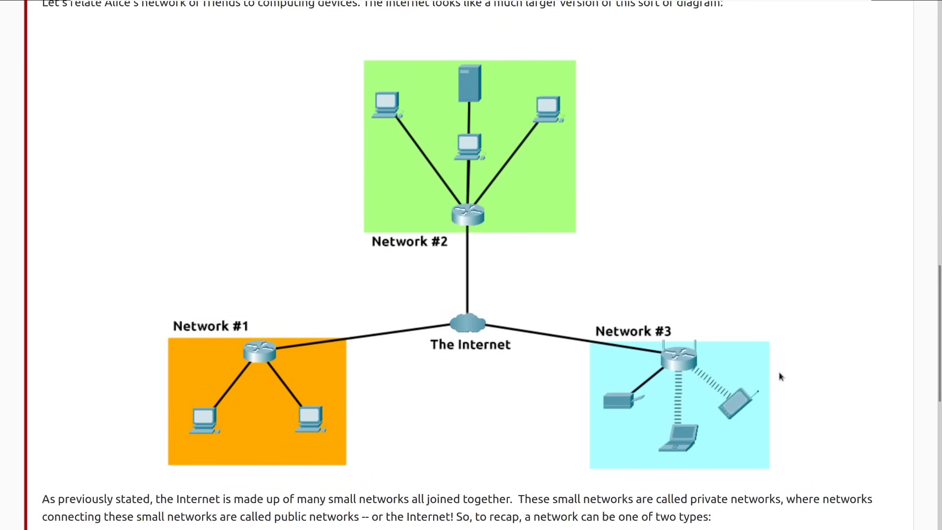
pyautogui.moveTo(291, 353)
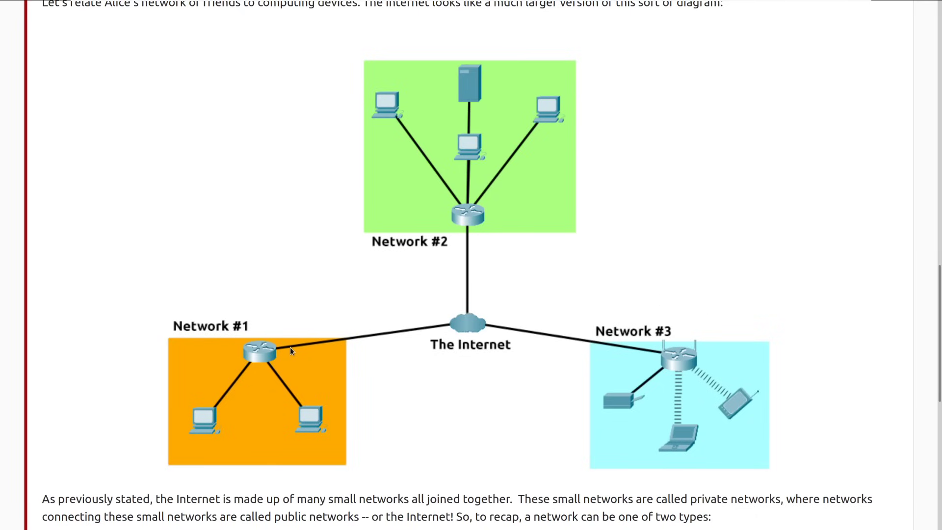
pyautogui.scroll(-3)
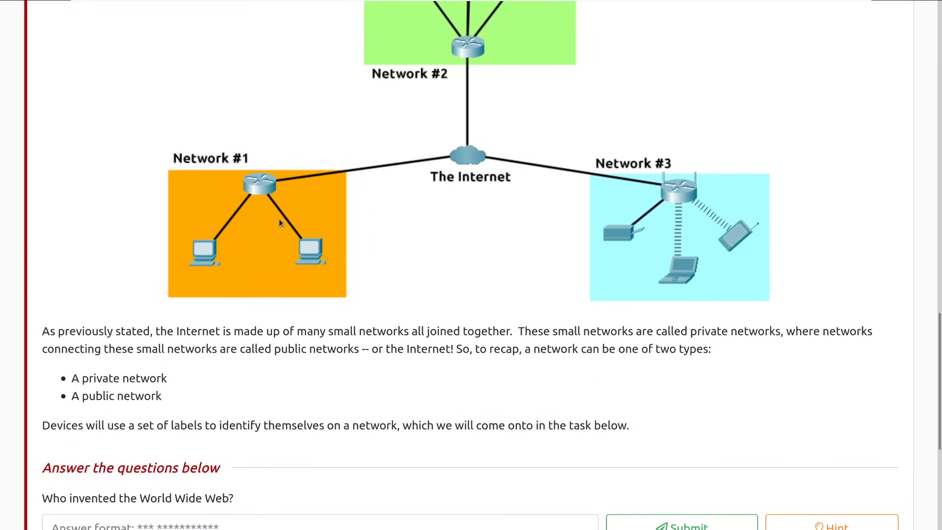
pyautogui.moveTo(306, 232)
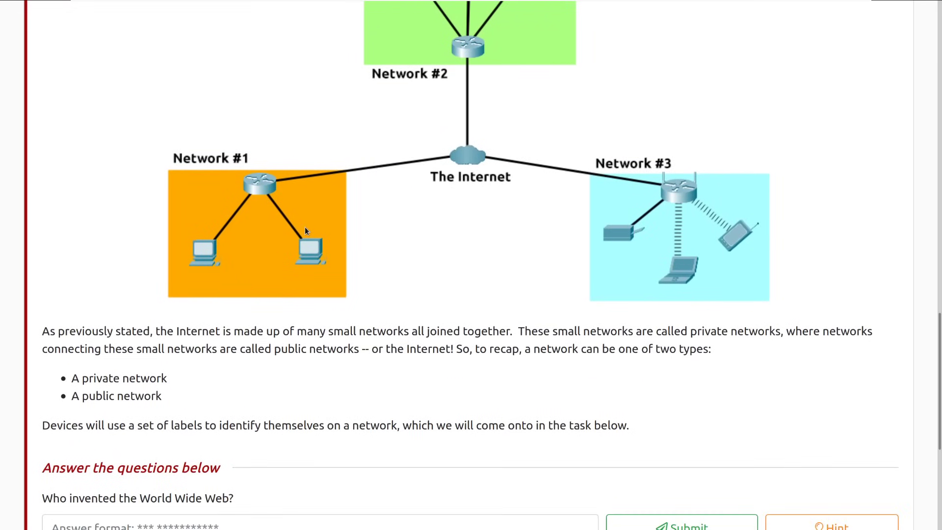
pyautogui.moveTo(290, 198)
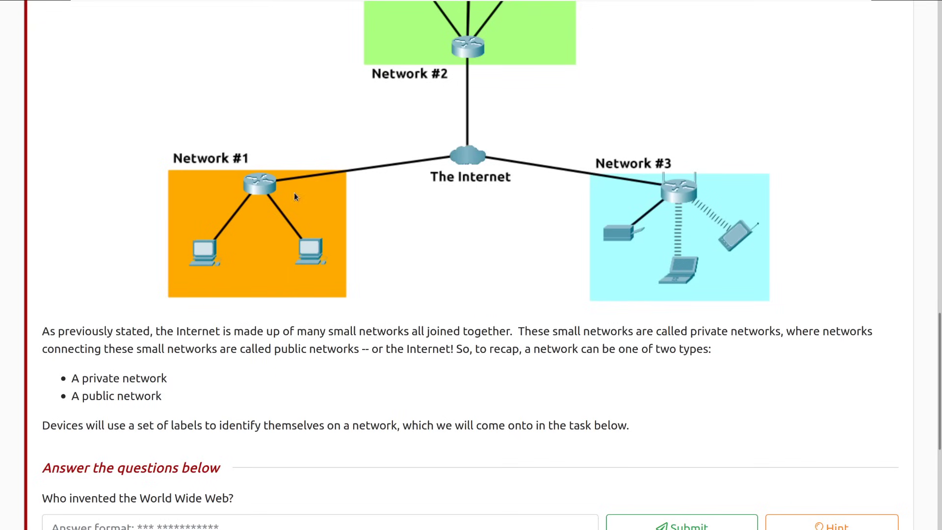
pyautogui.moveTo(859, 400)
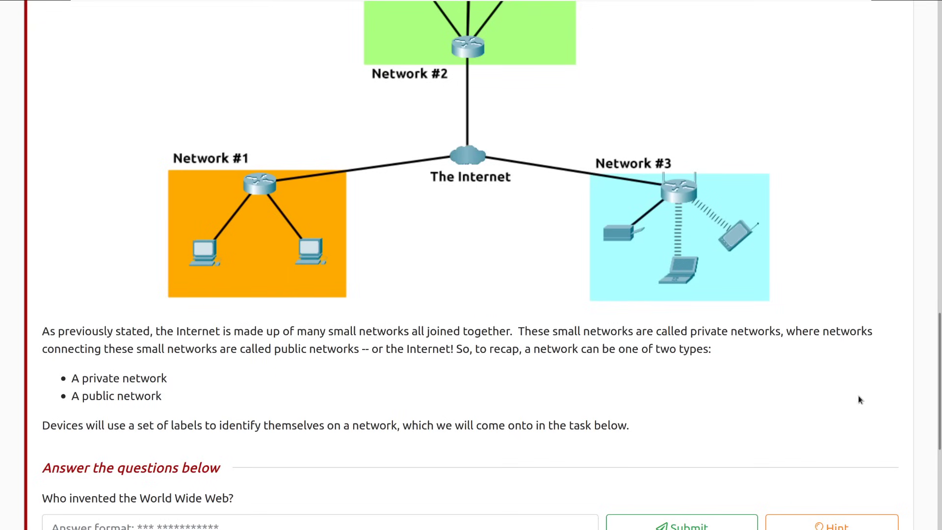
pyautogui.scroll(-3)
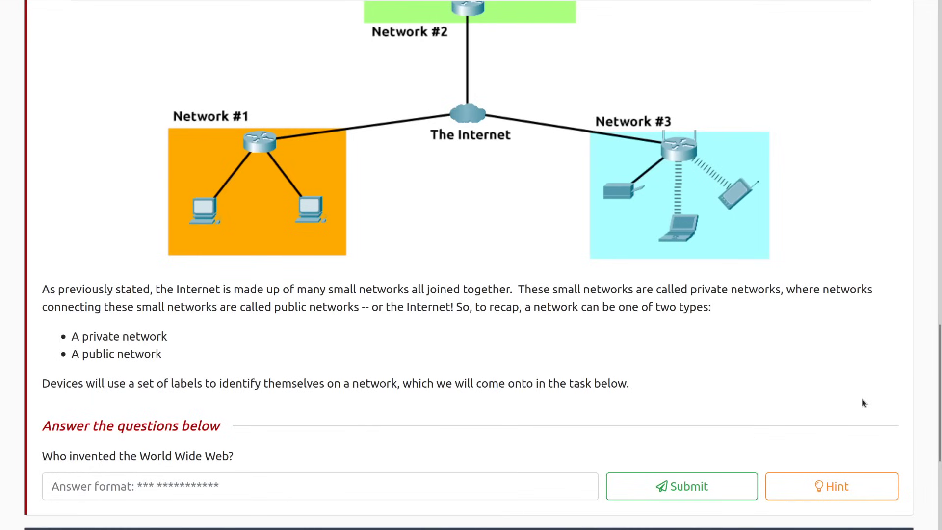
pyautogui.scroll(-3)
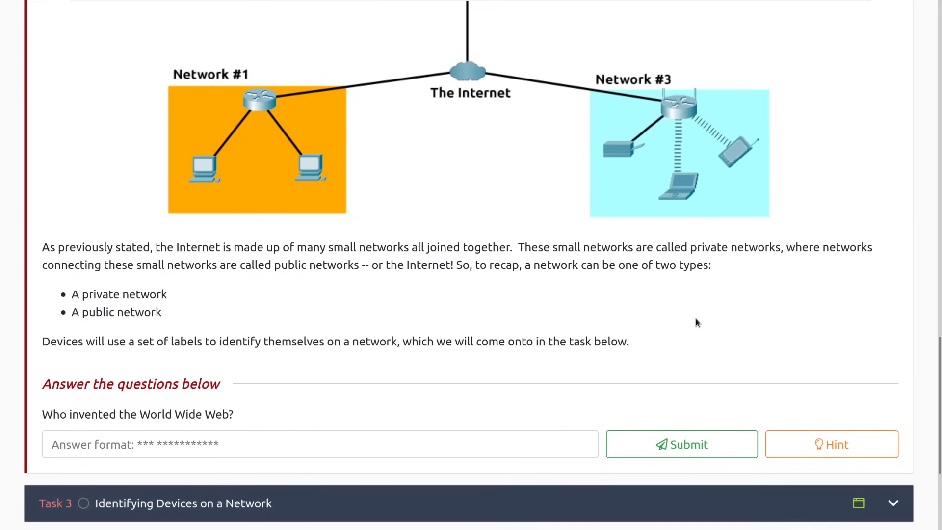
pyautogui.moveTo(727, 319)
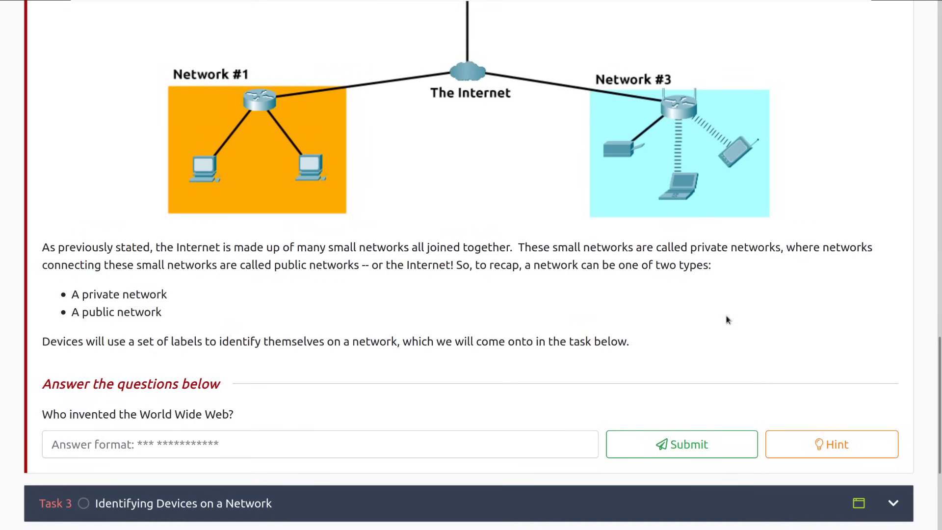
pyautogui.scroll(-3)
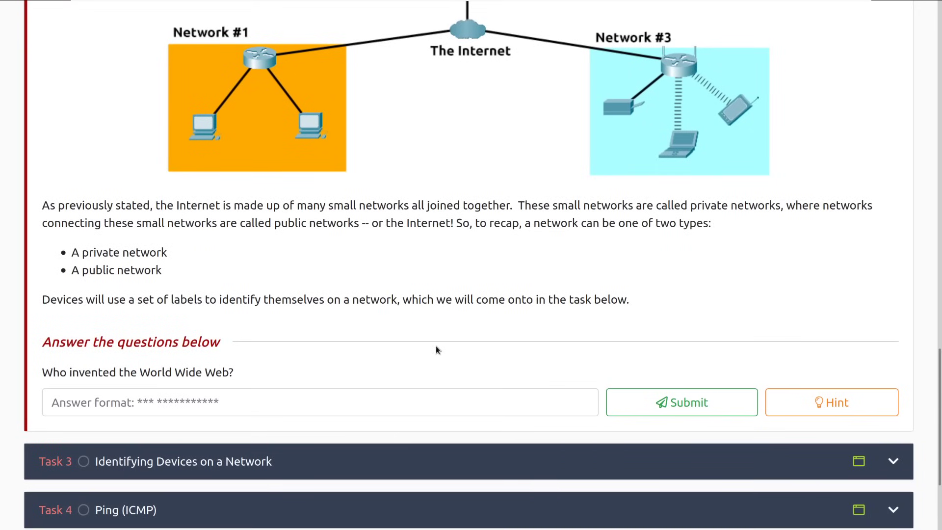
pyautogui.click(320, 402)
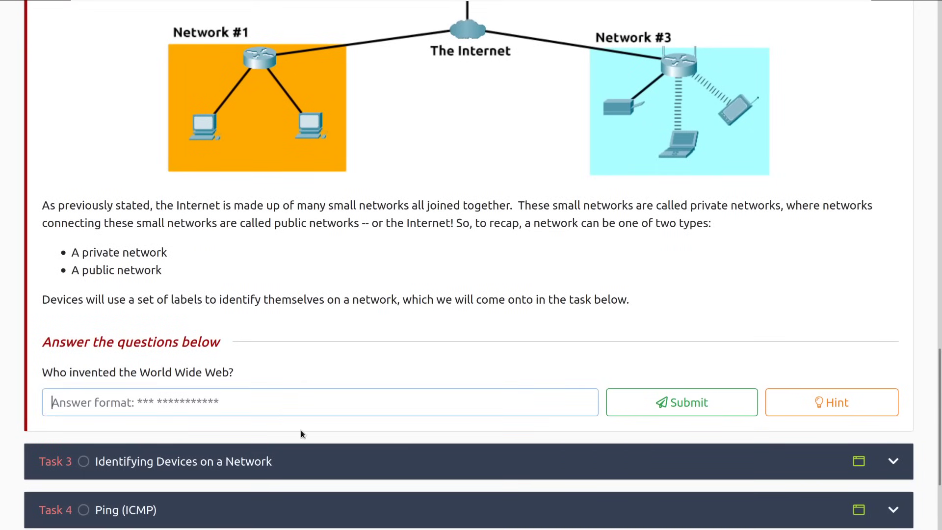
# - Submit 'Tim Berners-Lee' as the answer to Task 2's World Wide Web question
pyautogui.write('Tim B')
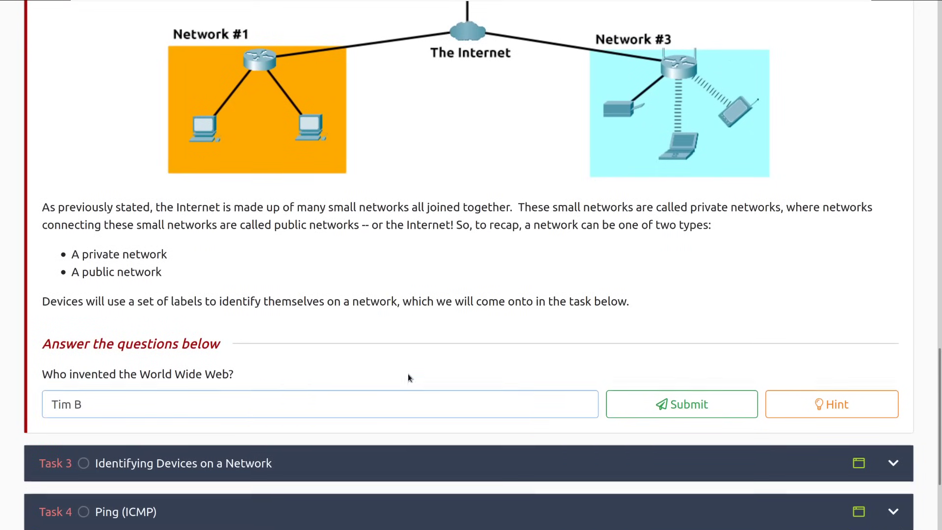
pyautogui.scroll(3)
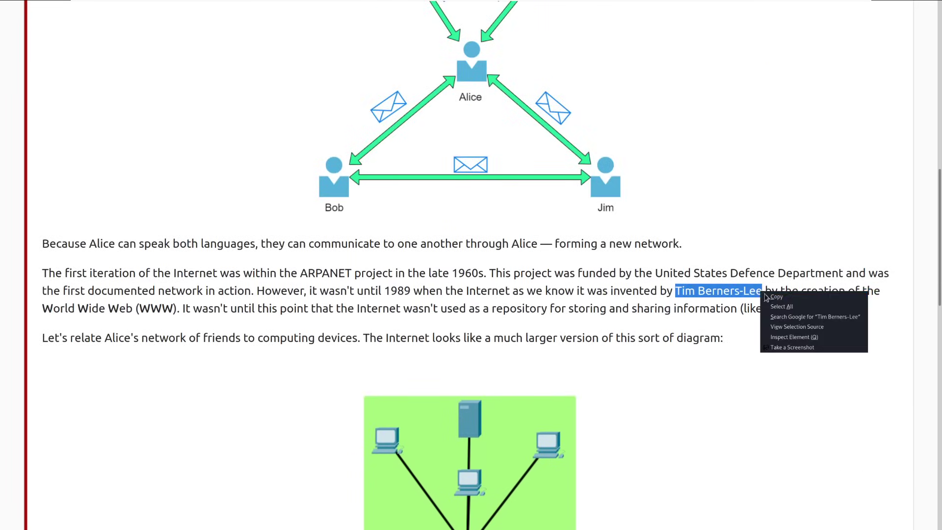
pyautogui.scroll(-3)
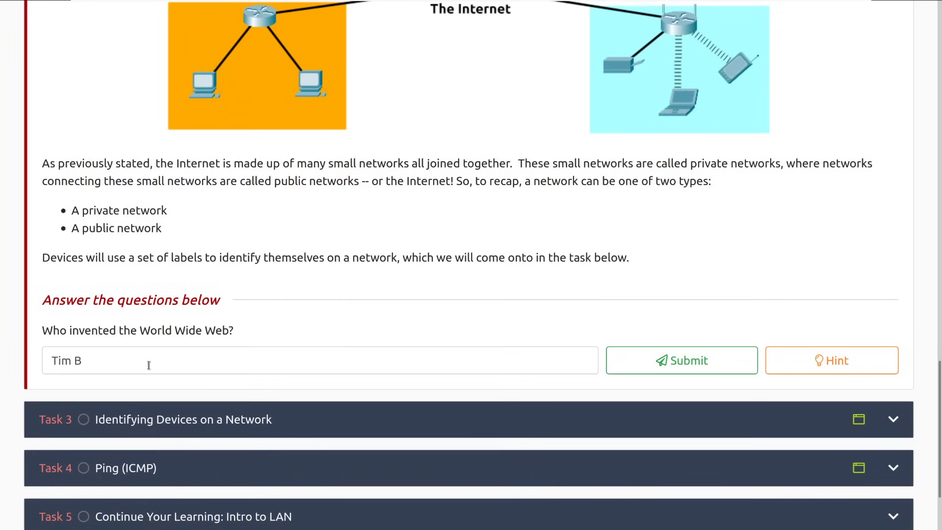
pyautogui.write('im Berners-Lee')
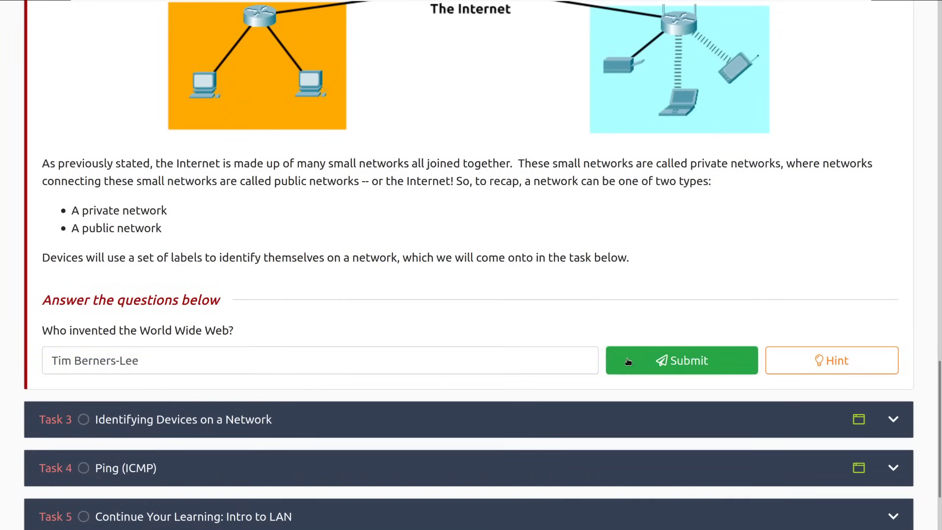
pyautogui.click(681, 360)
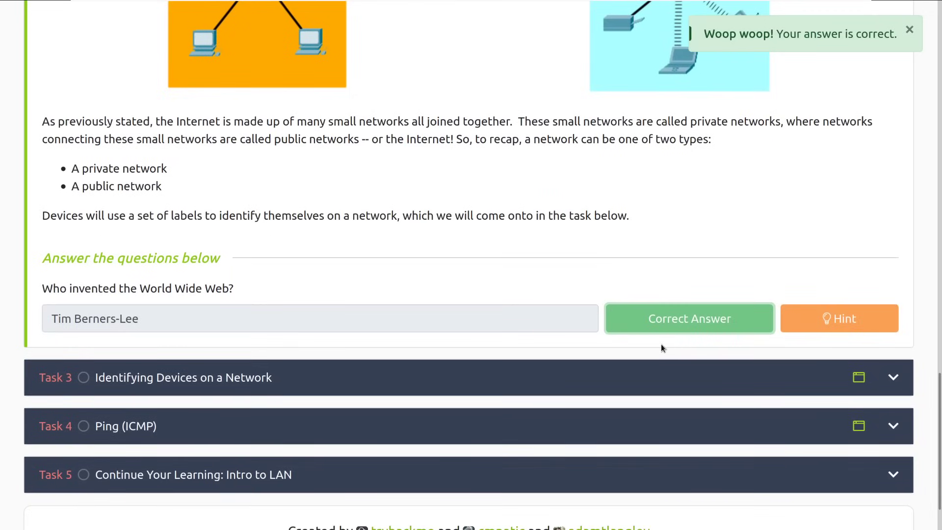
pyautogui.moveTo(640, 352)
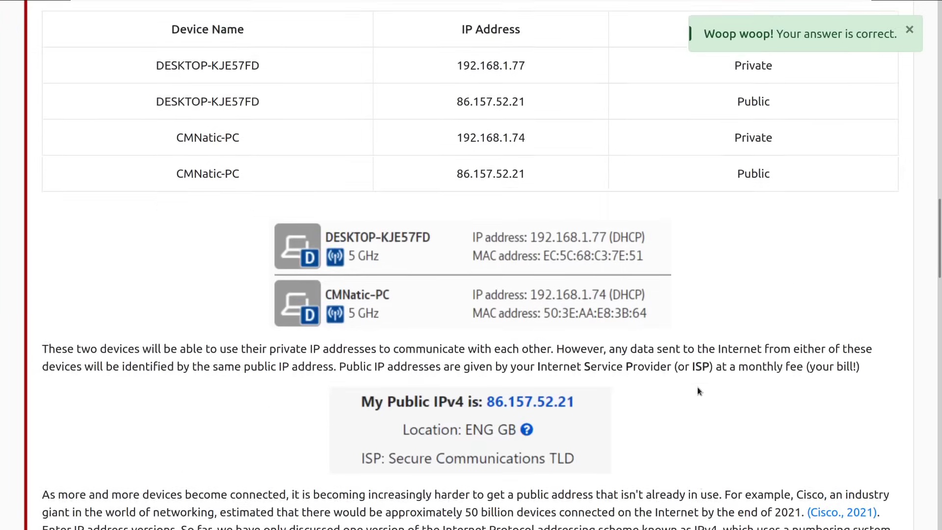
# - Scroll through Task 3's introduction to the IP address section and its octet diagram
pyautogui.scroll(3)
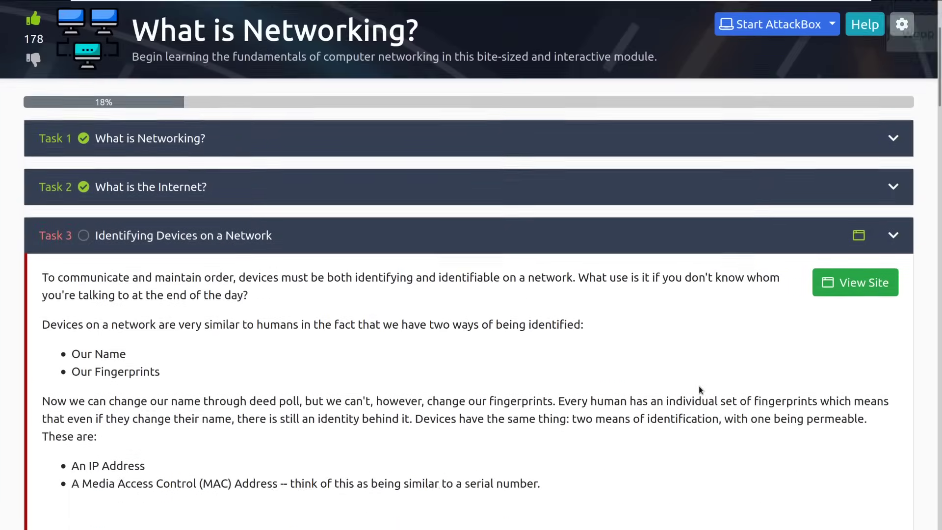
pyautogui.scroll(-3)
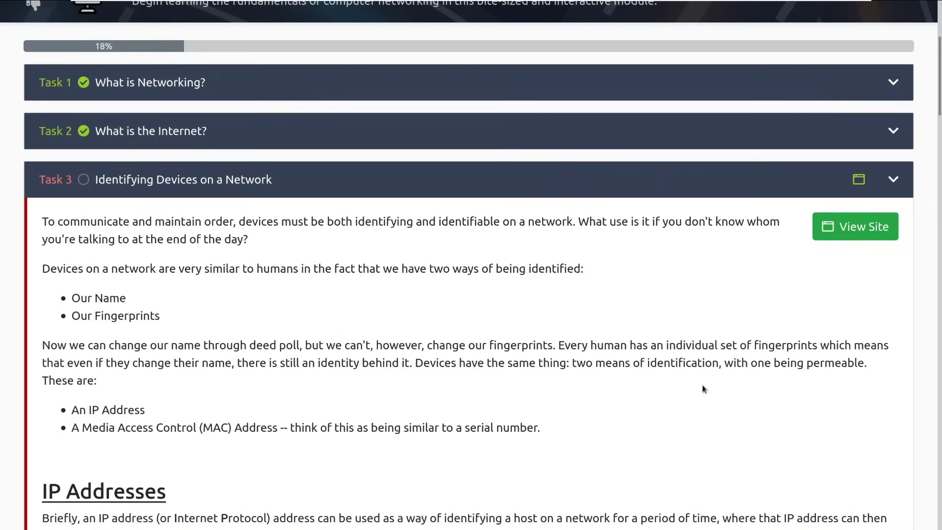
pyautogui.moveTo(715, 393)
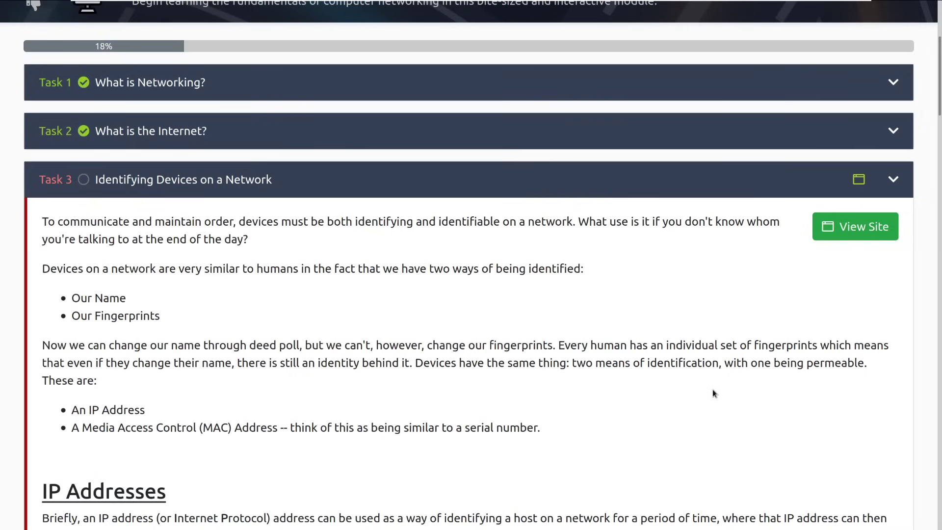
pyautogui.moveTo(699, 384)
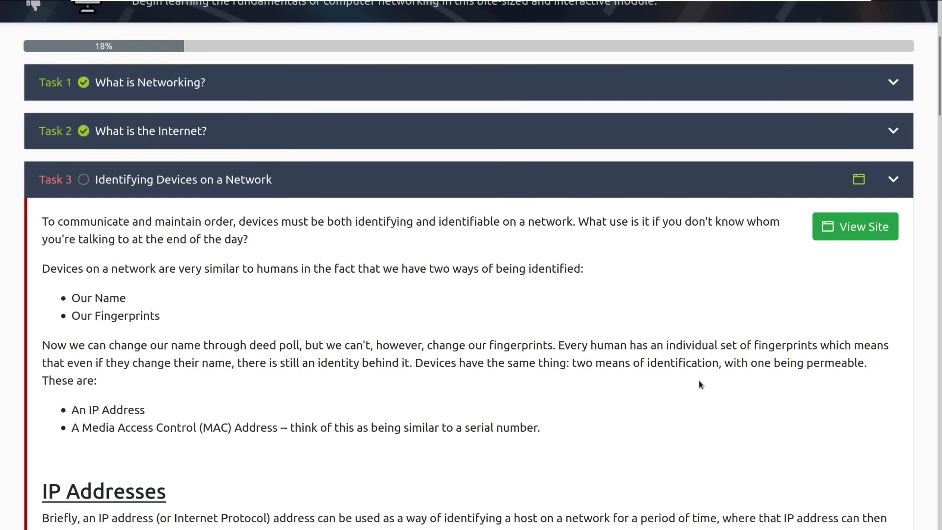
pyautogui.moveTo(705, 383)
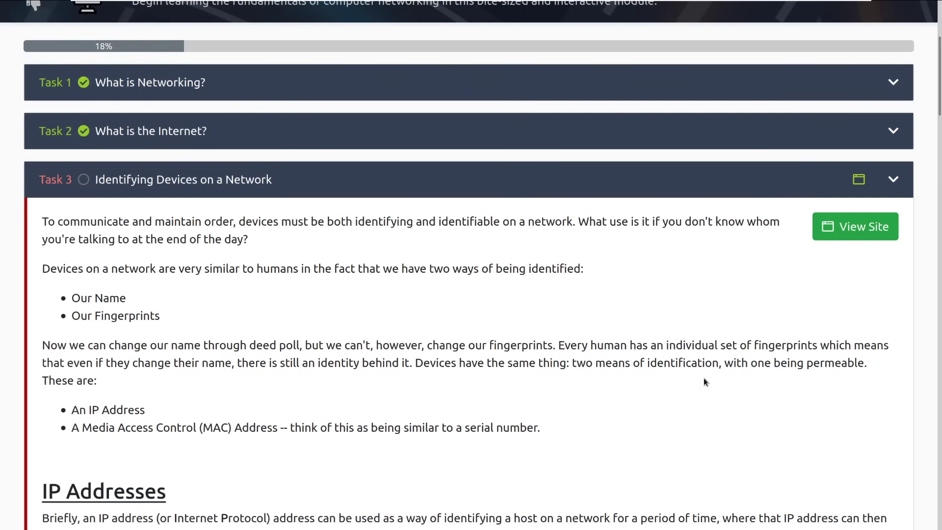
pyautogui.scroll(-3)
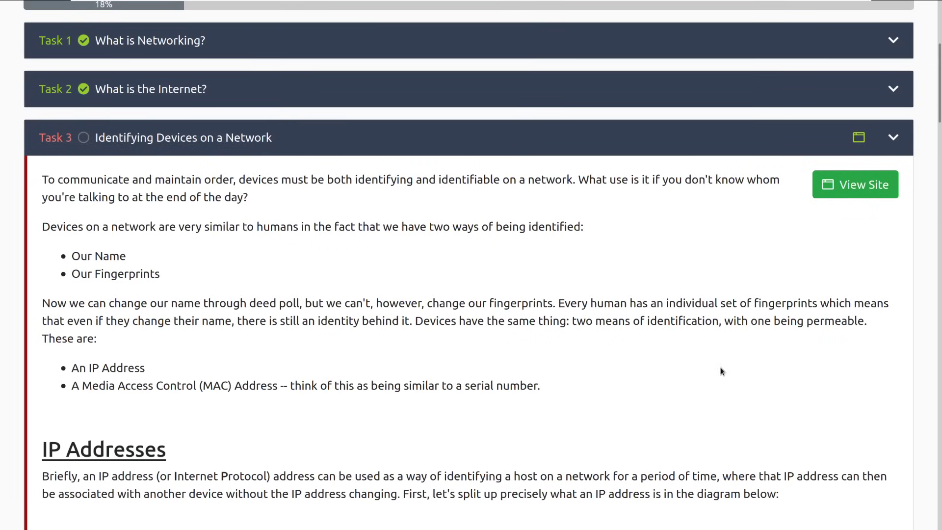
pyautogui.moveTo(505, 334)
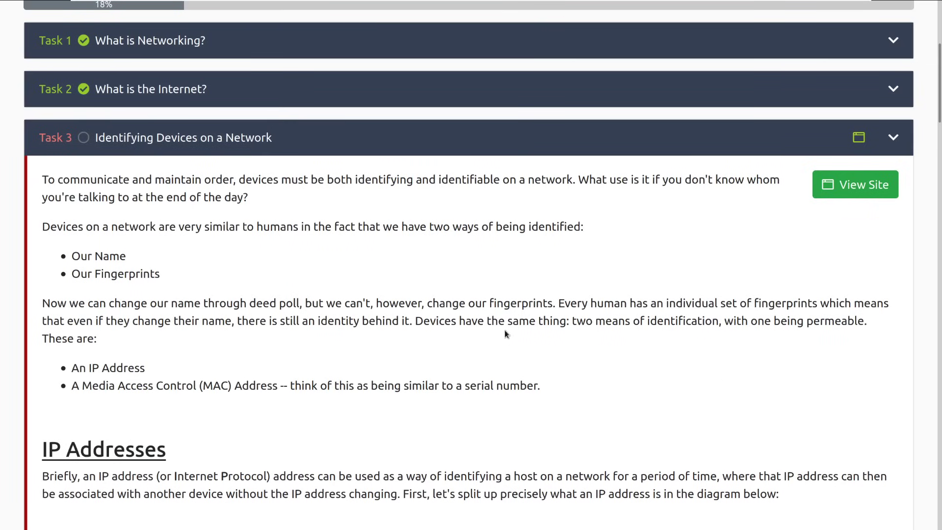
pyautogui.moveTo(665, 357)
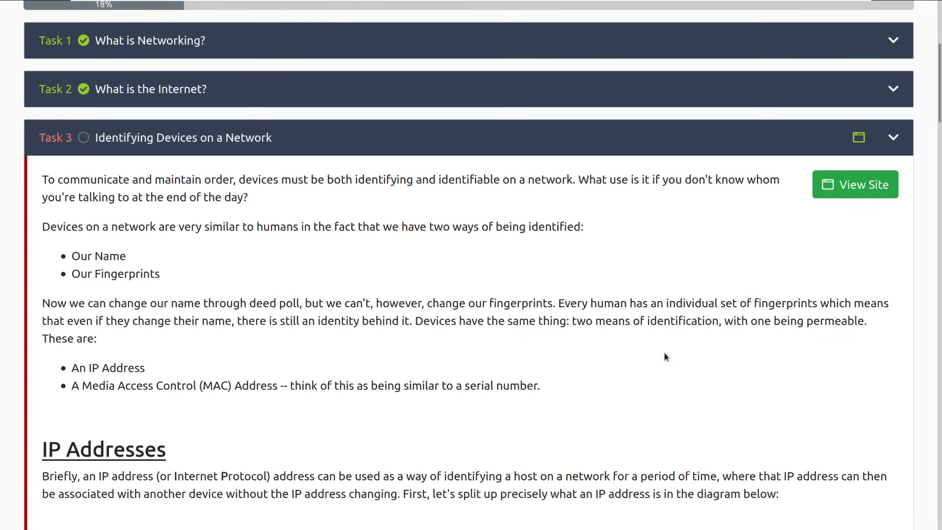
pyautogui.moveTo(674, 354)
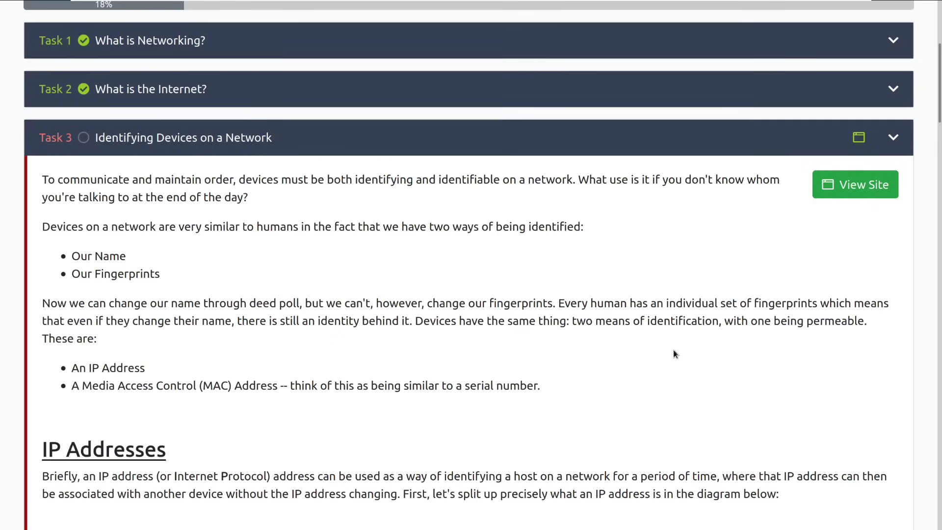
pyautogui.moveTo(344, 350)
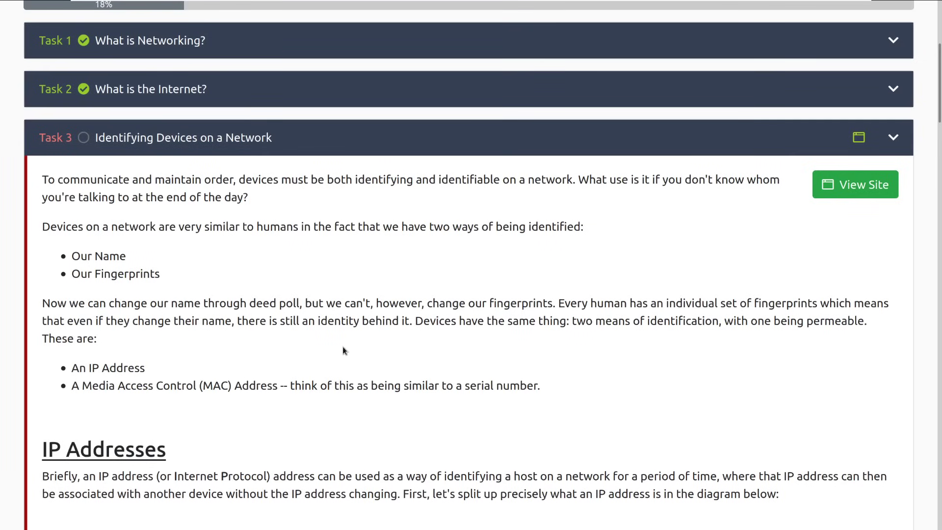
pyautogui.moveTo(347, 355)
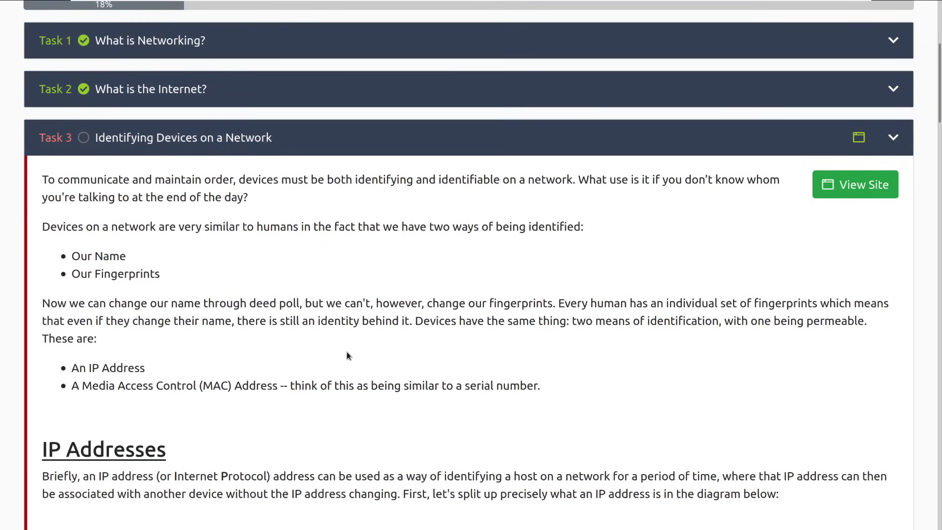
pyautogui.moveTo(241, 390)
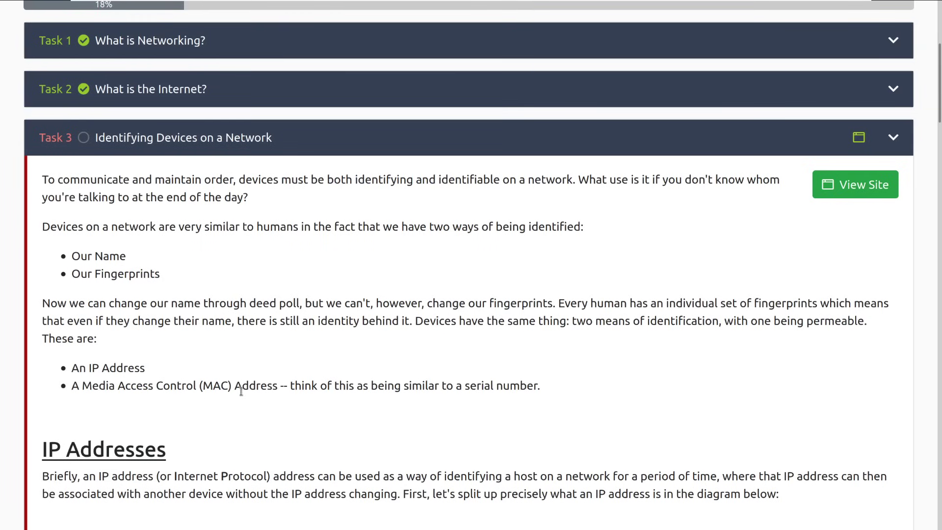
pyautogui.scroll(-3)
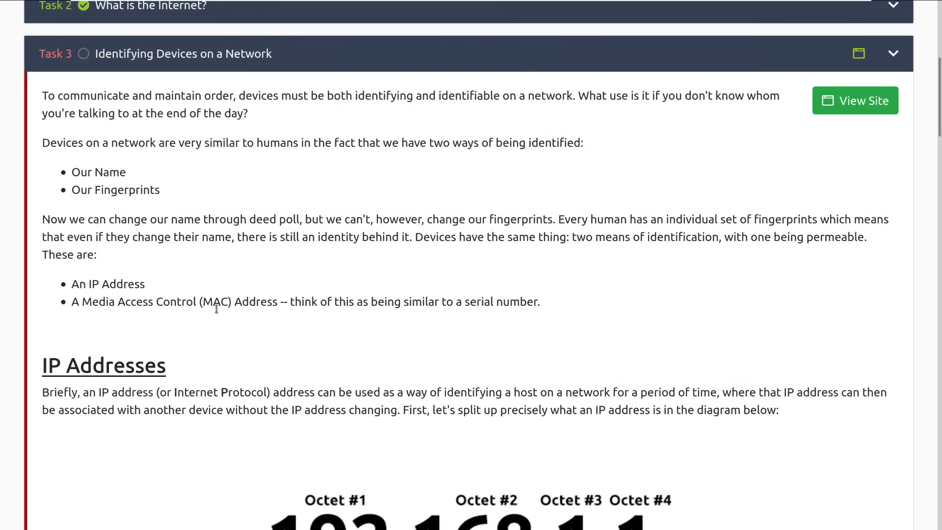
pyautogui.scroll(-3)
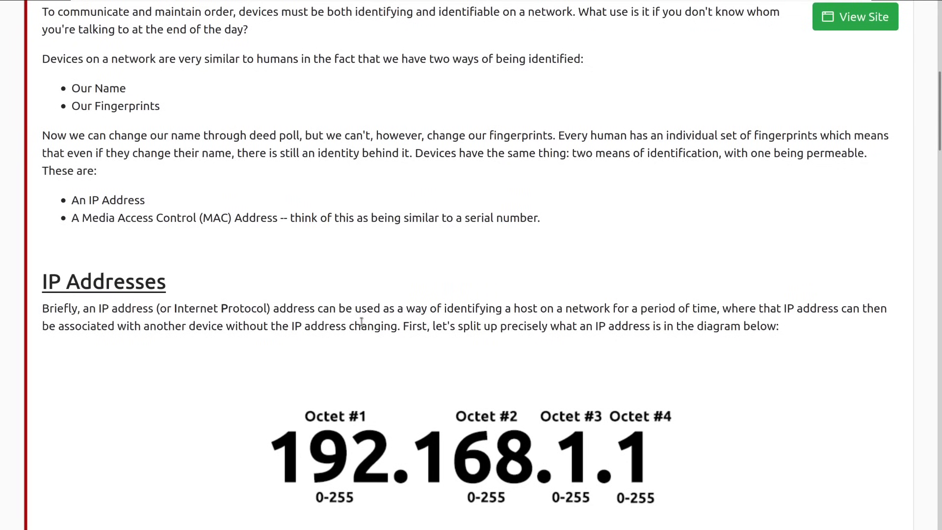
pyautogui.moveTo(355, 322)
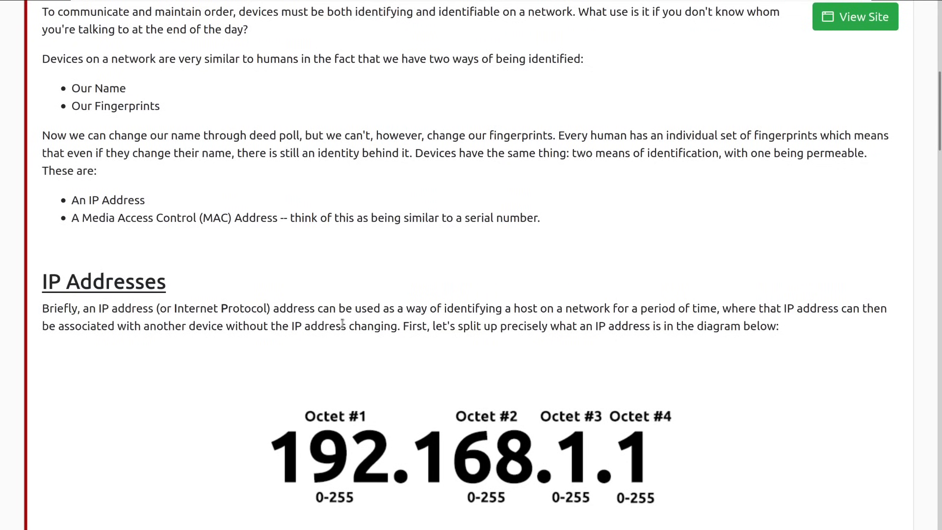
pyautogui.moveTo(284, 263)
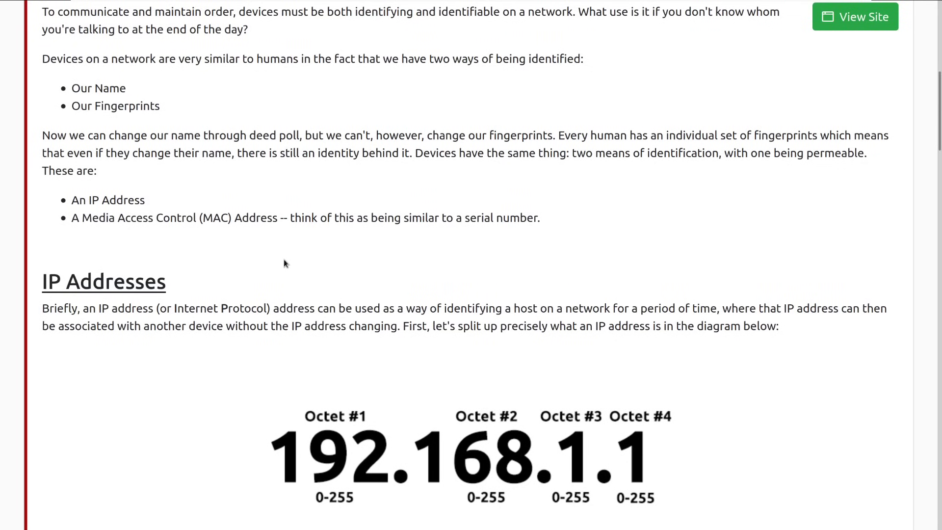
pyautogui.moveTo(211, 185)
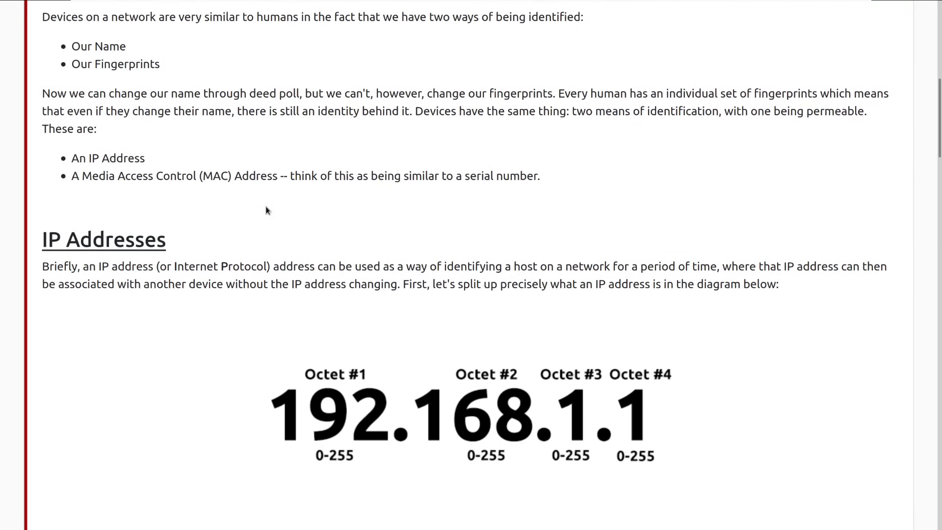
pyautogui.scroll(-3)
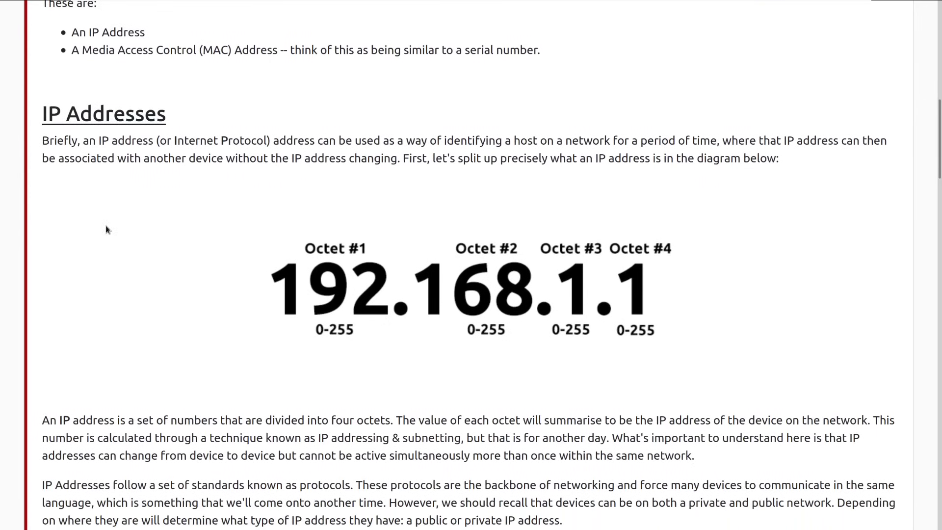
pyautogui.moveTo(853, 371)
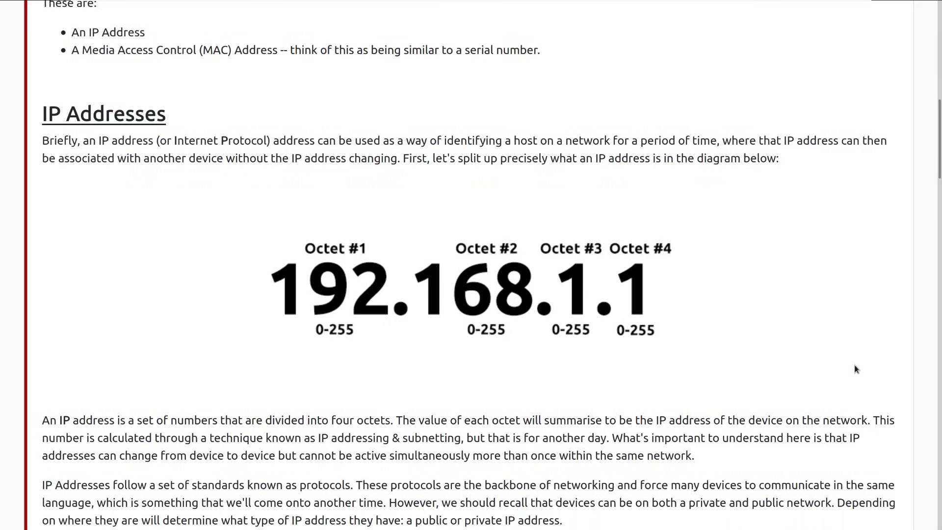
pyautogui.moveTo(867, 366)
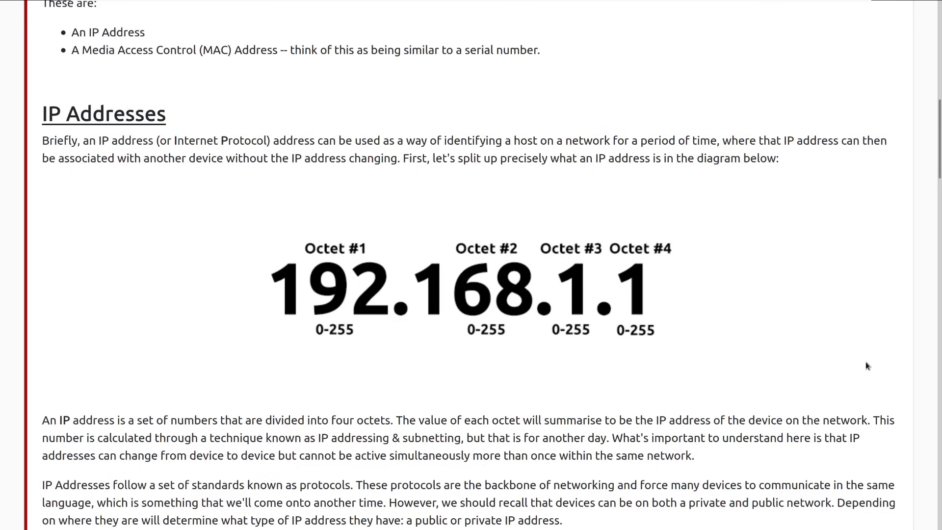
pyautogui.moveTo(877, 368)
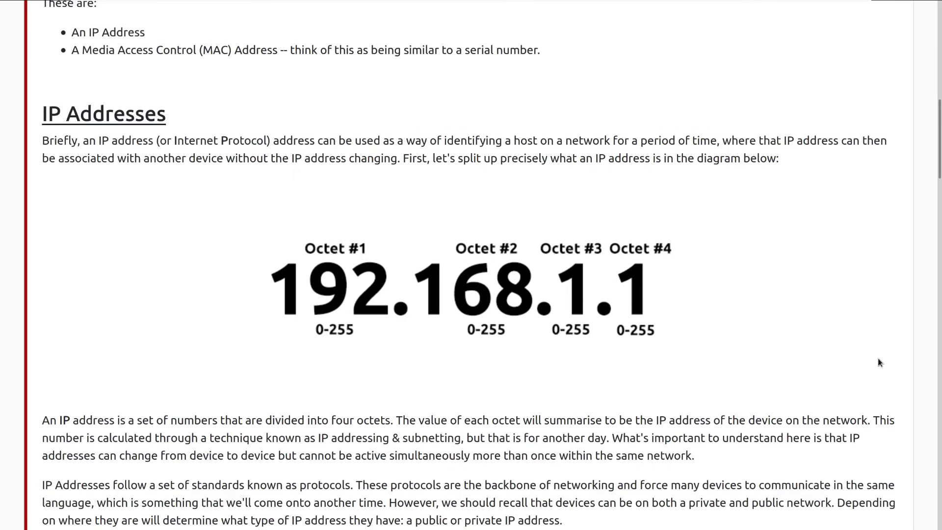
pyautogui.scroll(-3)
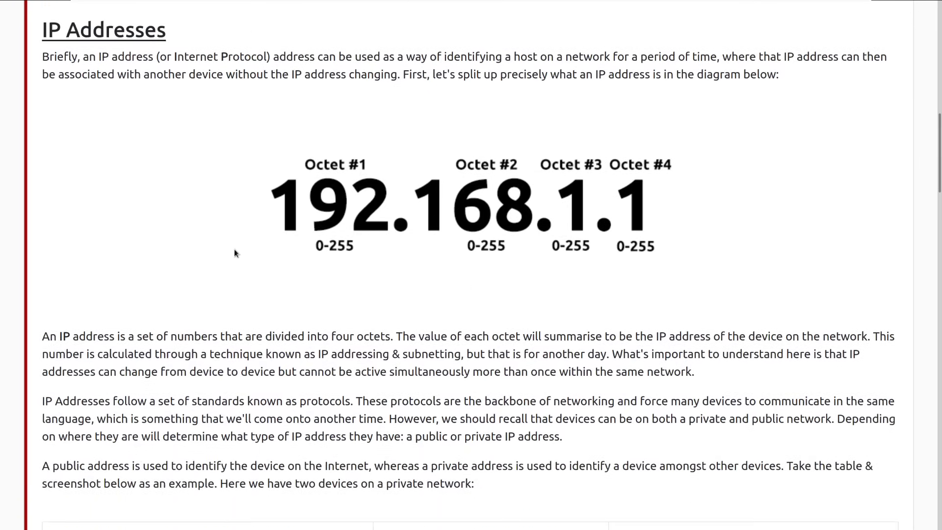
pyautogui.moveTo(375, 256)
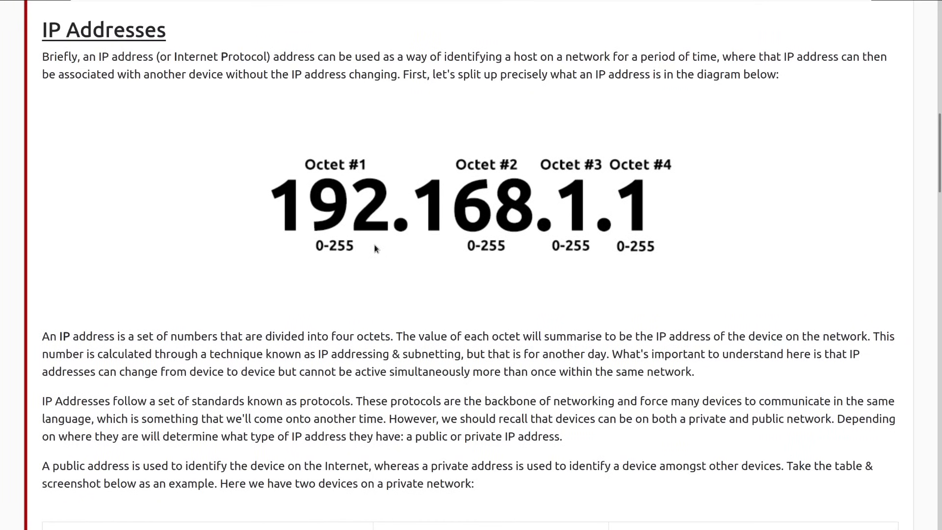
pyautogui.moveTo(379, 254)
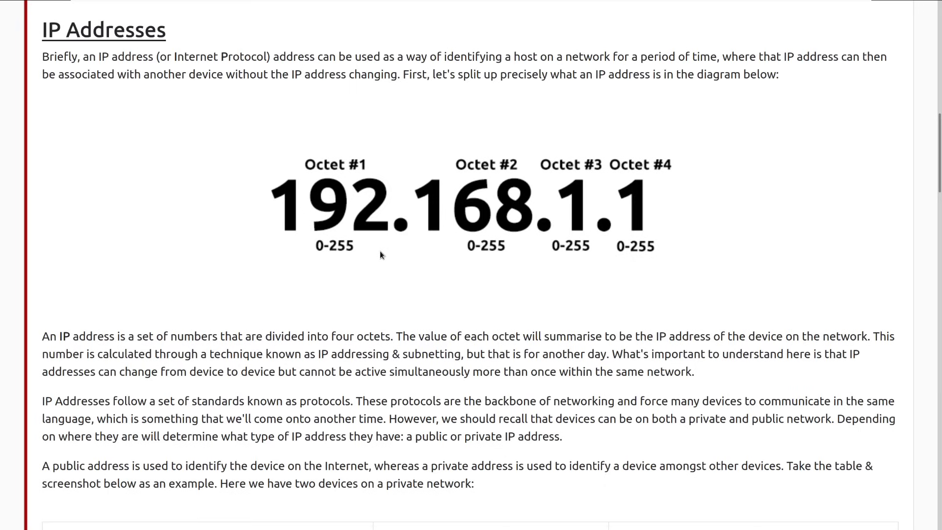
pyautogui.moveTo(690, 232)
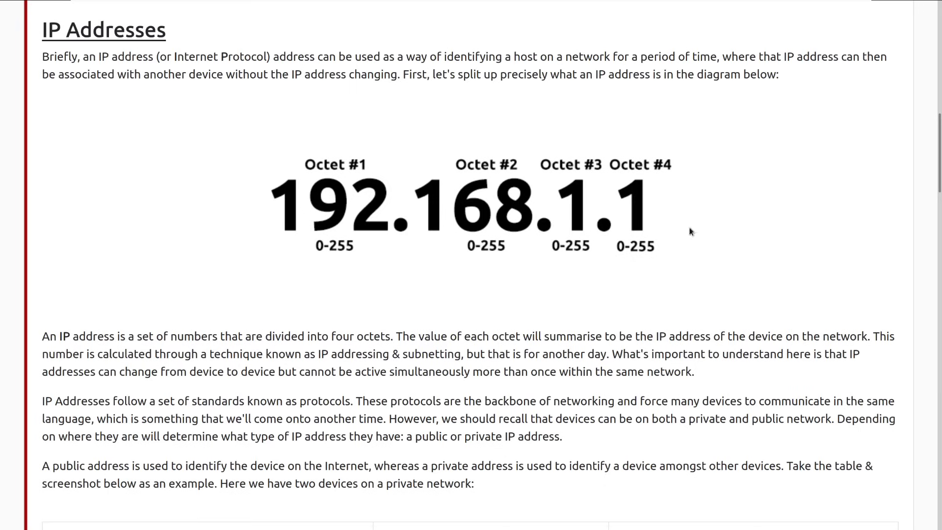
pyautogui.moveTo(424, 276)
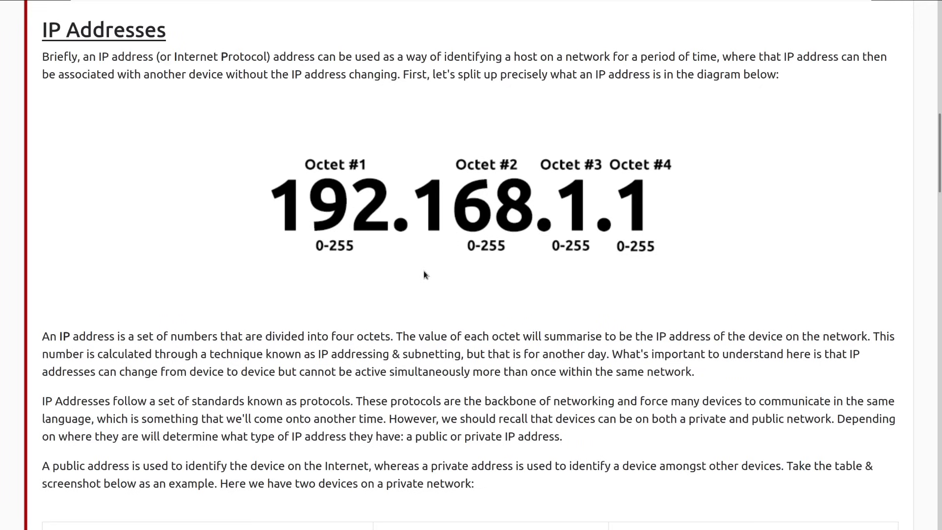
# - Review the four-octet IP diagram and continue to the private 192.168.1.77 / public 86.157.52.21 table
pyautogui.scroll(-3)
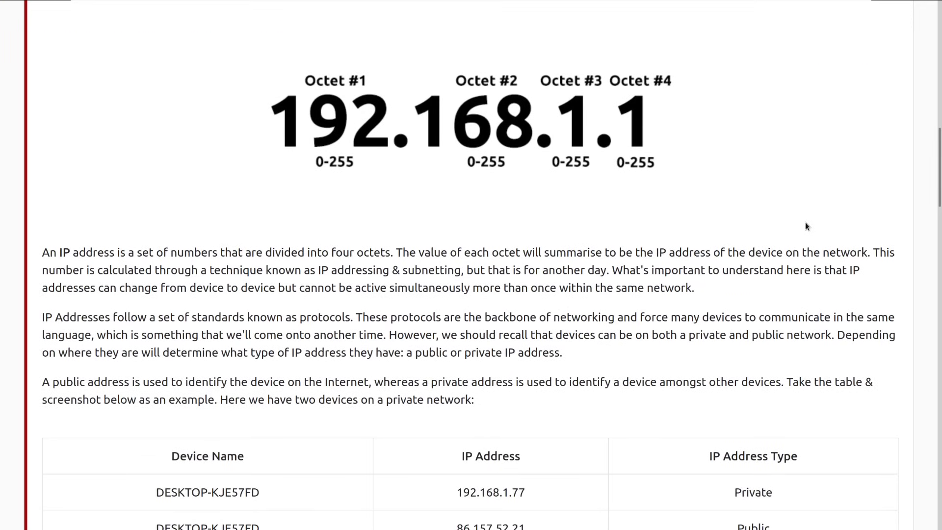
pyautogui.moveTo(295, 147)
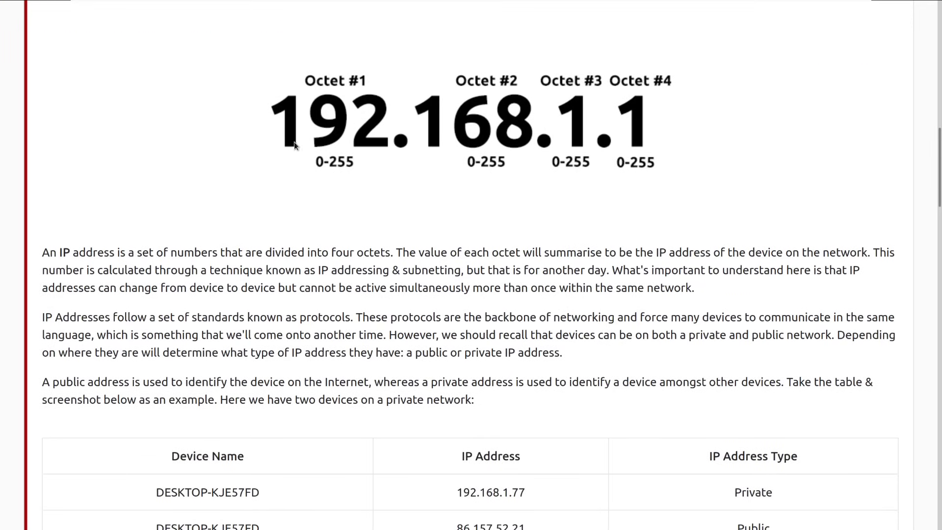
pyautogui.moveTo(552, 177)
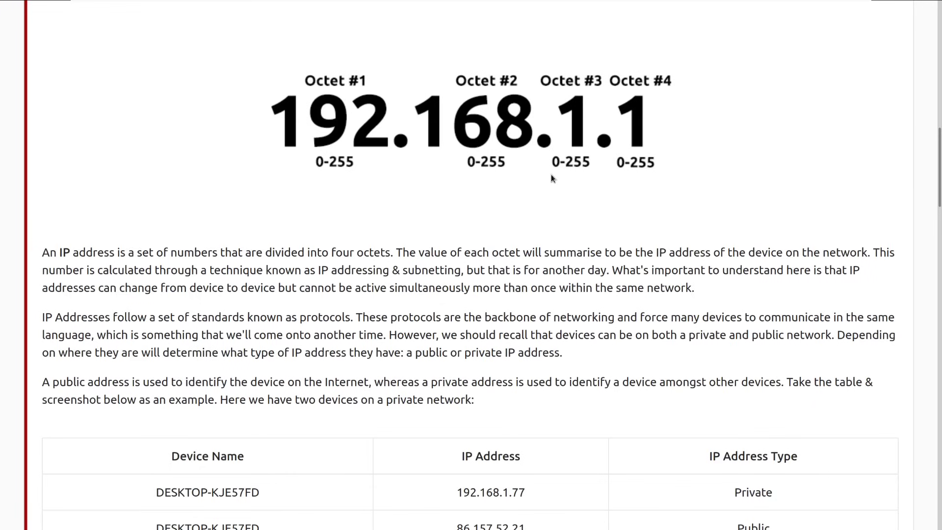
pyautogui.moveTo(331, 187)
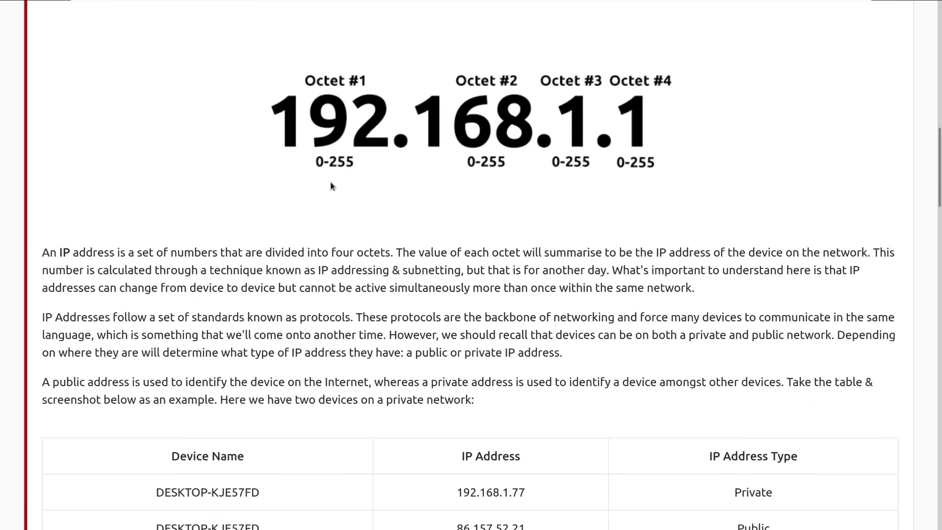
pyautogui.moveTo(311, 172)
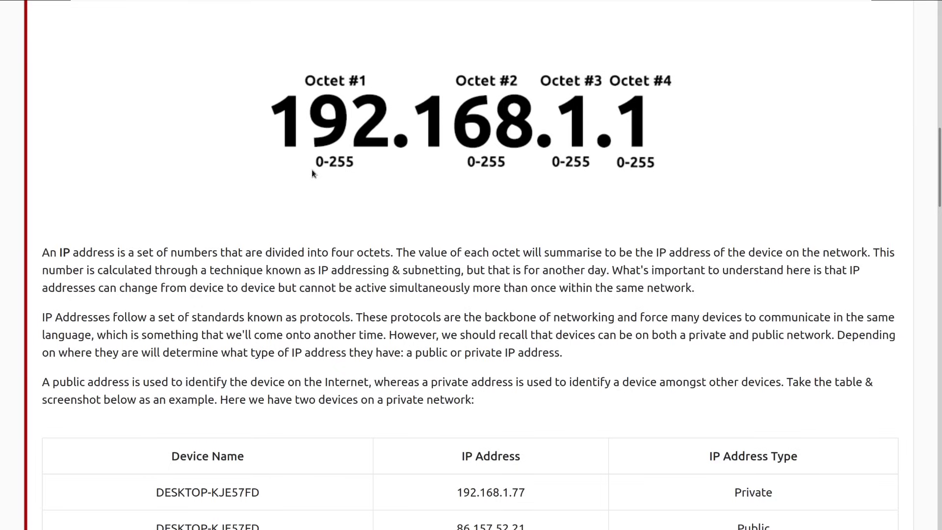
pyautogui.moveTo(391, 155)
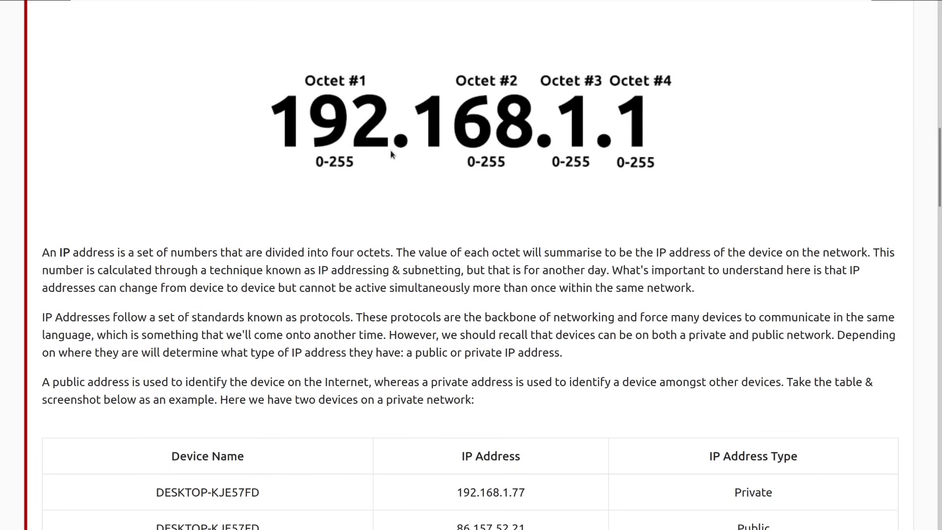
pyautogui.moveTo(274, 163)
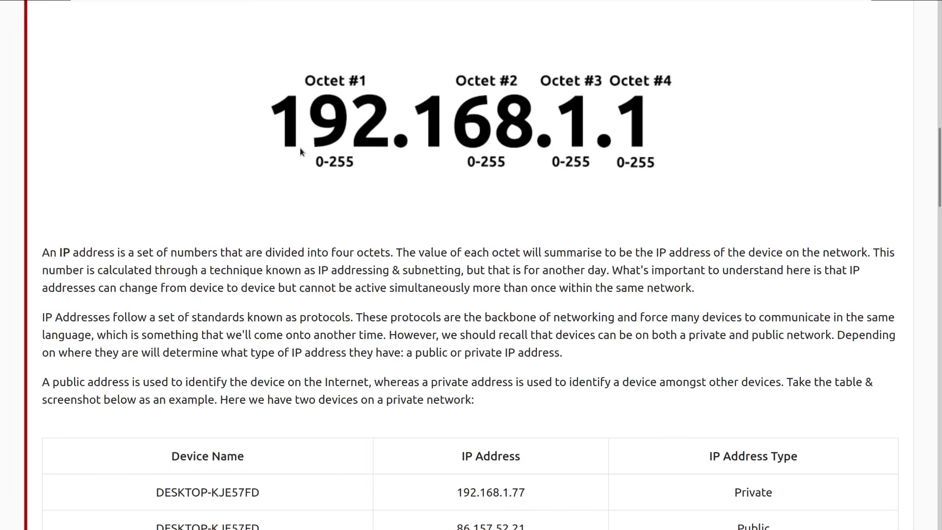
pyautogui.moveTo(307, 166)
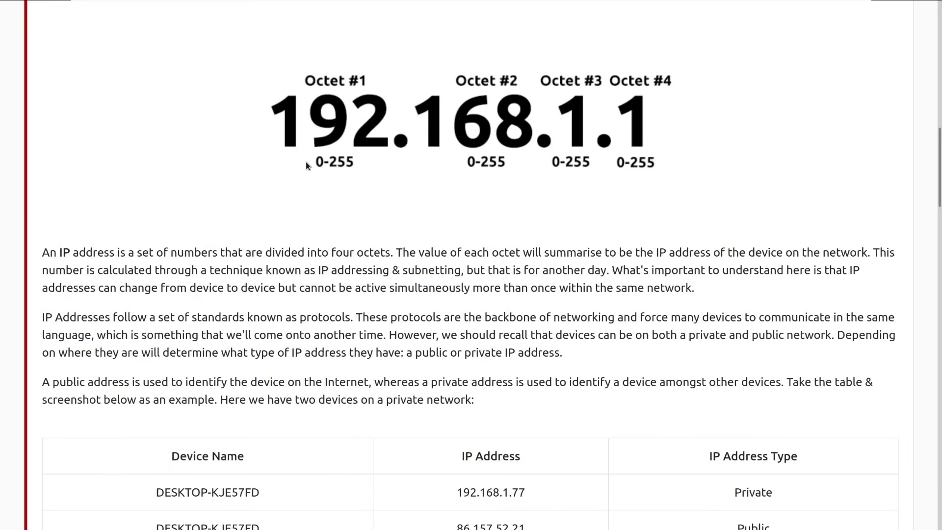
pyautogui.moveTo(319, 174)
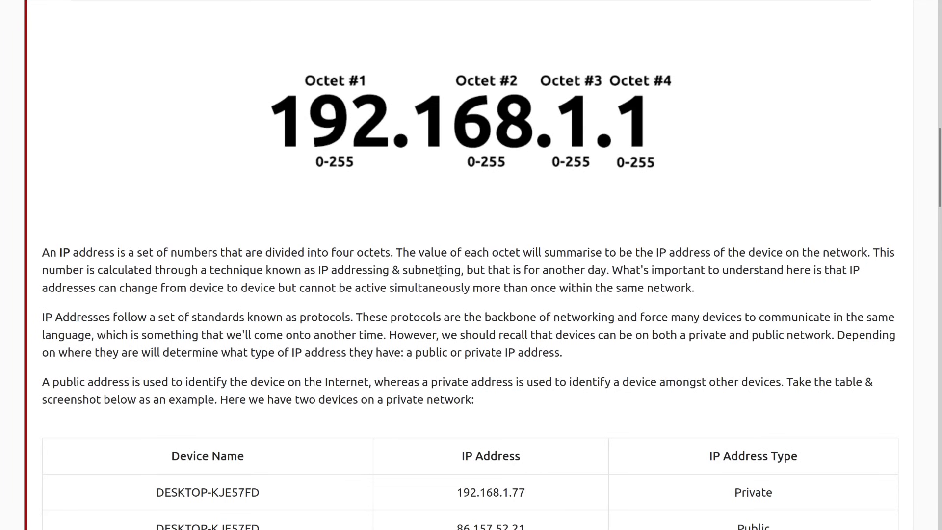
pyautogui.scroll(-3)
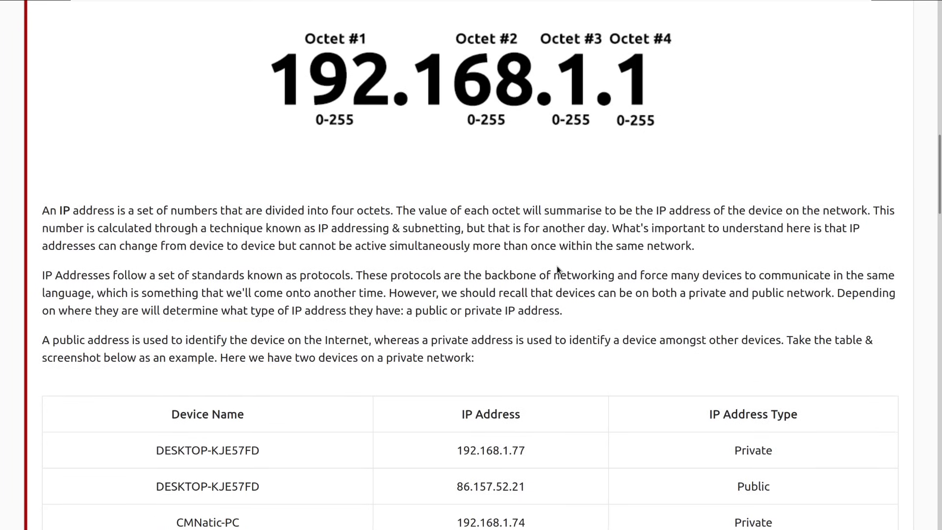
pyautogui.moveTo(543, 179)
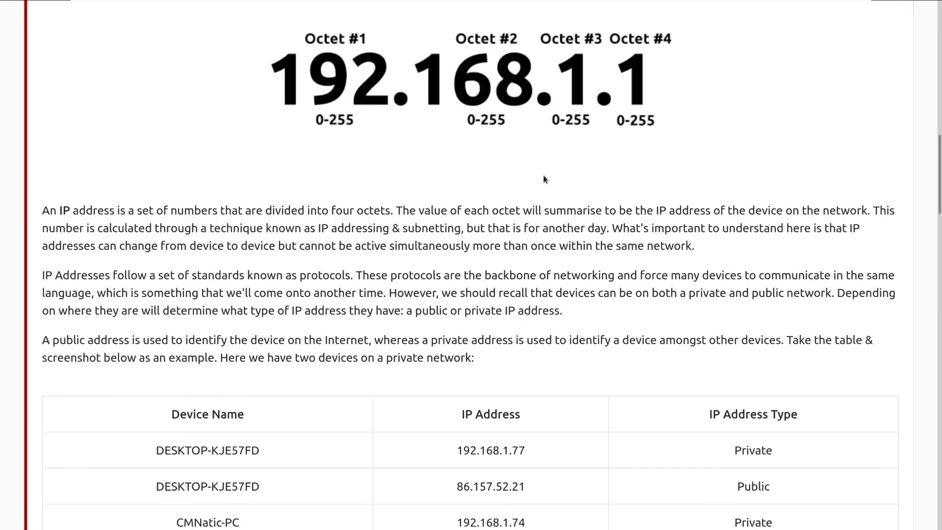
pyautogui.scroll(3)
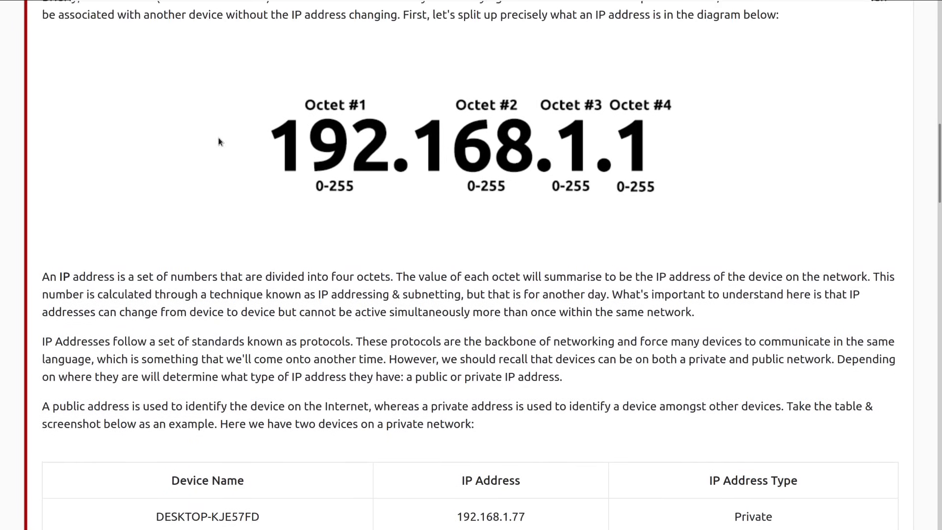
pyautogui.scroll(3)
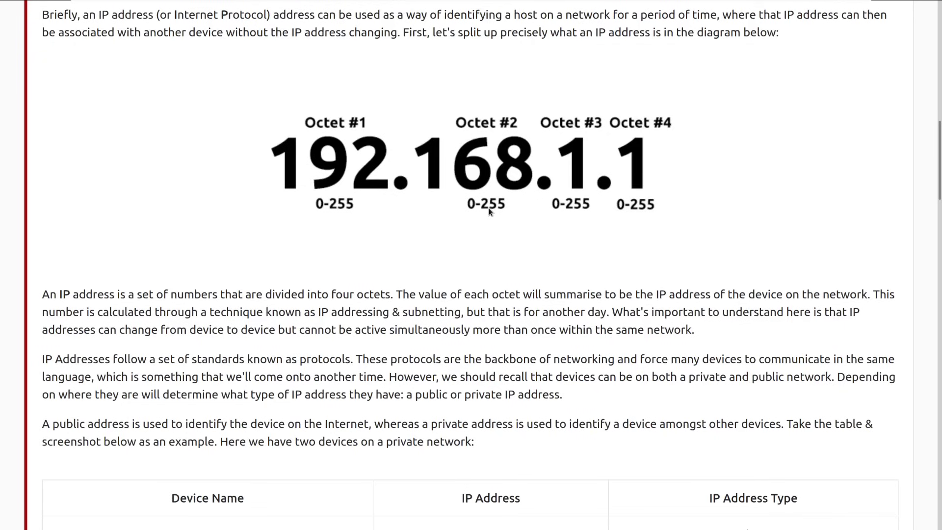
pyautogui.moveTo(732, 110)
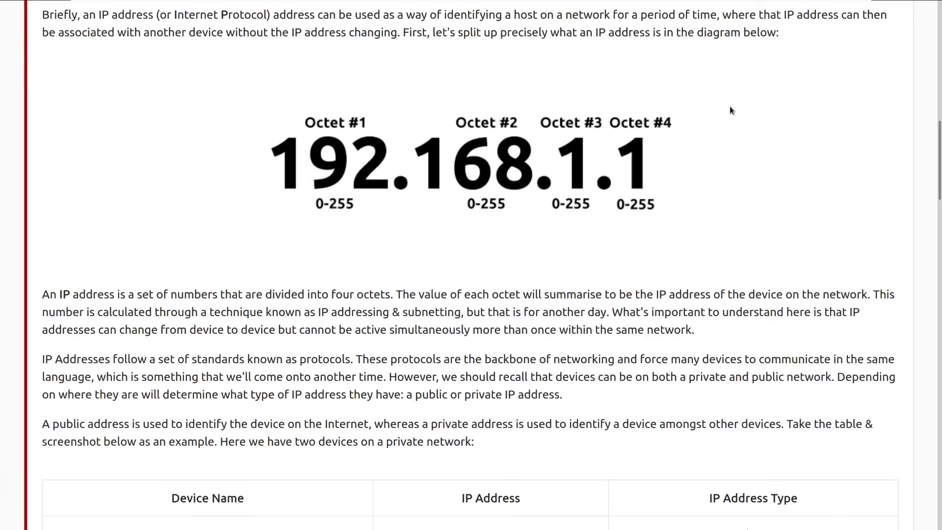
pyautogui.moveTo(562, 255)
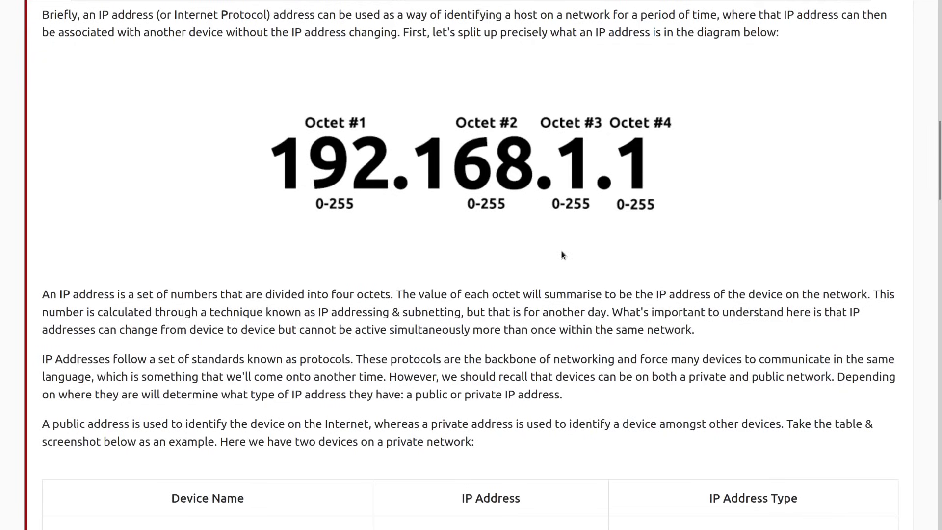
pyautogui.moveTo(583, 242)
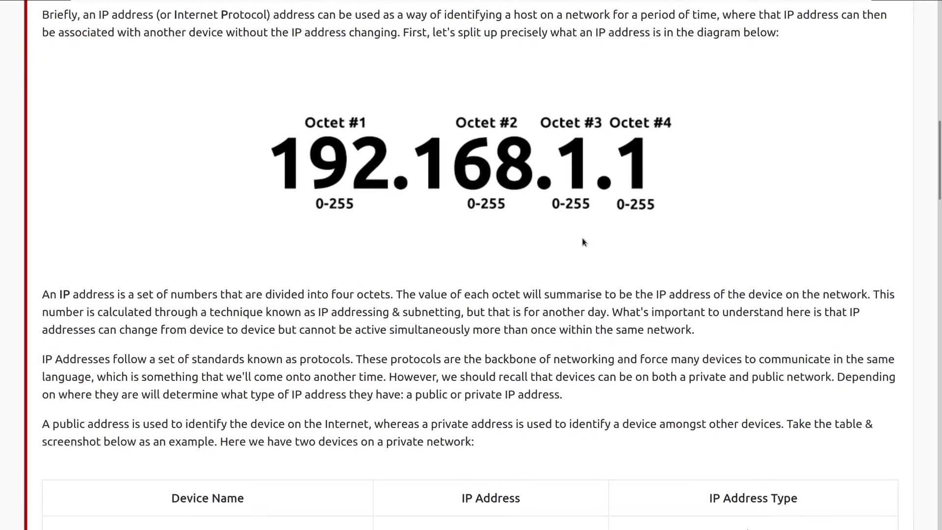
pyautogui.moveTo(771, 123)
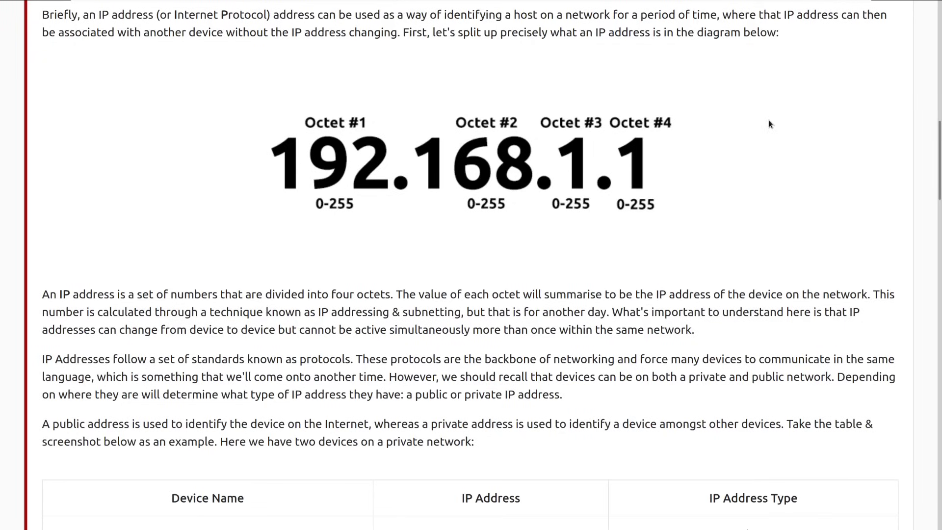
pyautogui.moveTo(377, 211)
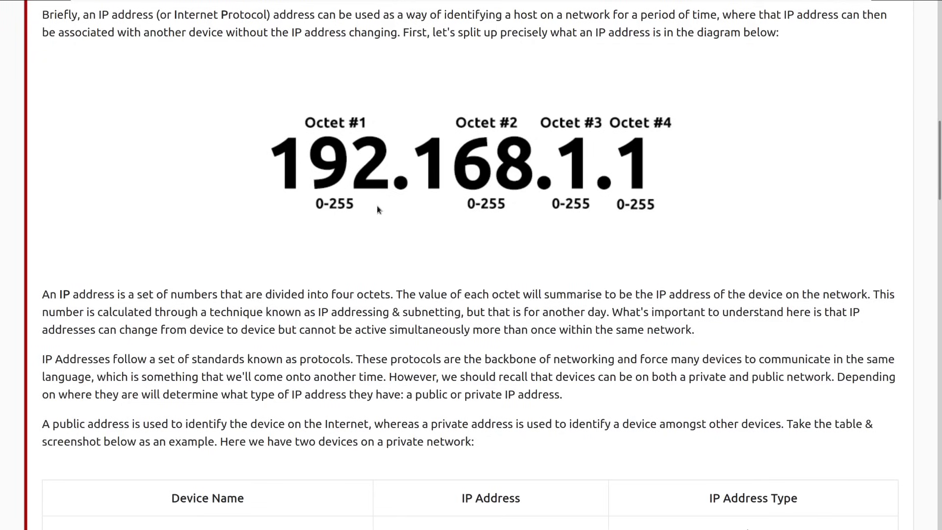
pyautogui.moveTo(425, 215)
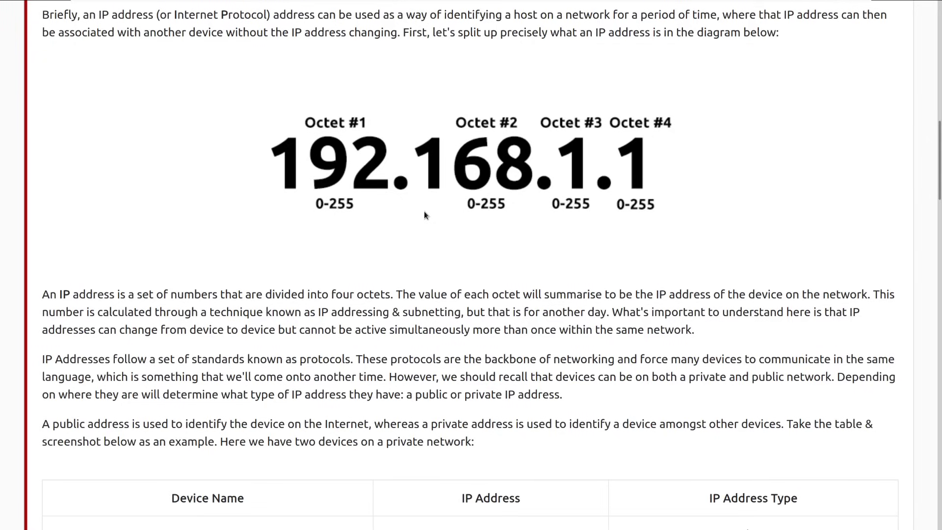
pyautogui.moveTo(567, 157)
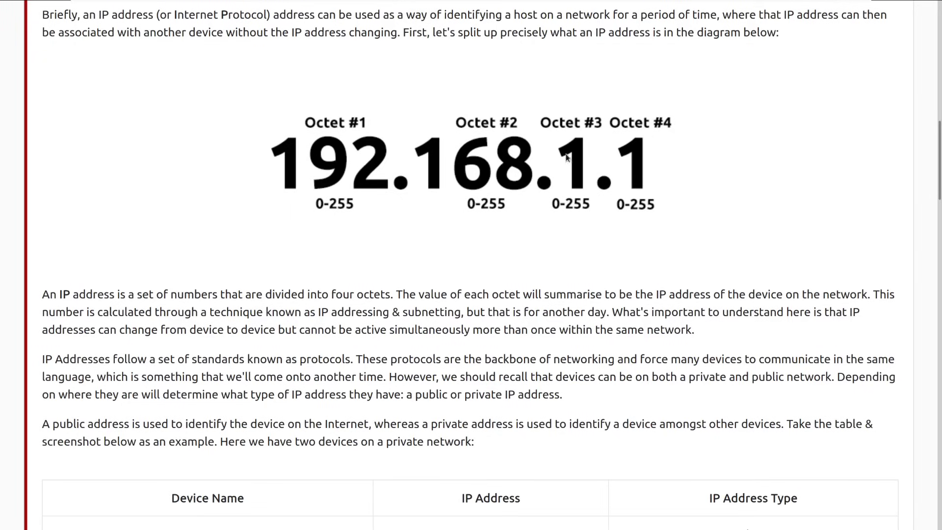
pyautogui.moveTo(643, 121)
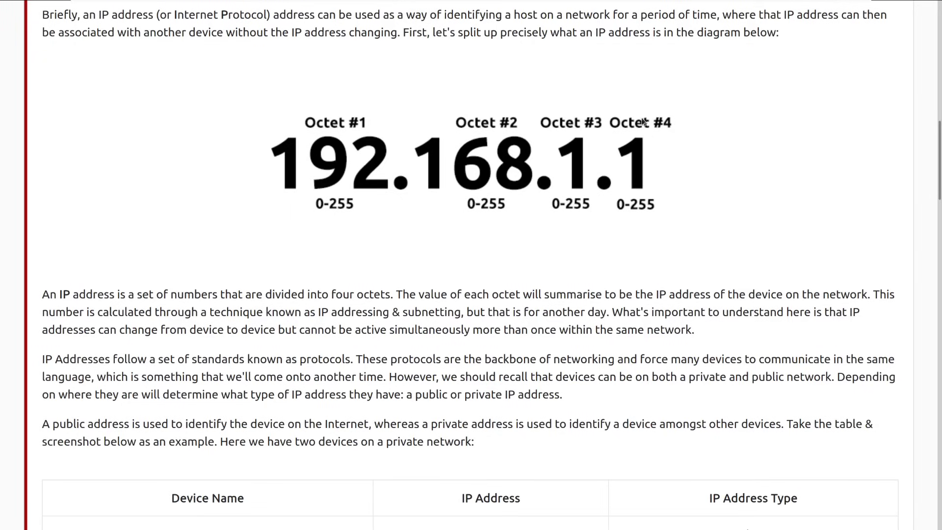
pyautogui.moveTo(556, 148)
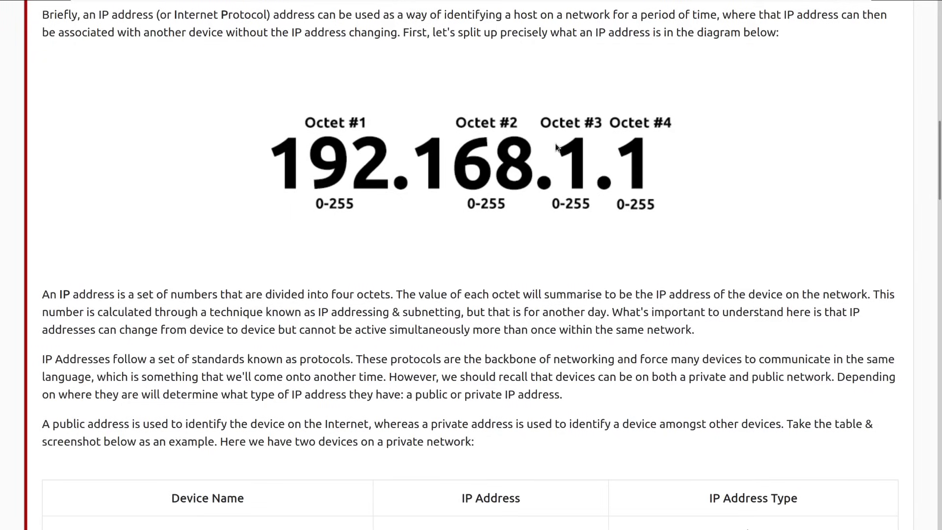
pyautogui.moveTo(460, 210)
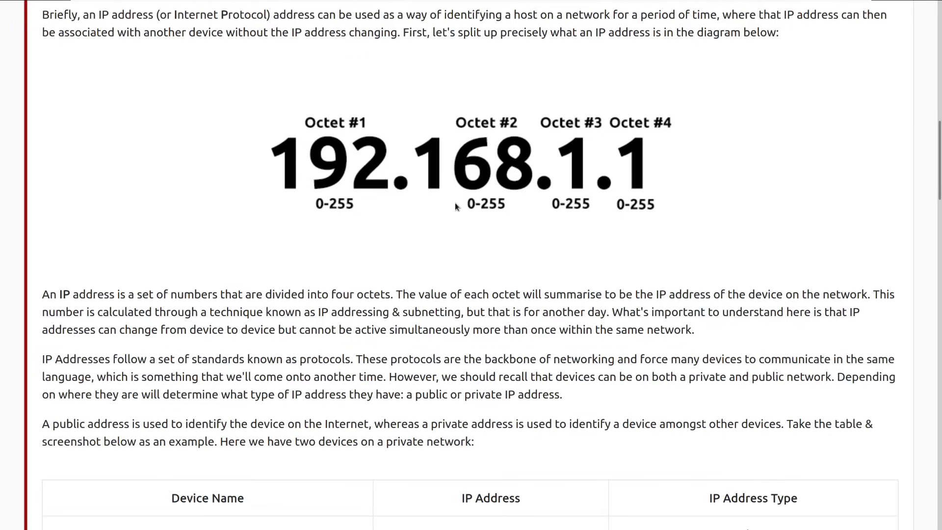
pyautogui.moveTo(433, 196)
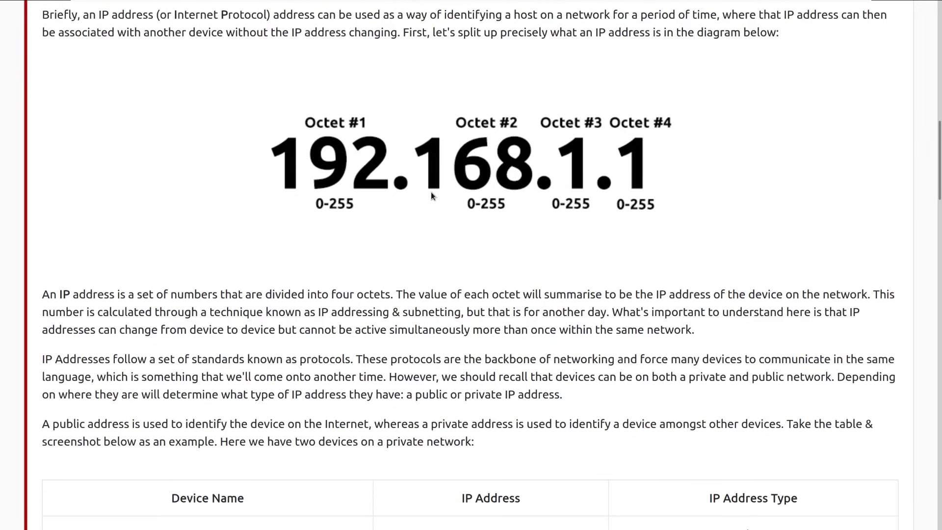
pyautogui.moveTo(497, 197)
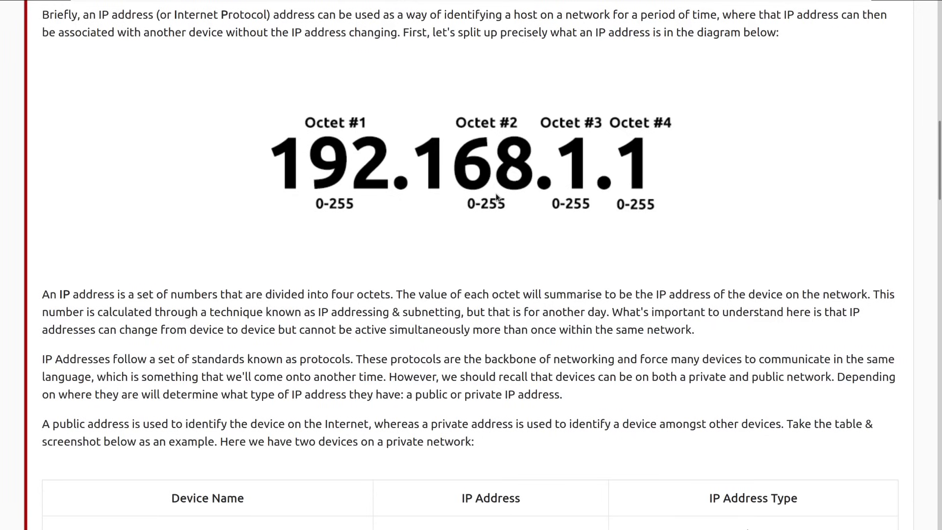
pyautogui.moveTo(591, 280)
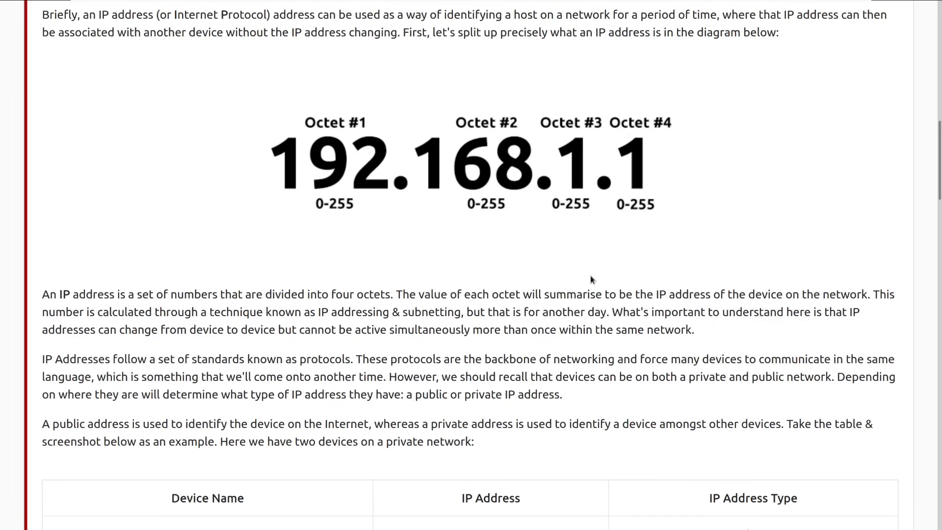
pyautogui.scroll(-3)
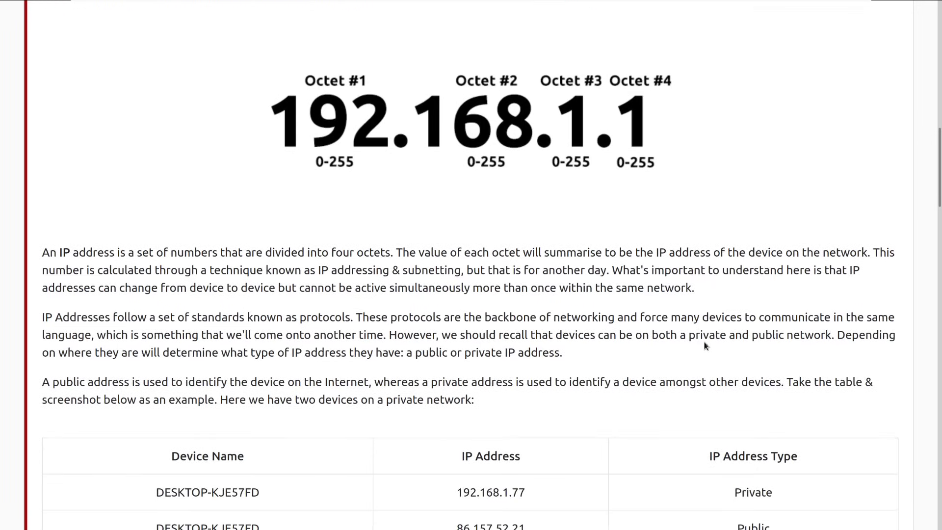
pyautogui.moveTo(463, 308)
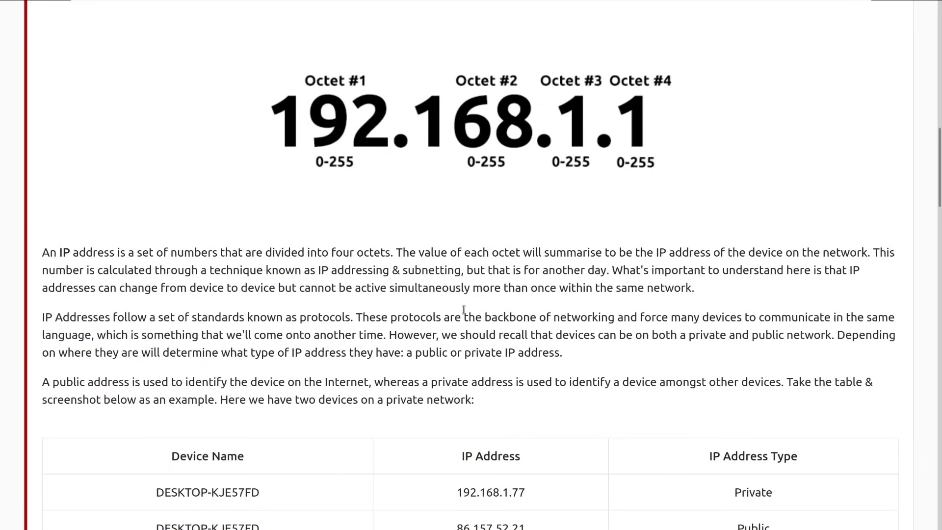
pyautogui.moveTo(450, 194)
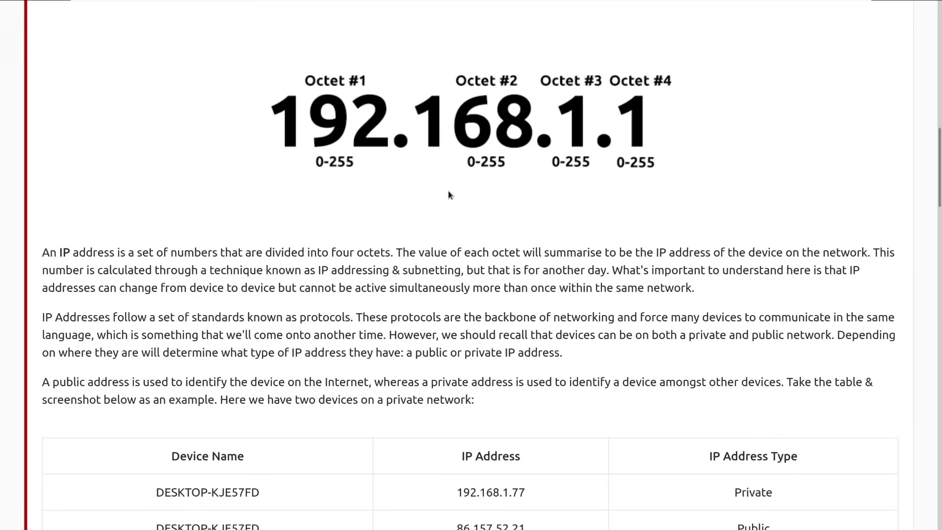
pyautogui.moveTo(468, 206)
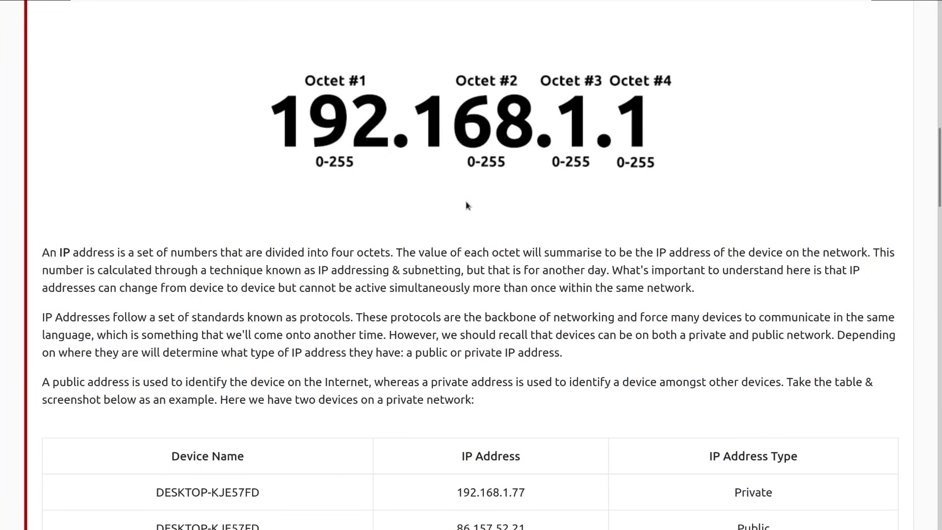
pyautogui.moveTo(464, 201)
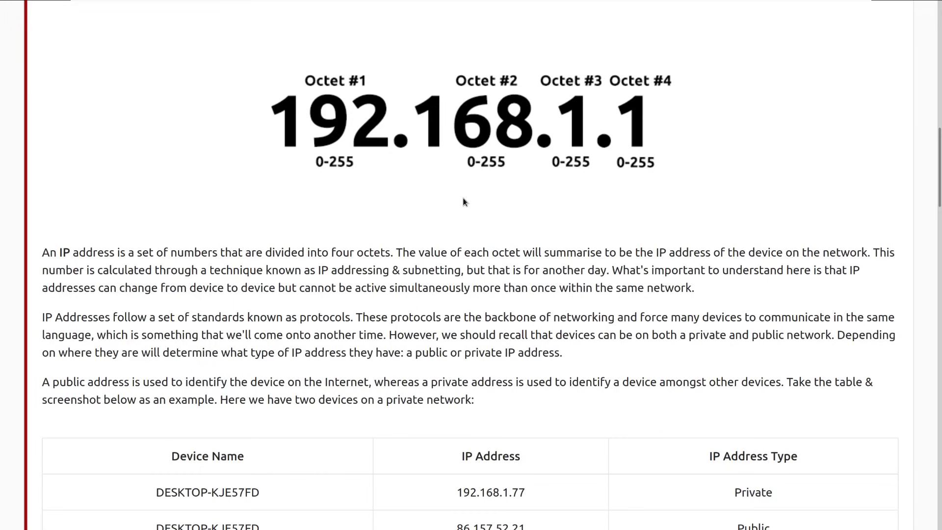
# - Scroll until the full table shows CMNatic-PC's private 192.168.1.74 and shared public 86.157.52.21
pyautogui.scroll(-3)
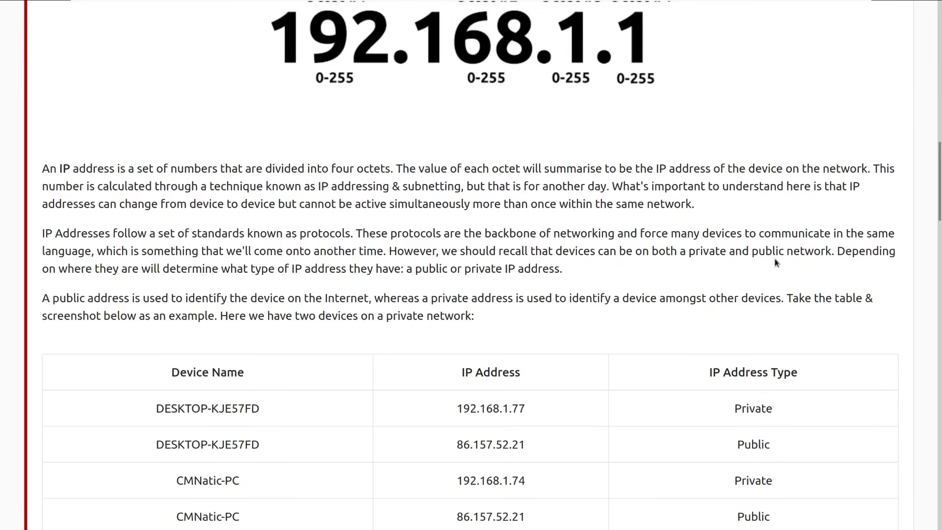
pyautogui.moveTo(878, 360)
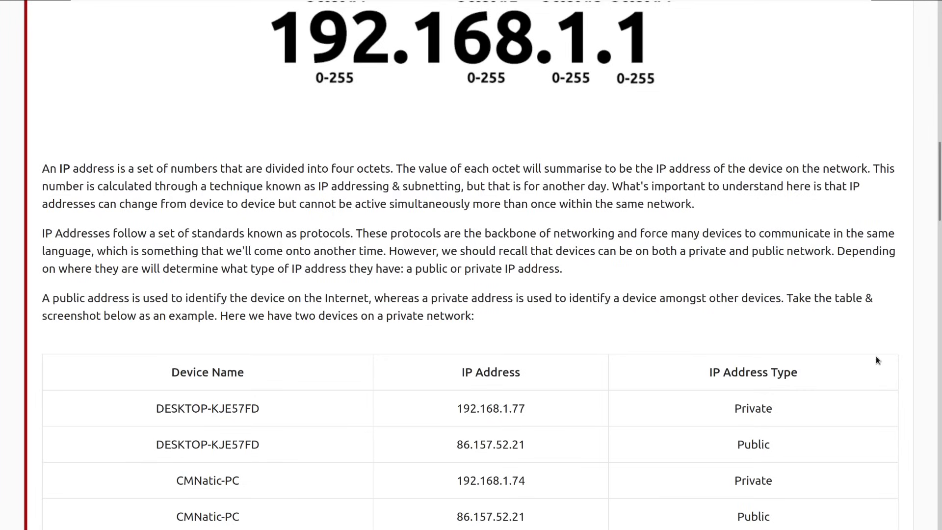
pyautogui.moveTo(905, 360)
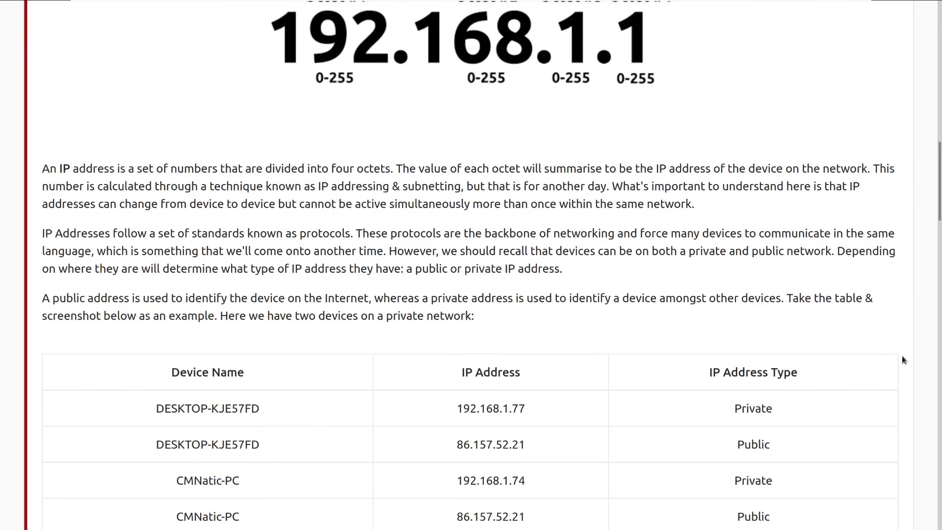
pyautogui.moveTo(345, 231)
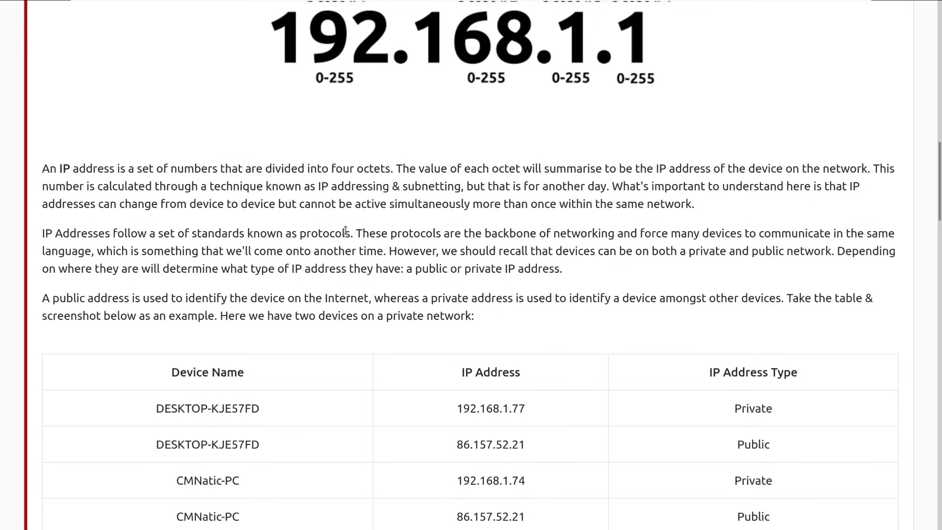
pyautogui.moveTo(651, 297)
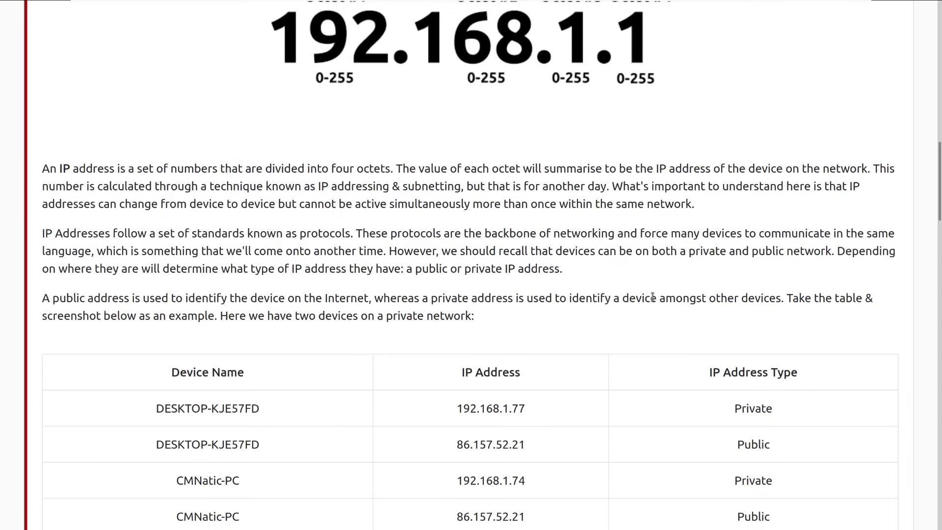
pyautogui.scroll(-3)
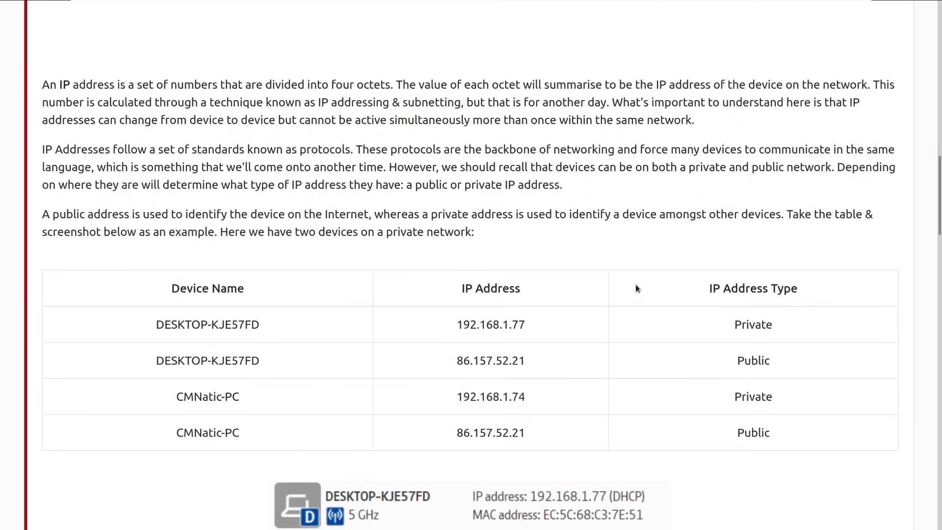
pyautogui.moveTo(878, 320)
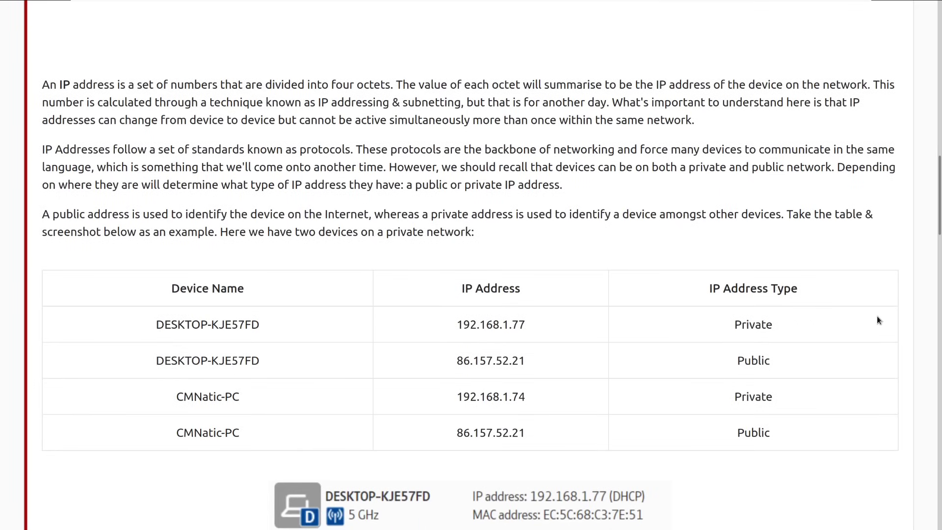
pyautogui.moveTo(892, 323)
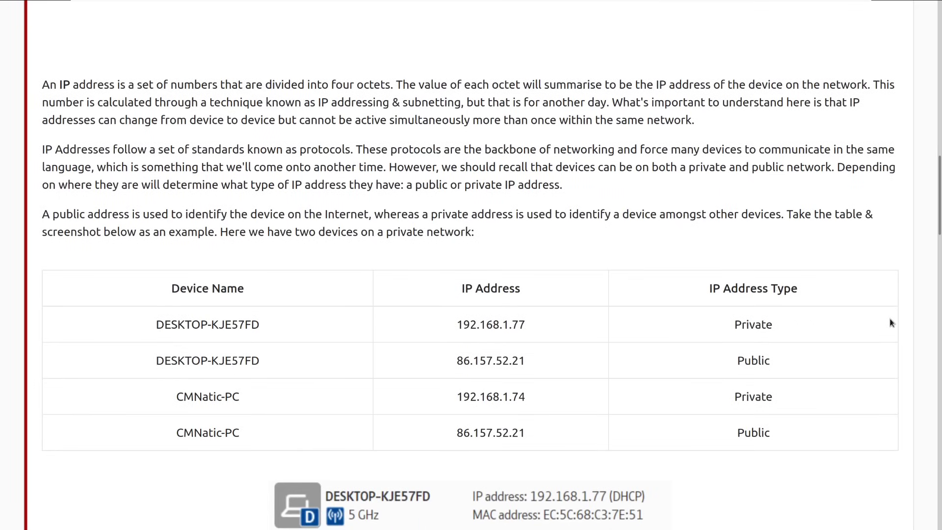
# - Scroll past the table to the router screenshot listing DHCP addresses 192.168.1.77 and 192.168.1.74
pyautogui.scroll(-3)
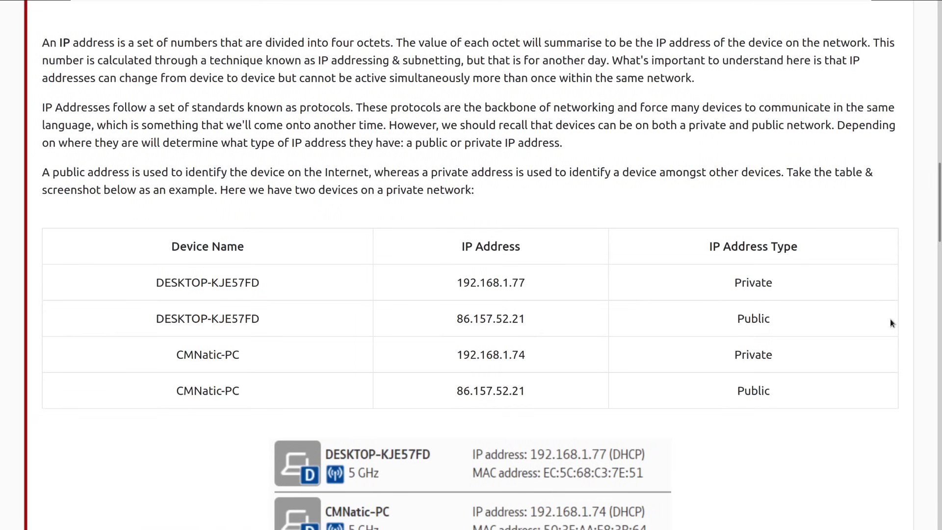
pyautogui.moveTo(609, 183)
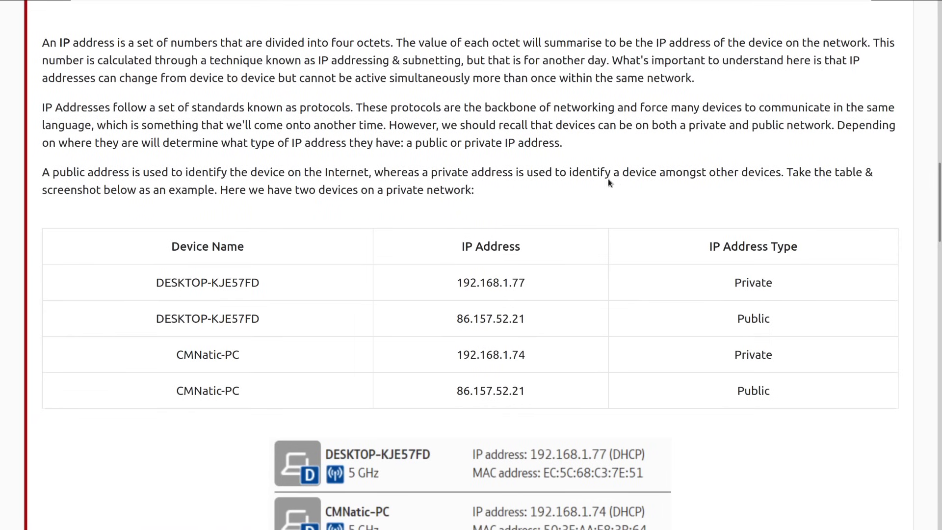
pyautogui.moveTo(418, 172)
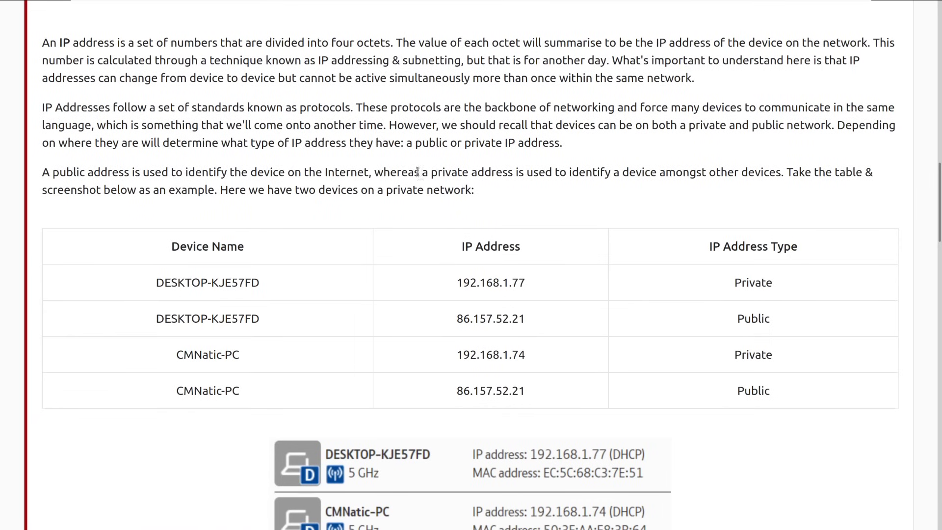
pyautogui.moveTo(895, 242)
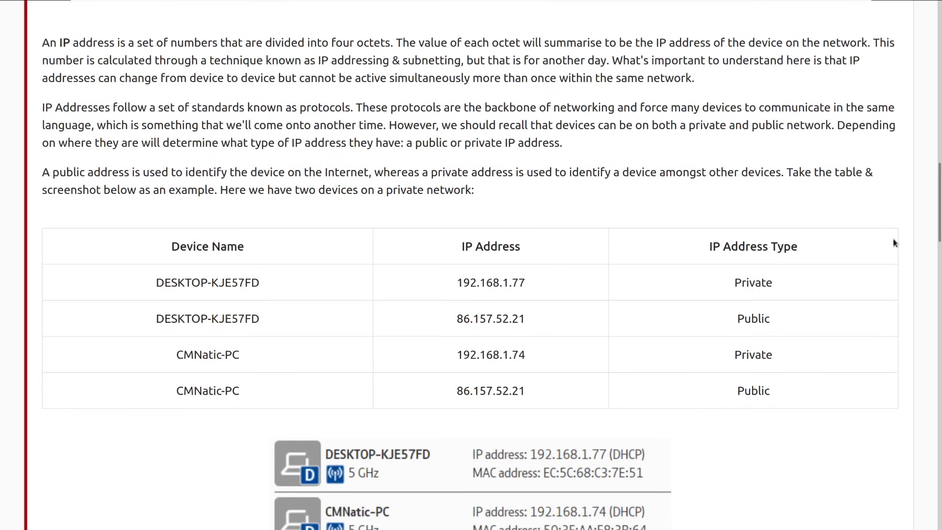
pyautogui.moveTo(886, 240)
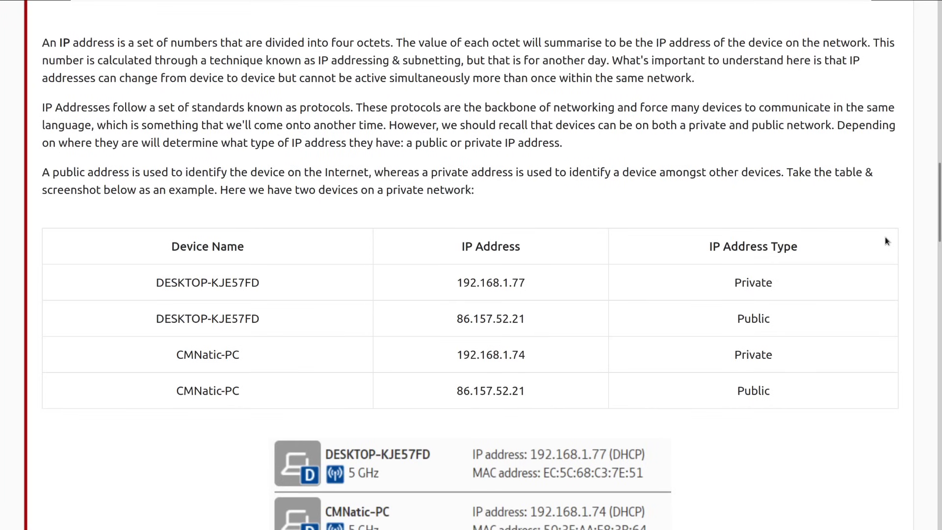
pyautogui.scroll(-3)
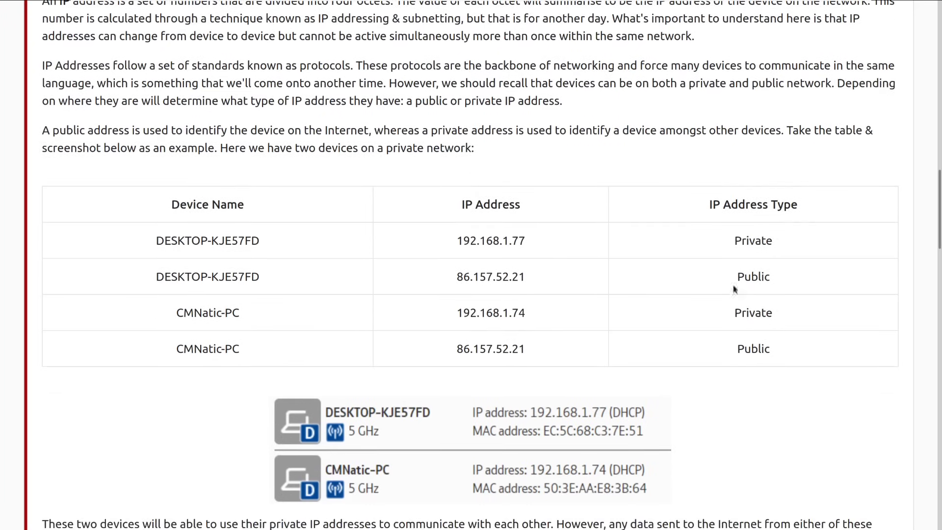
pyautogui.moveTo(479, 252)
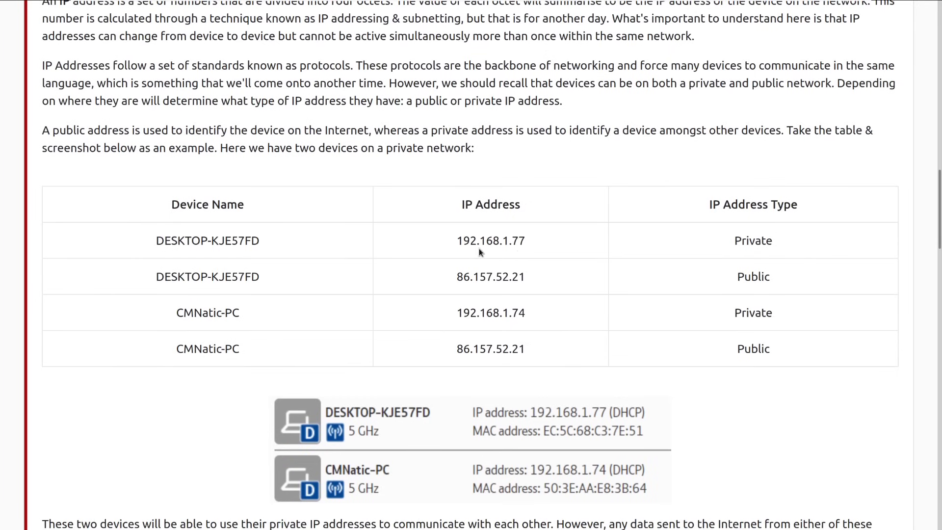
pyautogui.moveTo(469, 254)
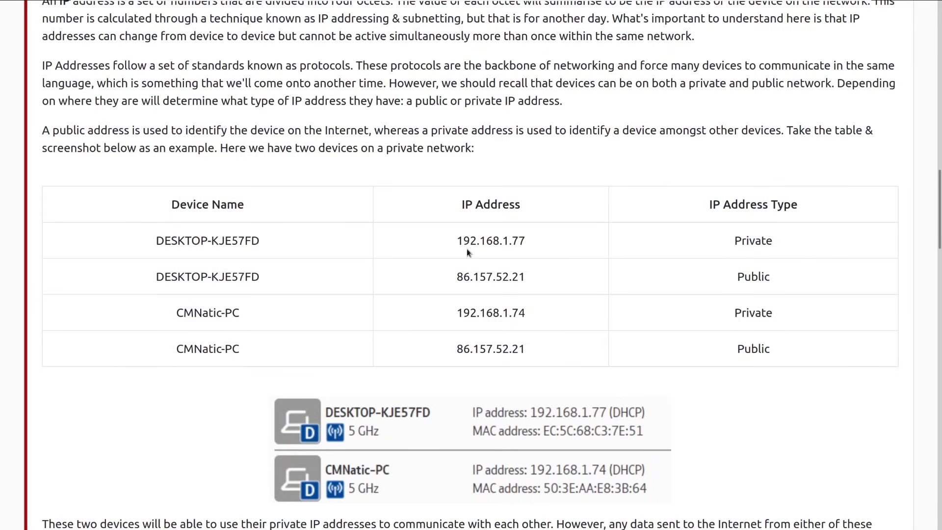
pyautogui.moveTo(461, 253)
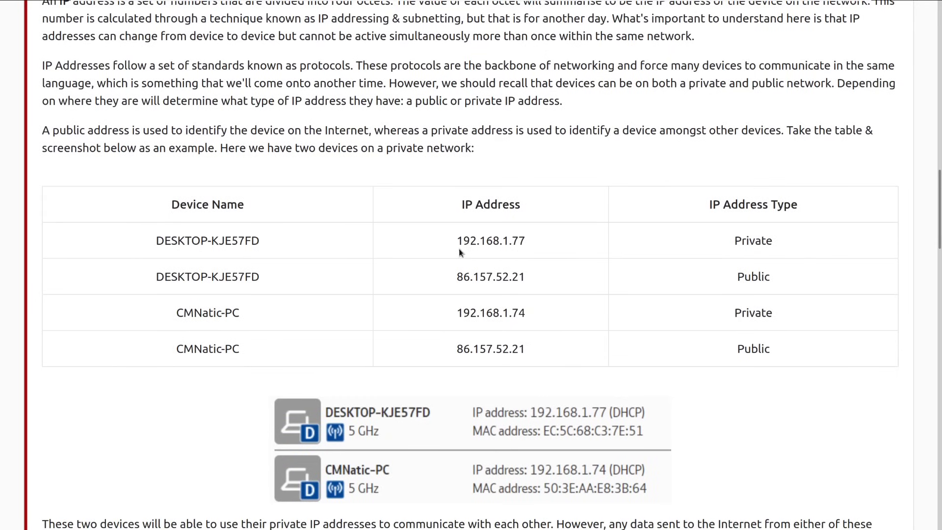
pyautogui.moveTo(489, 248)
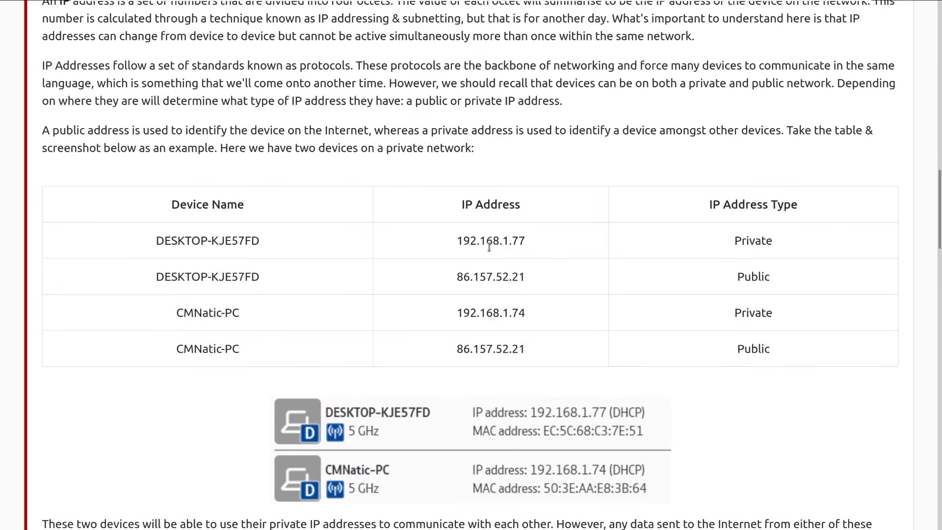
pyautogui.moveTo(519, 264)
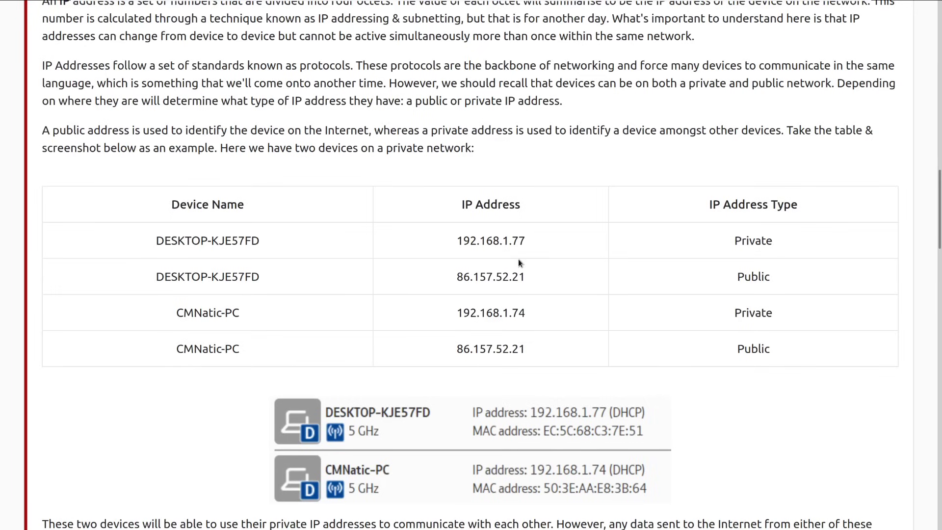
pyautogui.moveTo(541, 261)
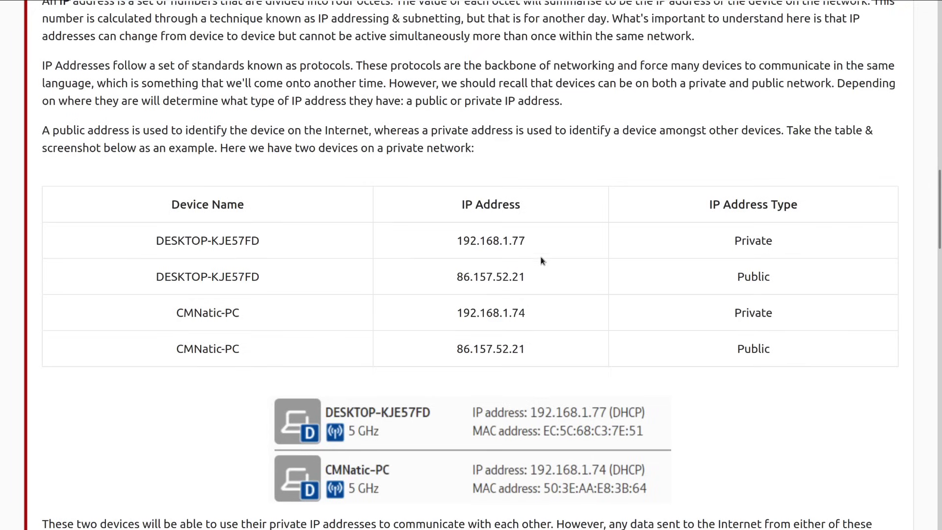
pyautogui.moveTo(478, 252)
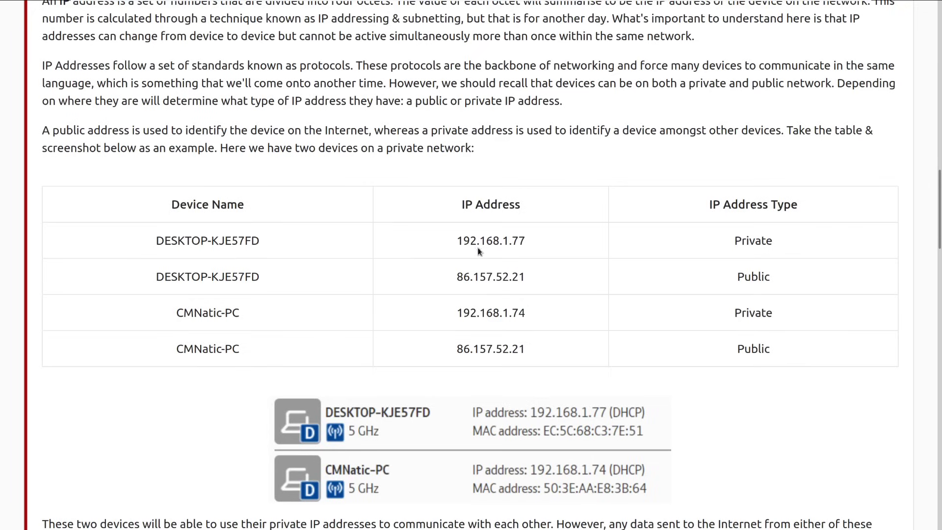
pyautogui.moveTo(521, 251)
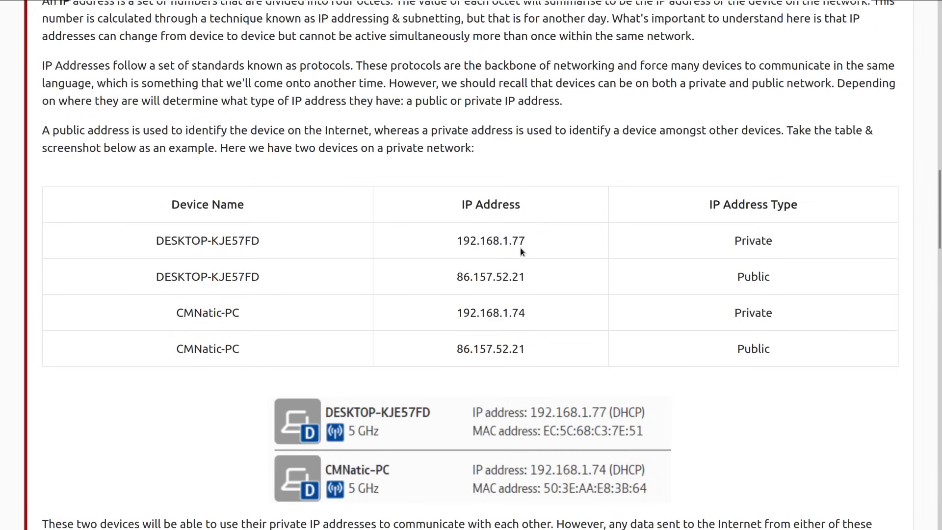
pyautogui.moveTo(560, 238)
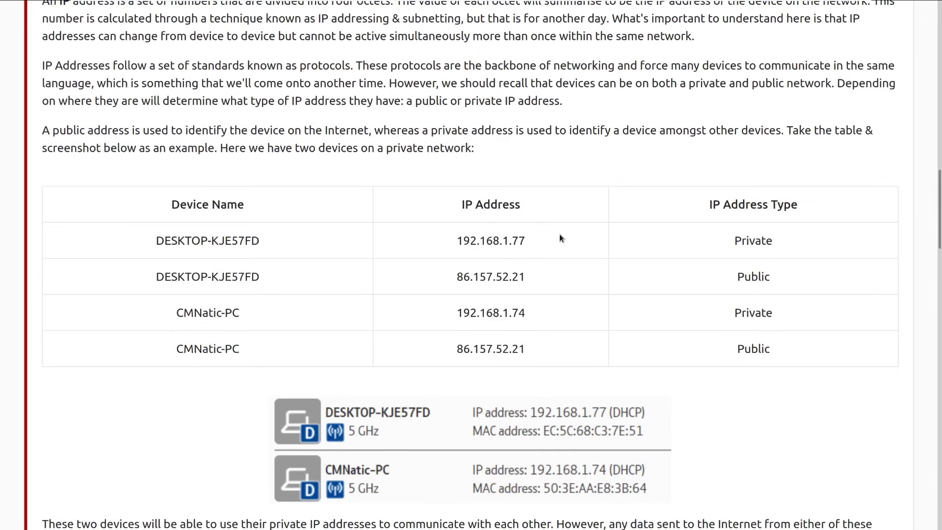
pyautogui.moveTo(700, 401)
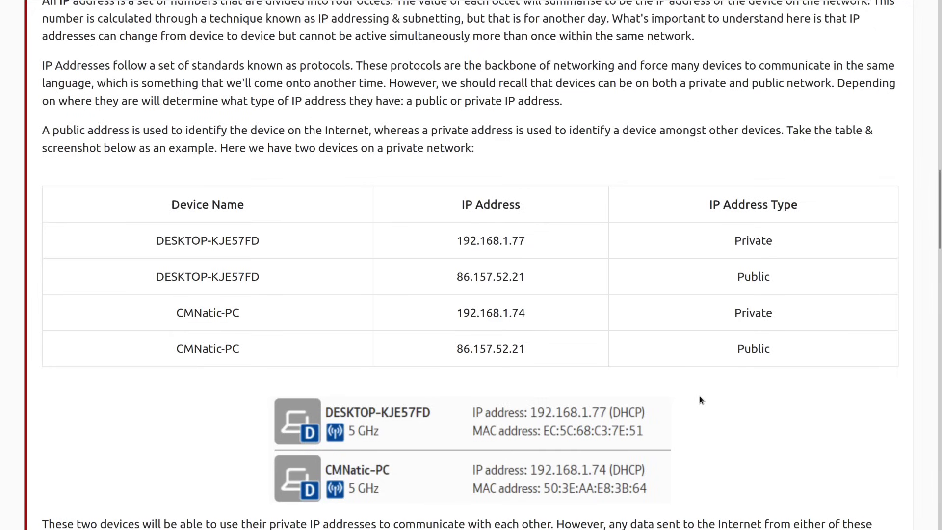
pyautogui.moveTo(442, 347)
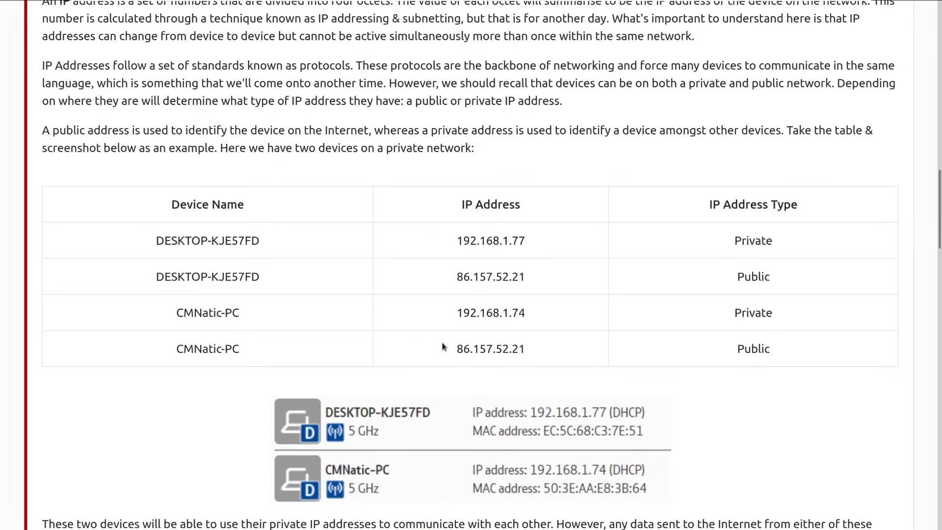
pyautogui.moveTo(466, 281)
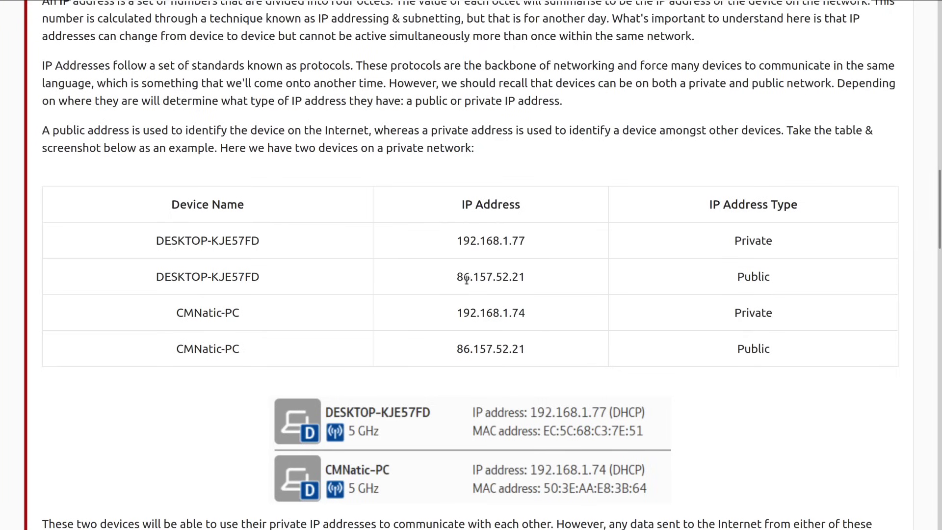
pyautogui.scroll(-3)
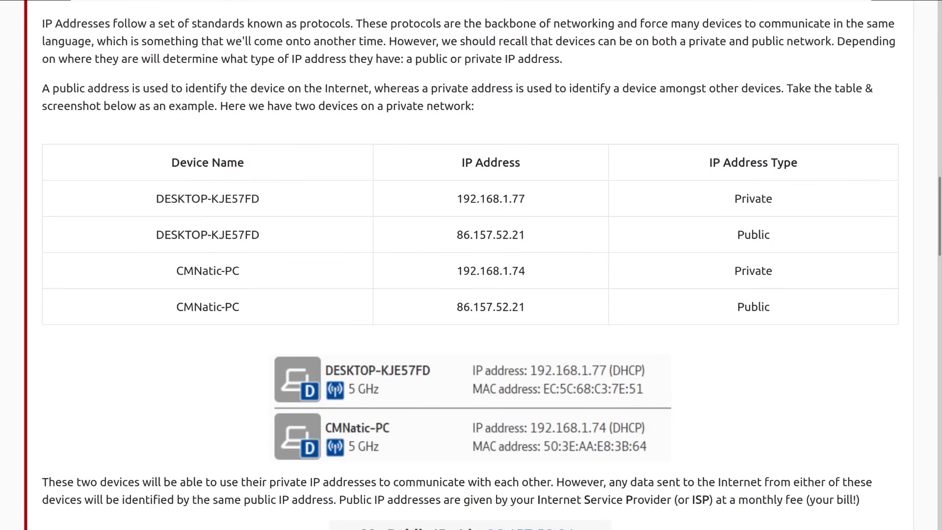
pyautogui.moveTo(456, 279)
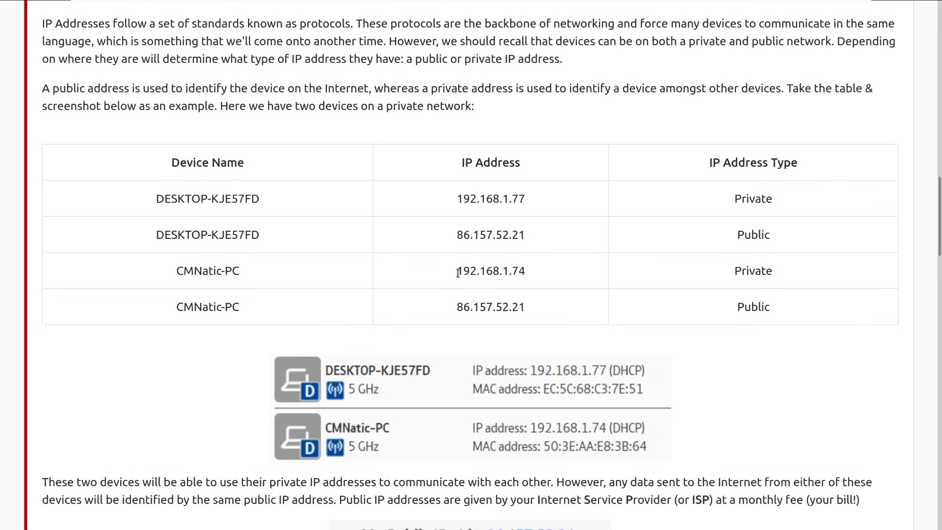
pyautogui.moveTo(504, 272)
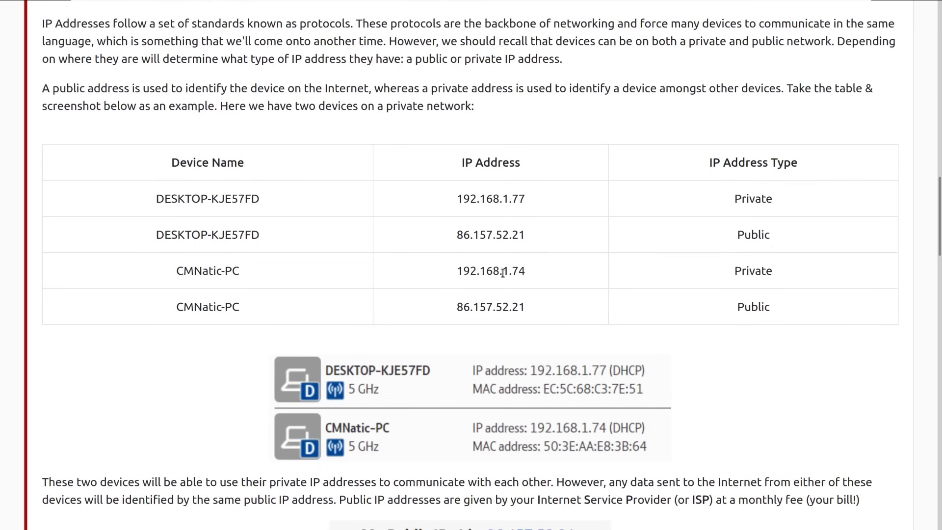
pyautogui.moveTo(458, 272)
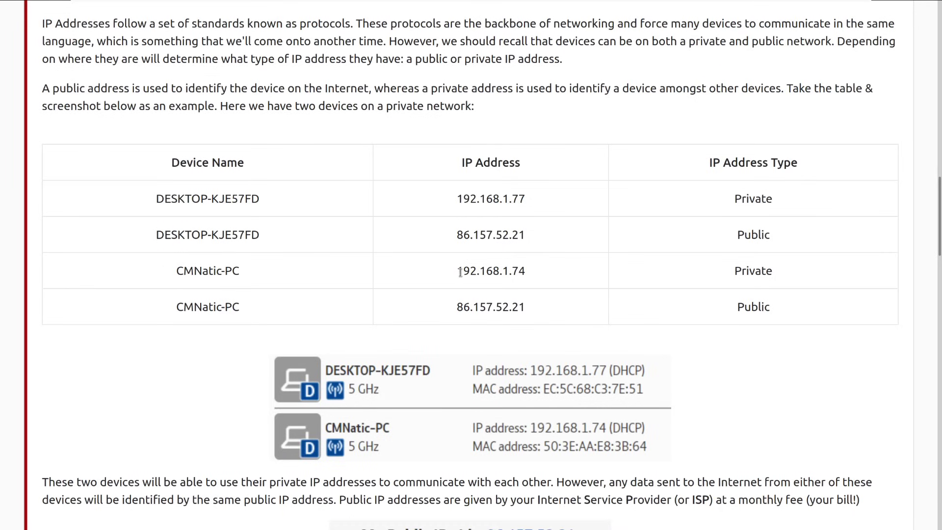
pyautogui.moveTo(514, 274)
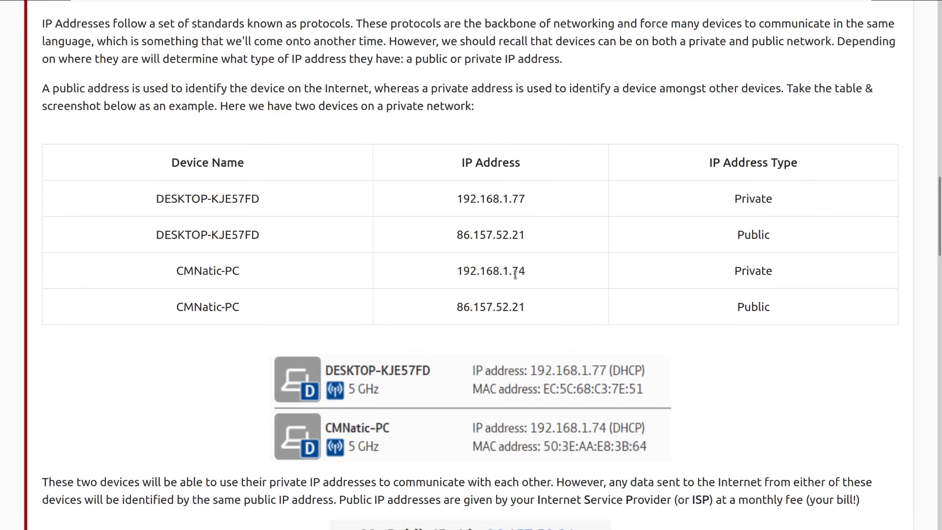
pyautogui.moveTo(536, 298)
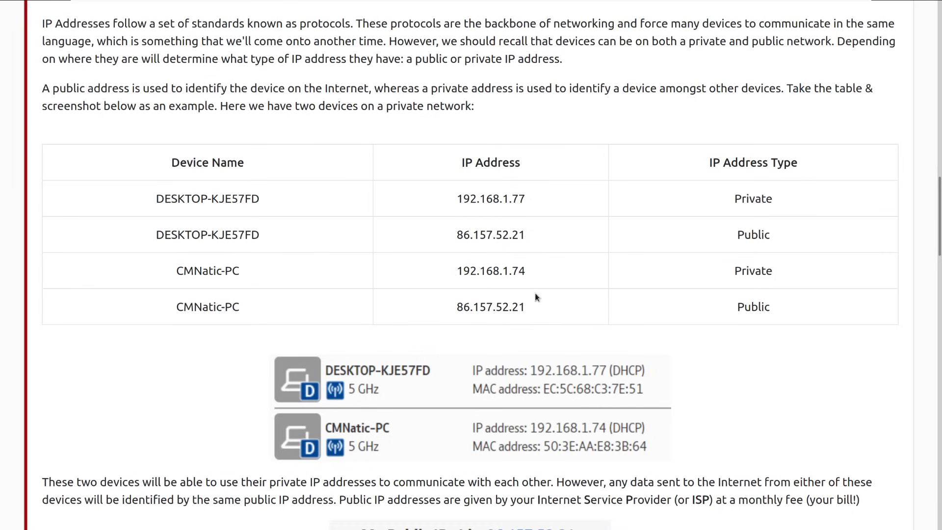
pyautogui.moveTo(527, 266)
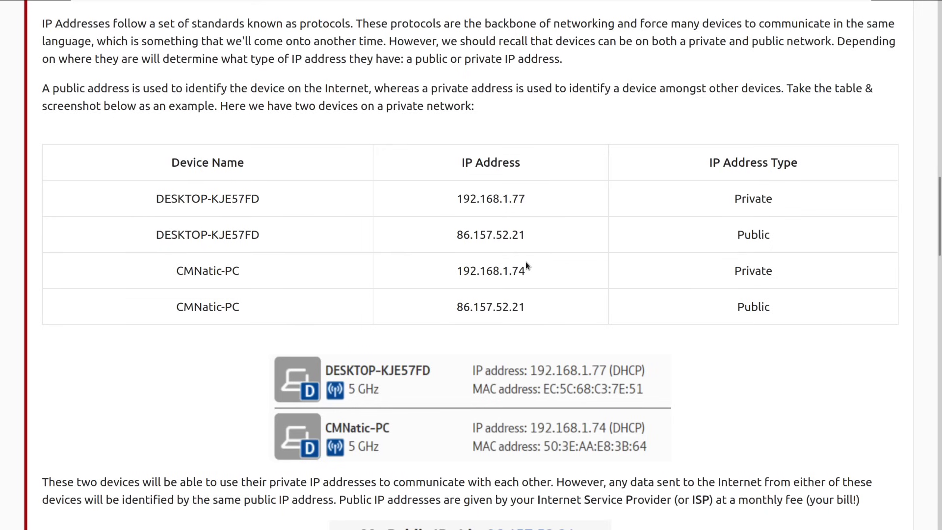
pyautogui.moveTo(537, 268)
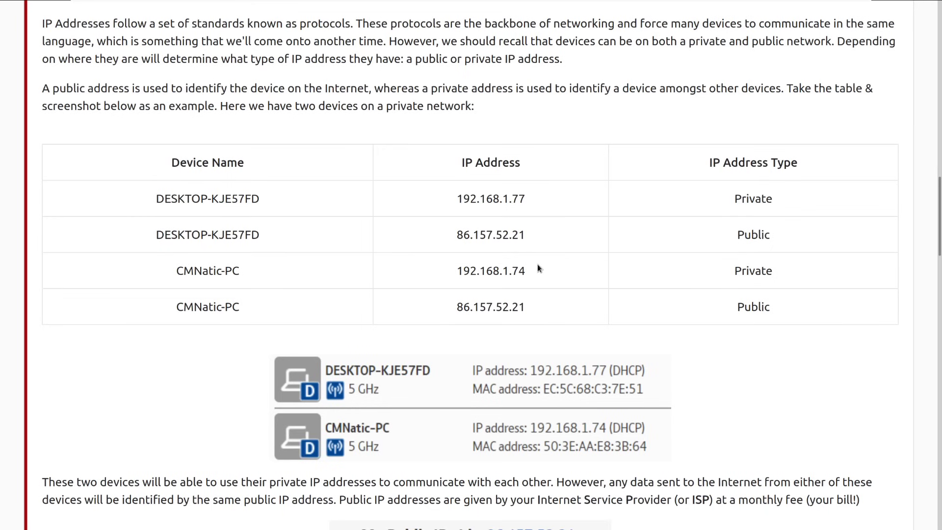
pyautogui.scroll(-3)
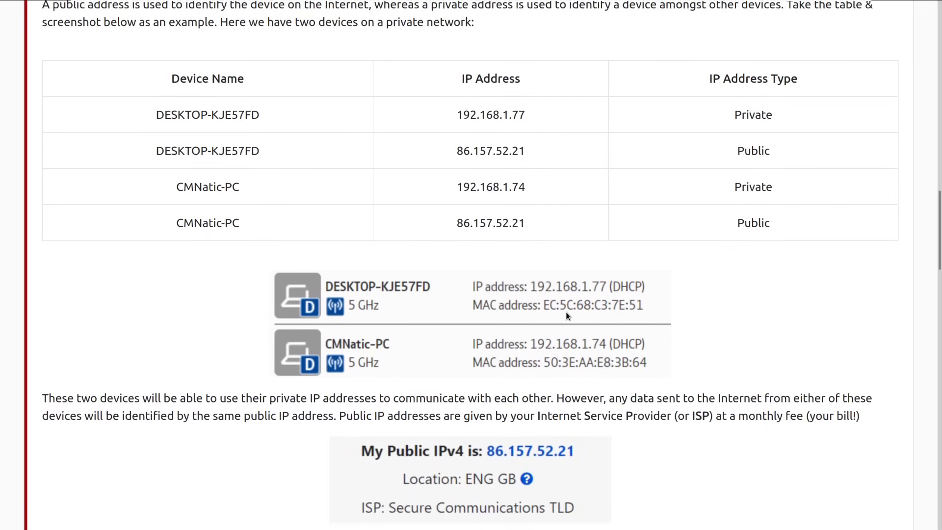
pyautogui.scroll(-3)
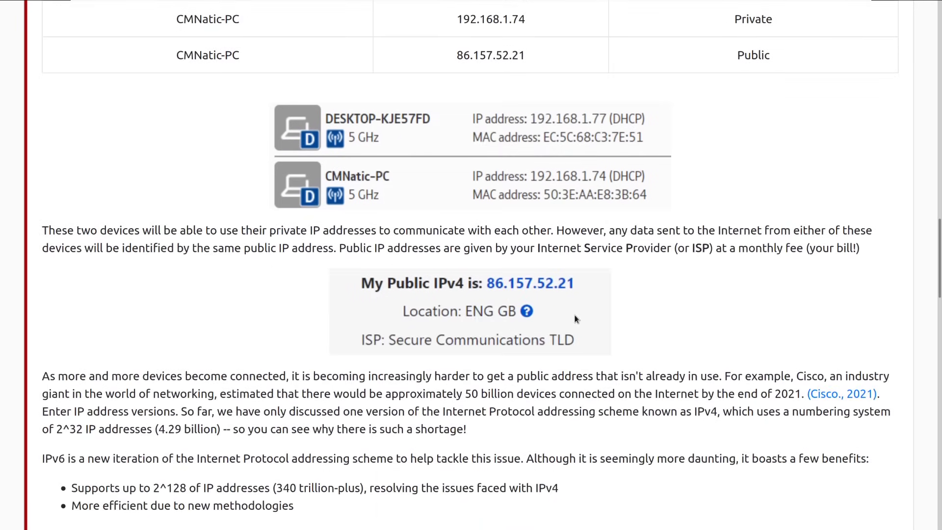
pyautogui.moveTo(544, 262)
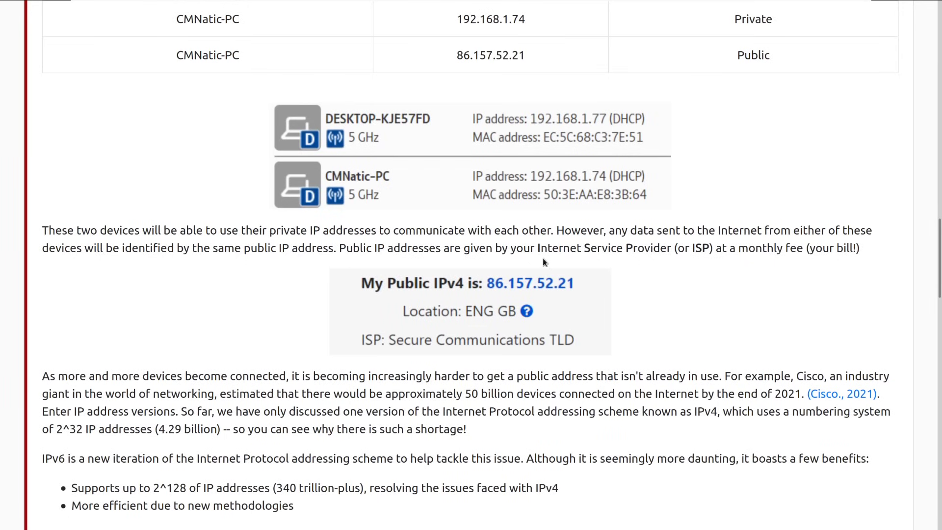
pyautogui.moveTo(391, 218)
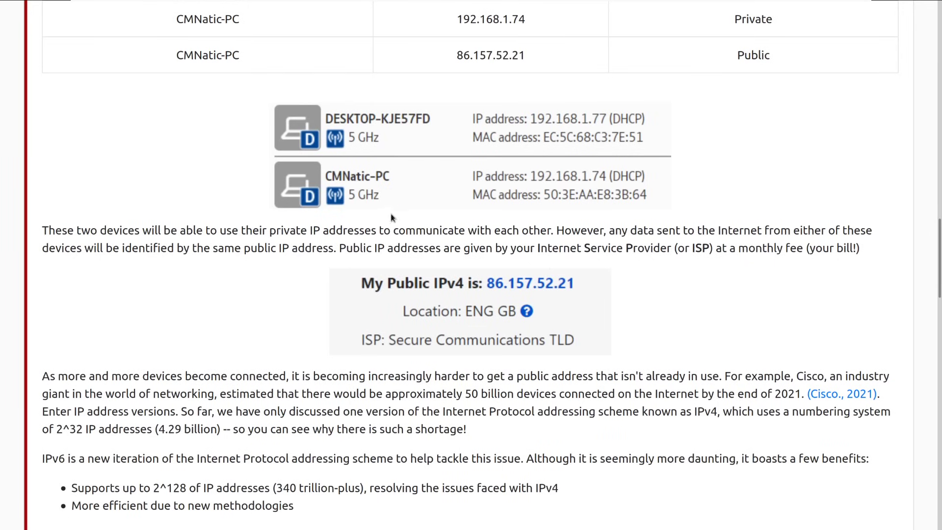
pyautogui.moveTo(726, 152)
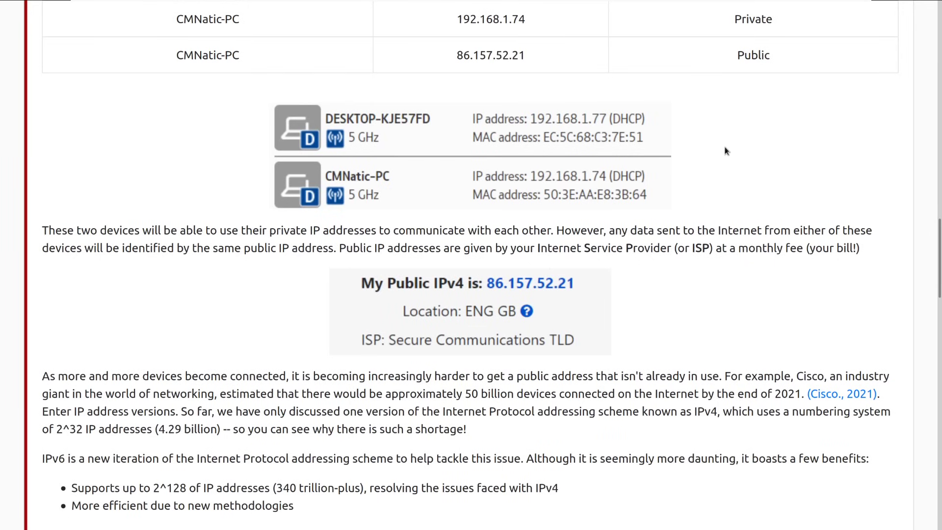
pyautogui.moveTo(560, 152)
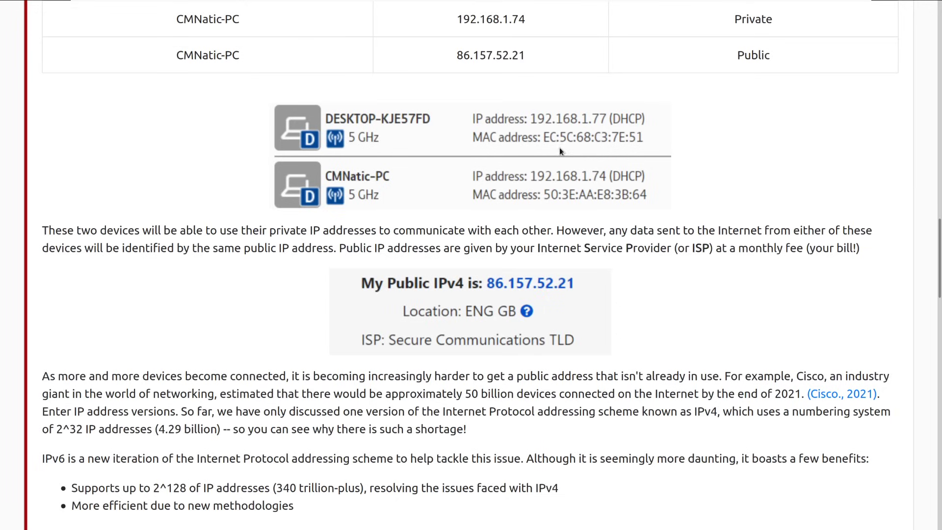
pyautogui.moveTo(616, 150)
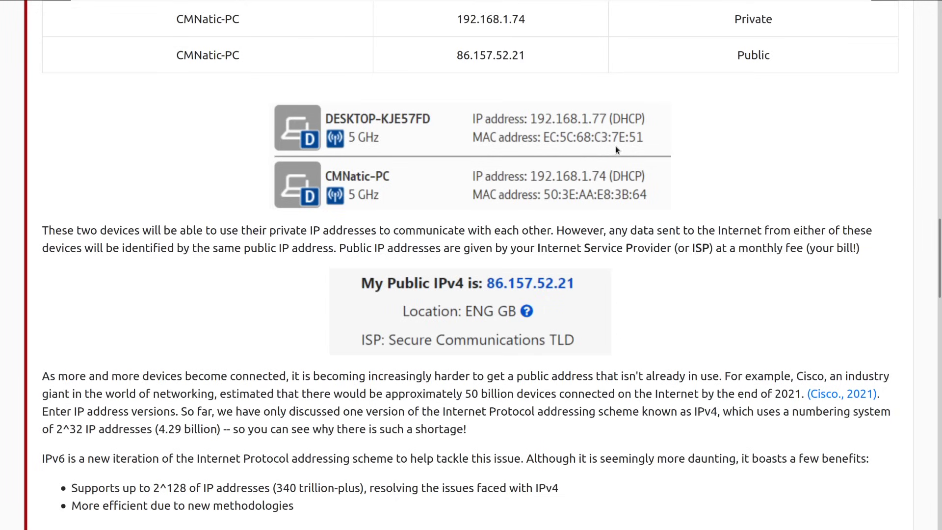
pyautogui.moveTo(560, 162)
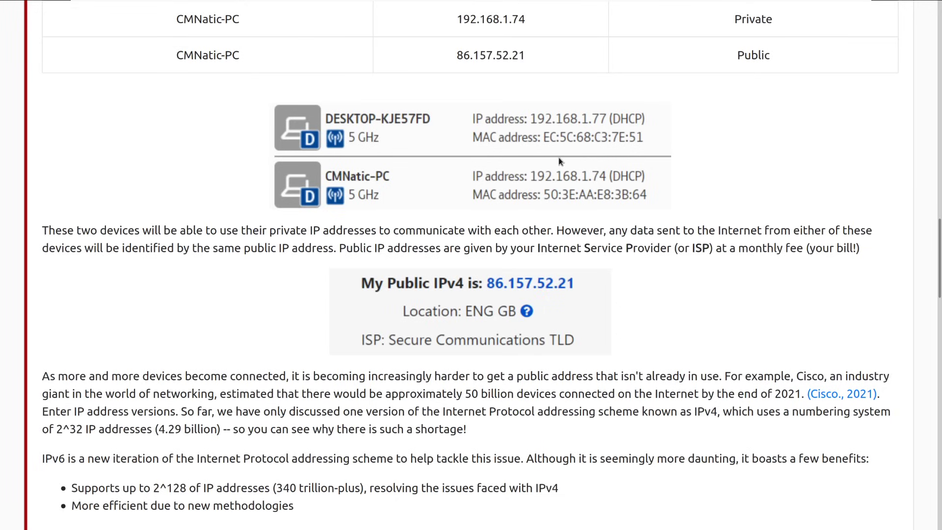
pyautogui.moveTo(533, 184)
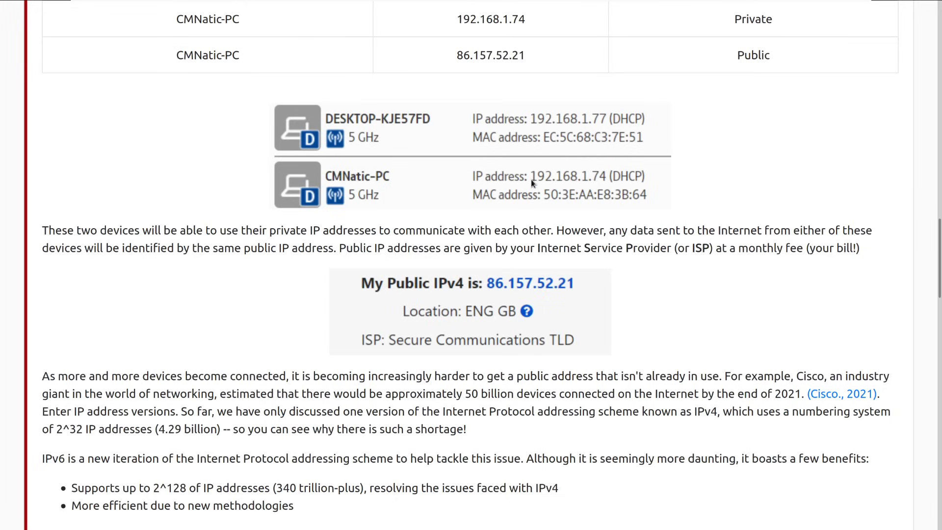
pyautogui.moveTo(644, 186)
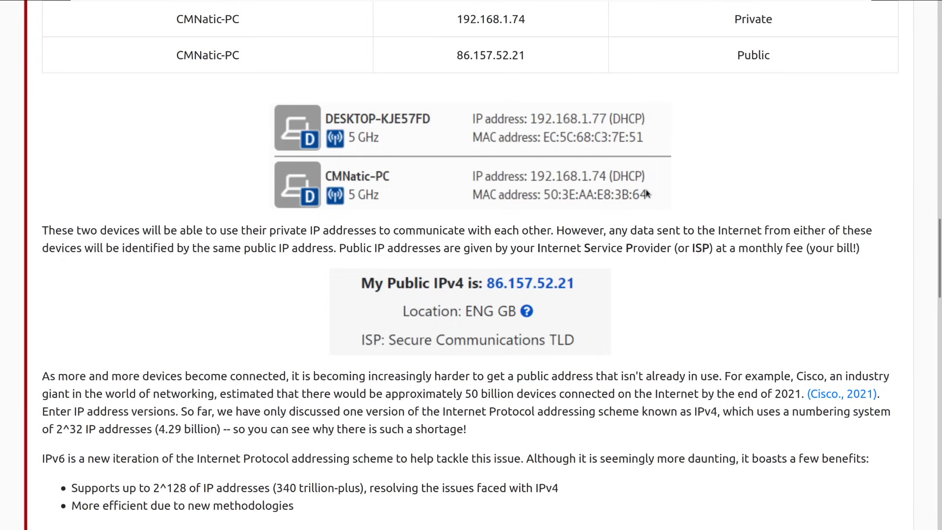
pyautogui.moveTo(648, 187)
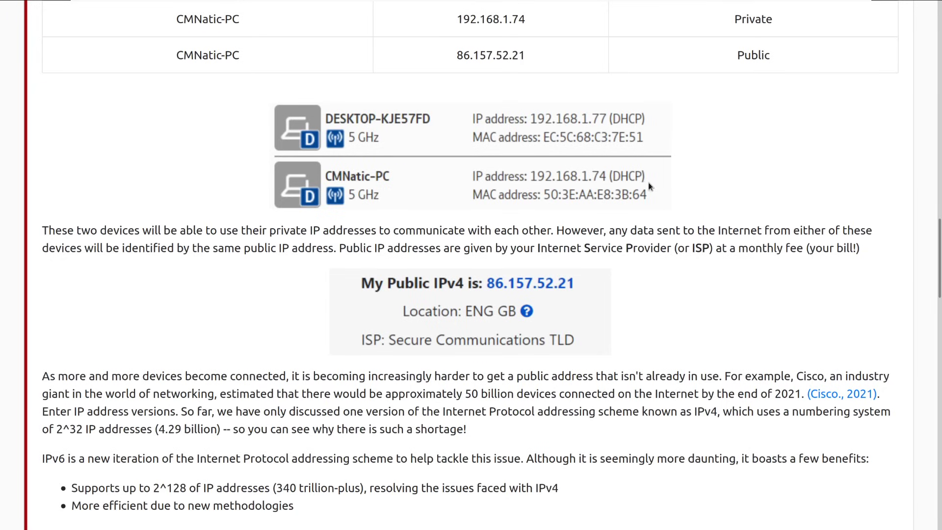
pyautogui.moveTo(667, 191)
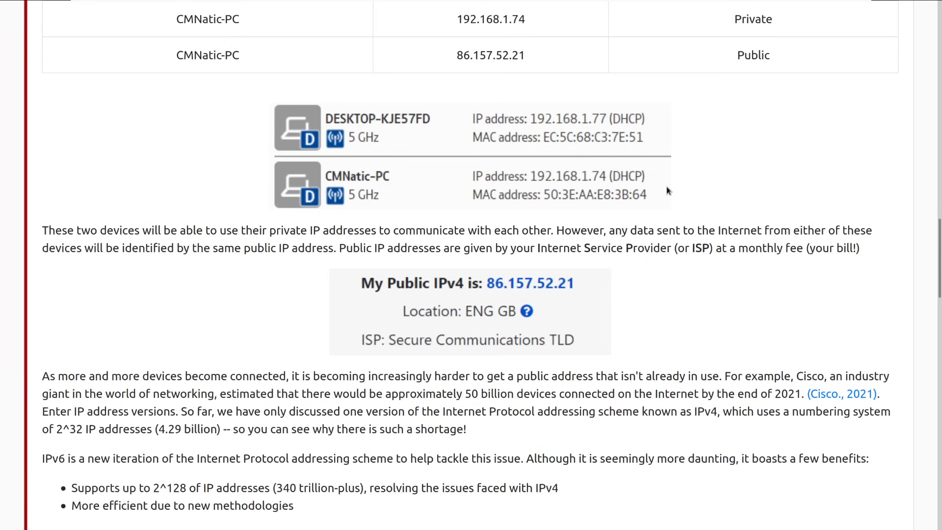
pyautogui.scroll(-3)
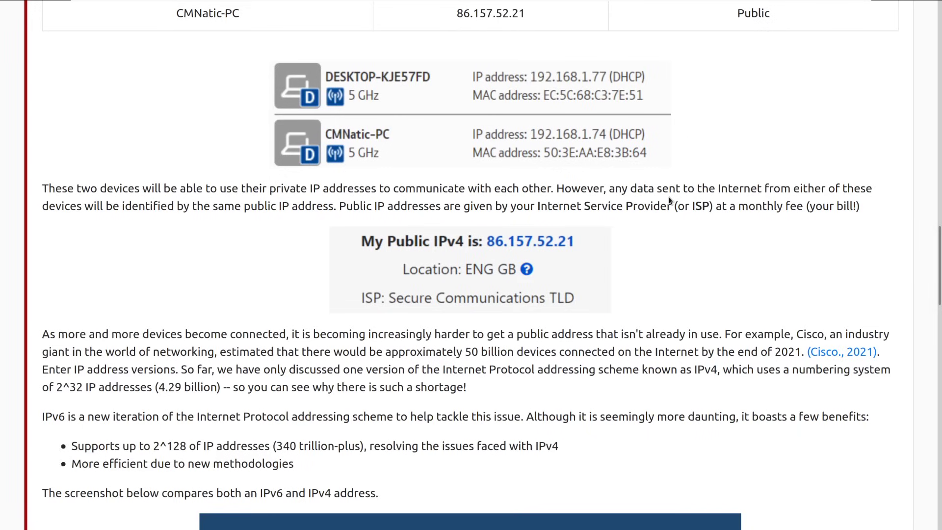
pyautogui.moveTo(756, 286)
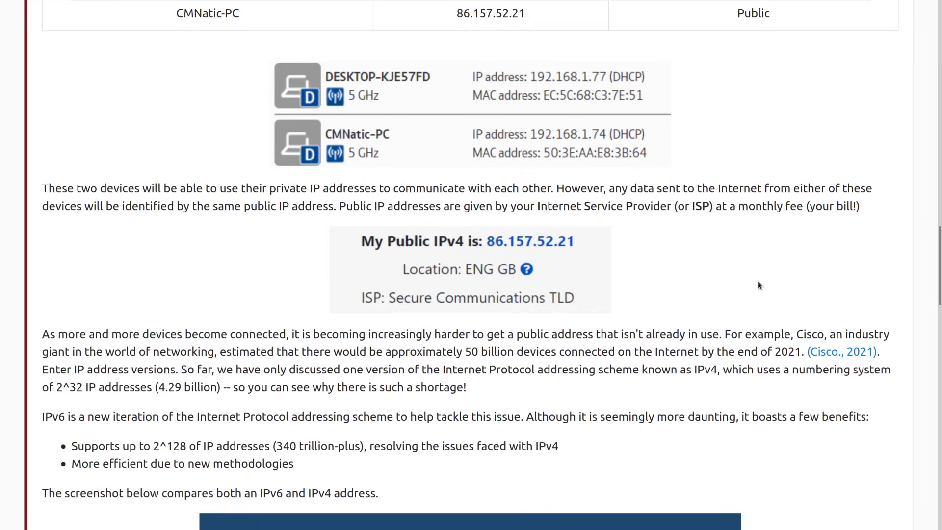
pyautogui.moveTo(612, 257)
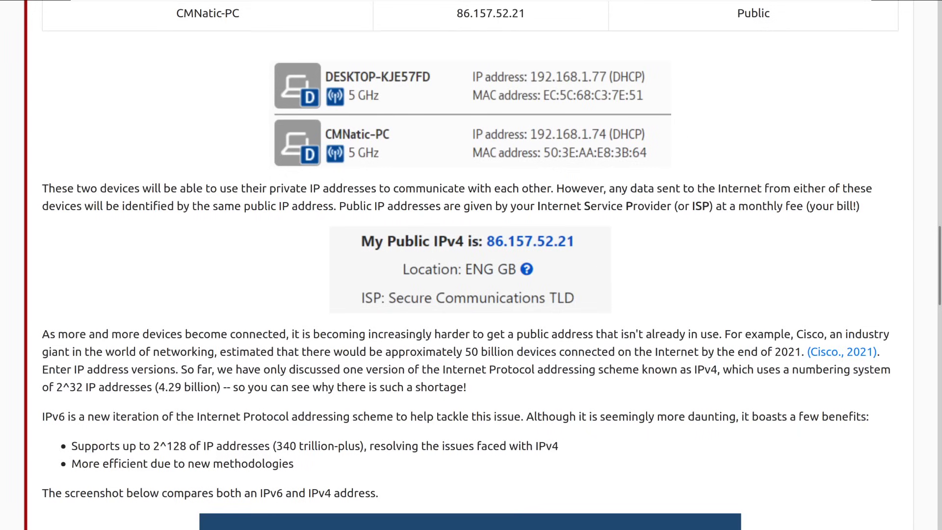
pyautogui.moveTo(549, 251)
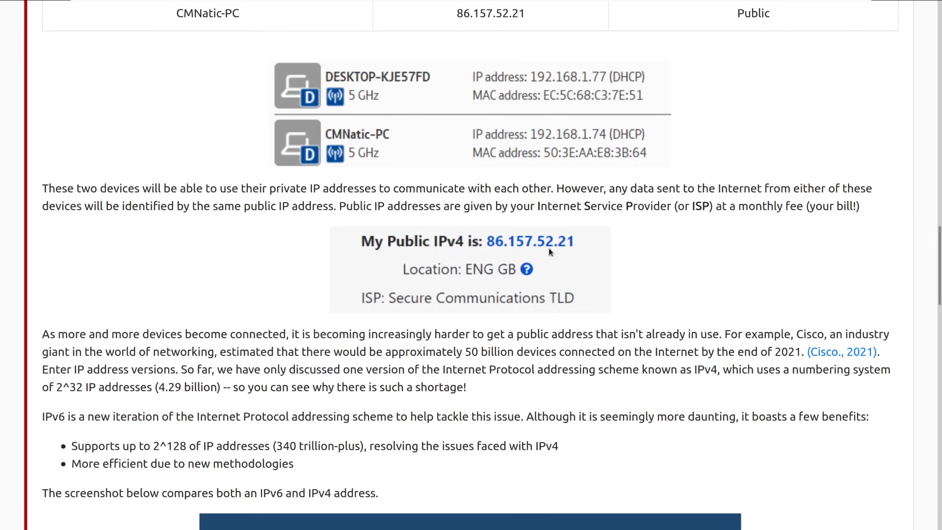
pyautogui.moveTo(581, 276)
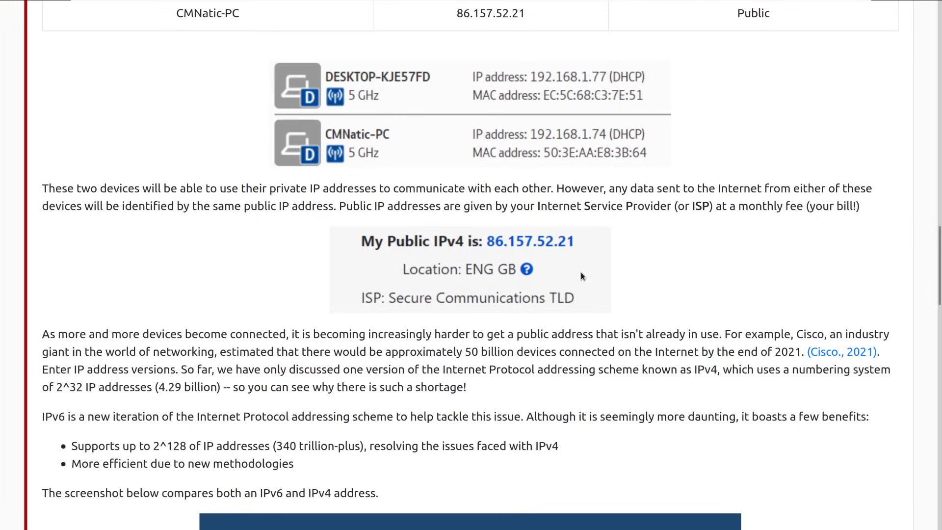
pyautogui.moveTo(520, 260)
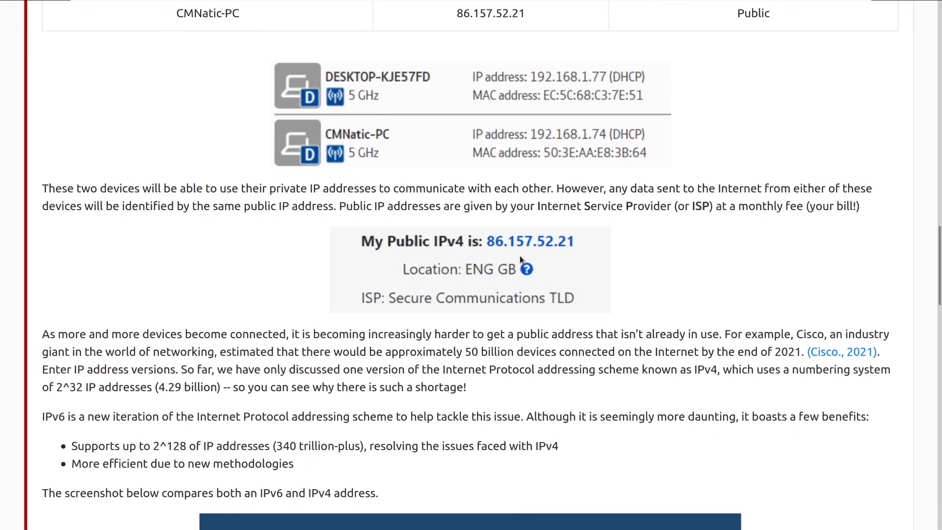
pyautogui.moveTo(531, 260)
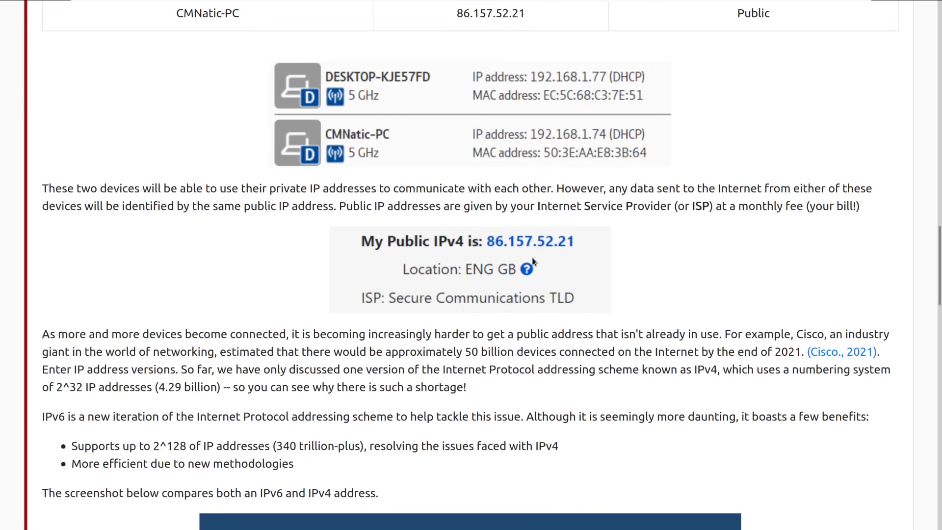
pyautogui.scroll(-3)
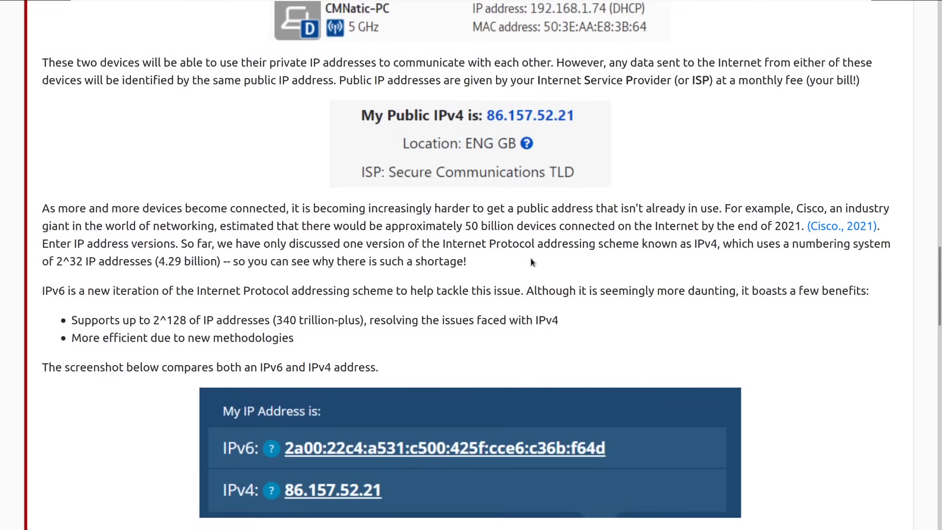
pyautogui.moveTo(796, 311)
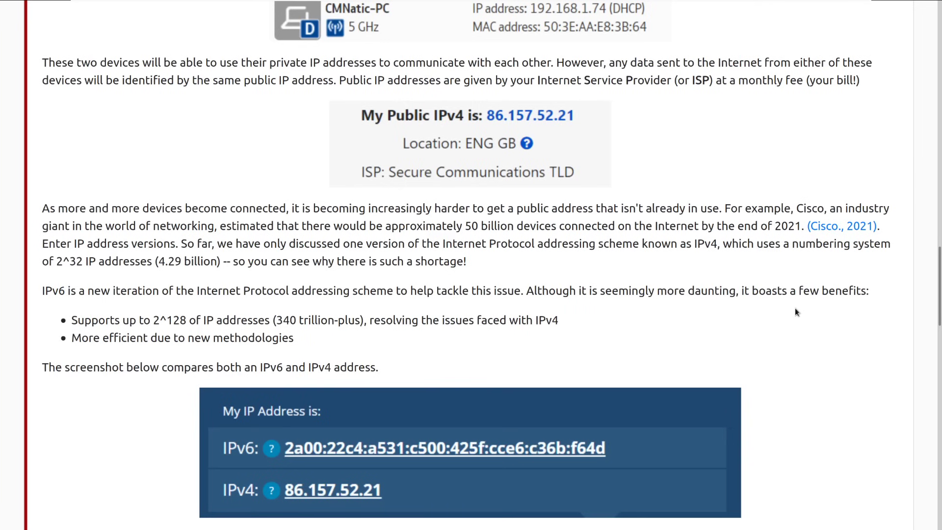
# - Scroll past the IPv6/IPv4 screenshot to the MAC Addresses section with example a4:c3:f0:85:ac:2d
pyautogui.scroll(-3)
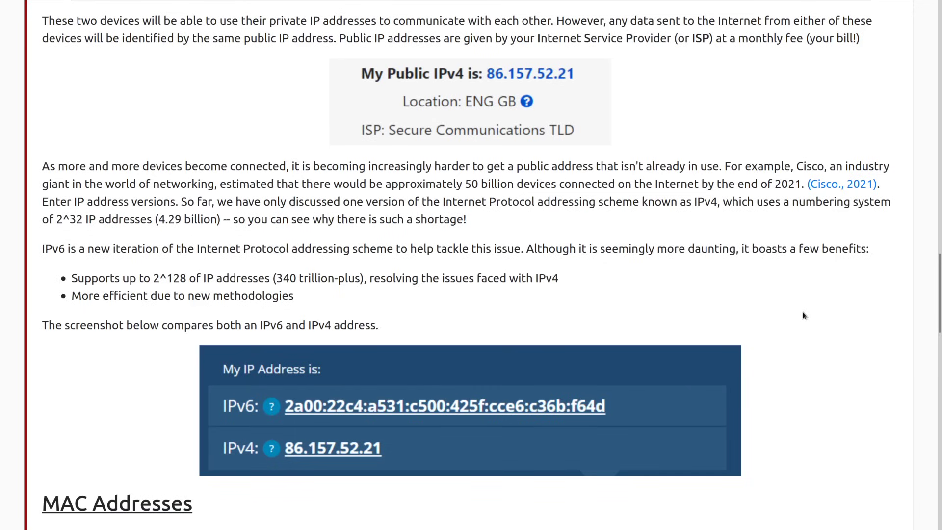
pyautogui.scroll(-3)
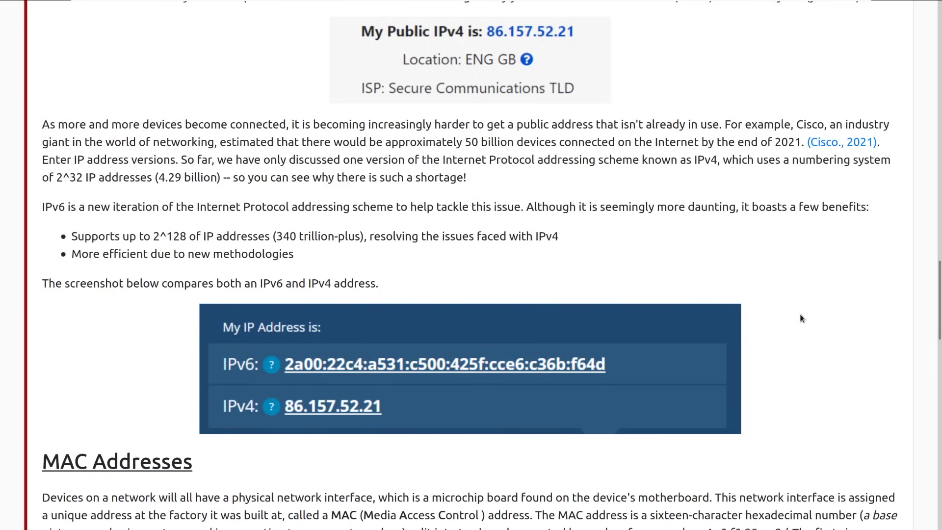
pyautogui.moveTo(97, 180)
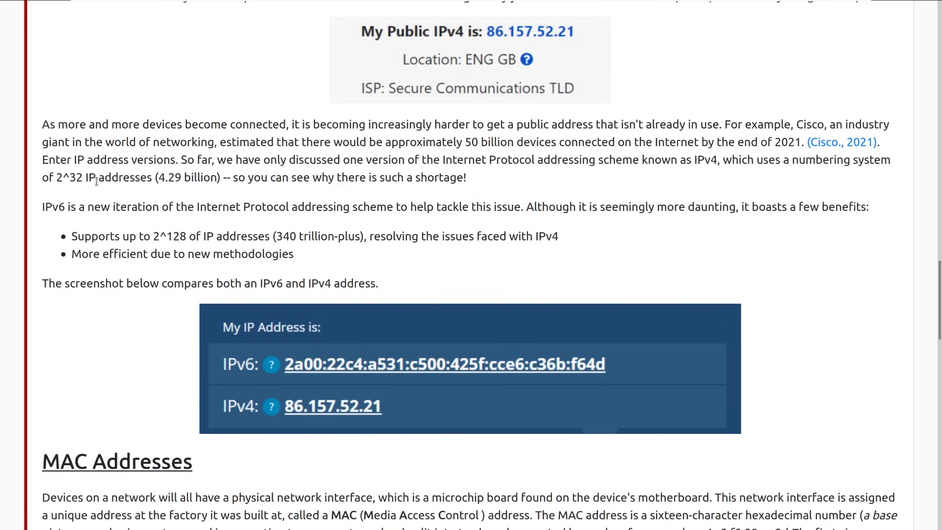
pyautogui.moveTo(187, 192)
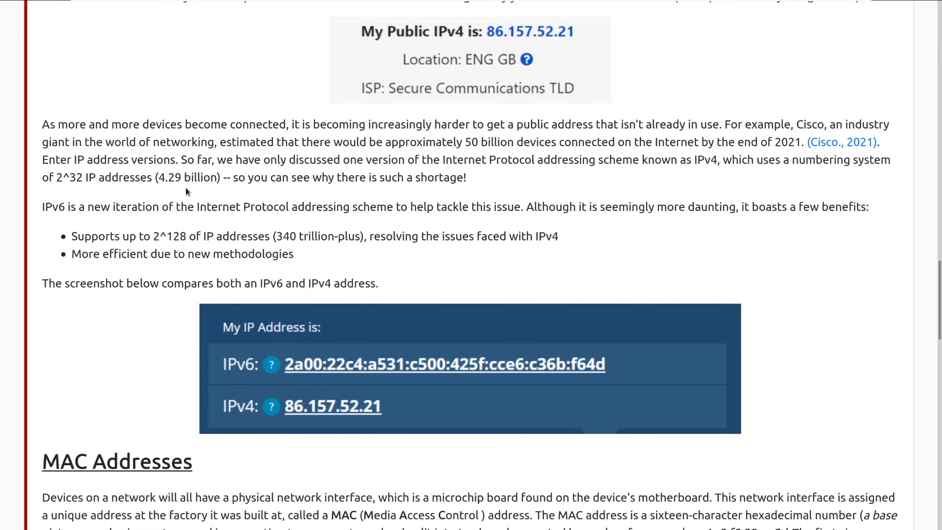
pyautogui.moveTo(188, 201)
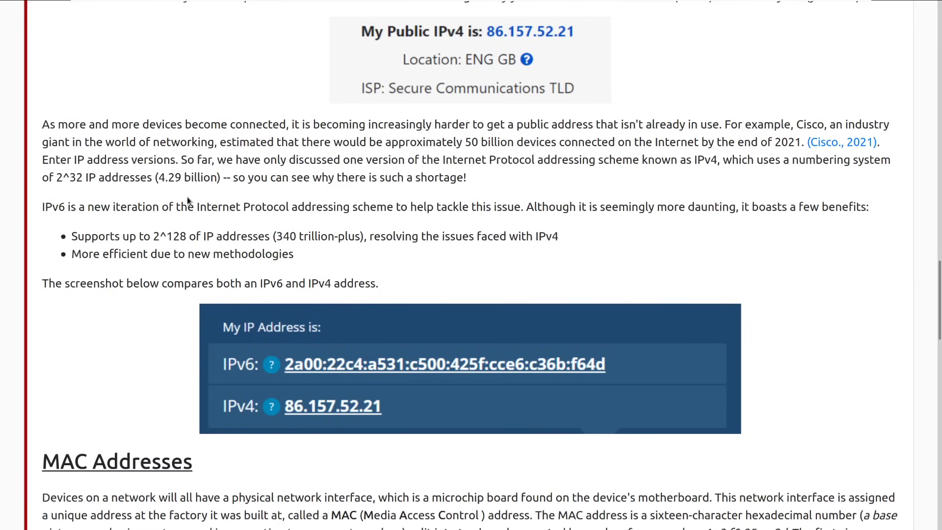
pyautogui.moveTo(188, 203)
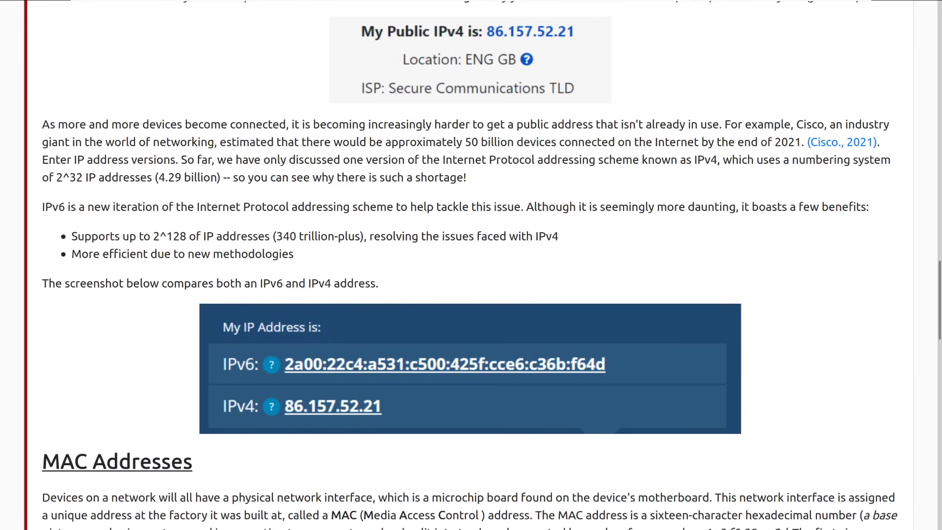
pyautogui.moveTo(148, 175)
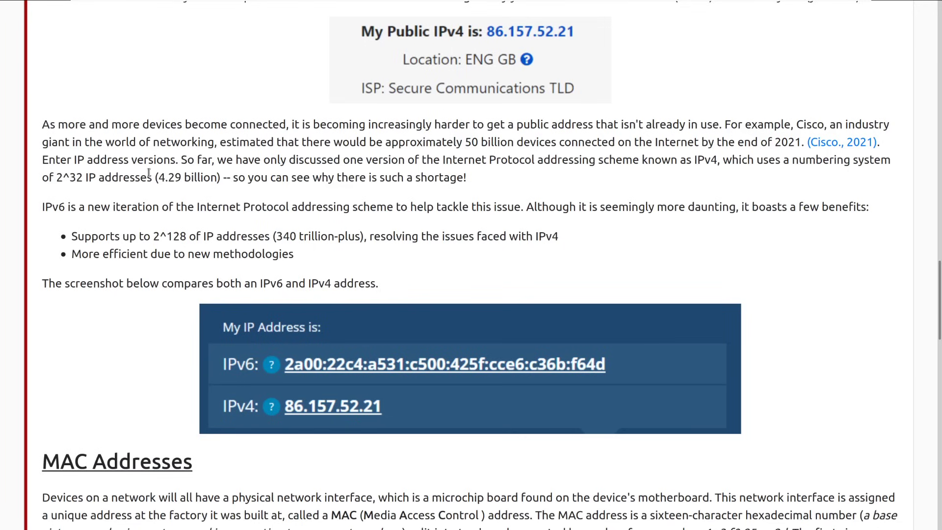
pyautogui.moveTo(221, 183)
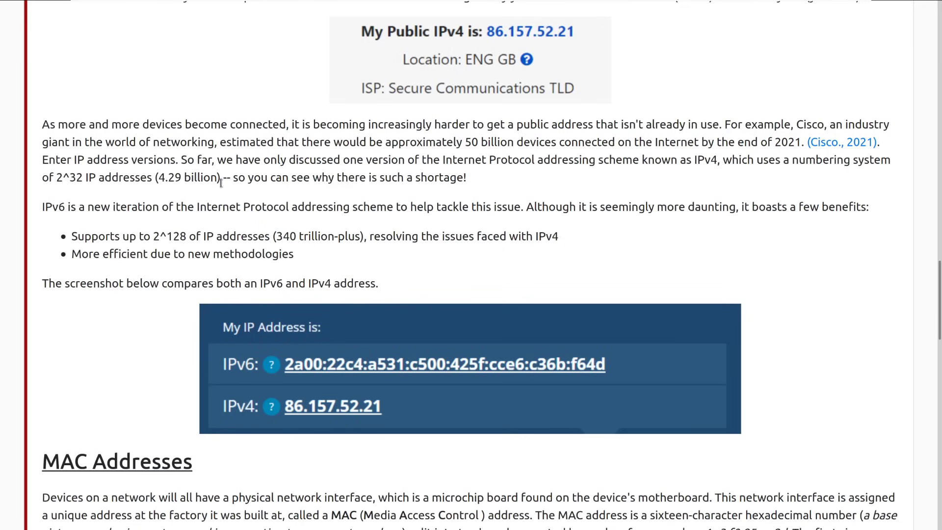
pyautogui.scroll(-3)
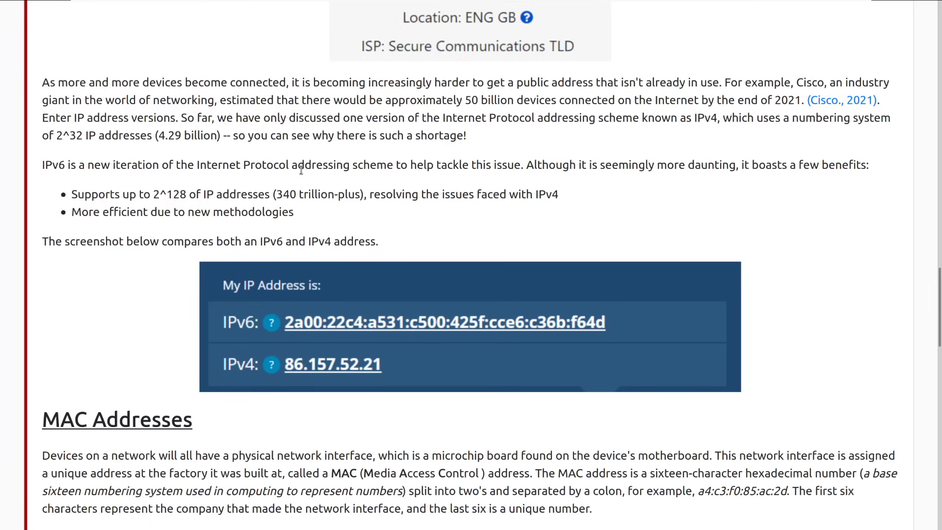
pyautogui.moveTo(696, 270)
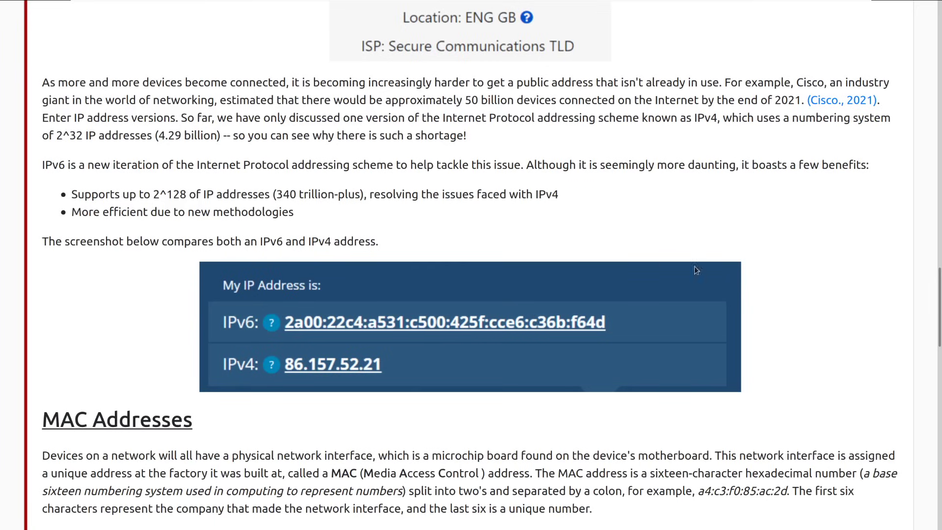
pyautogui.moveTo(789, 287)
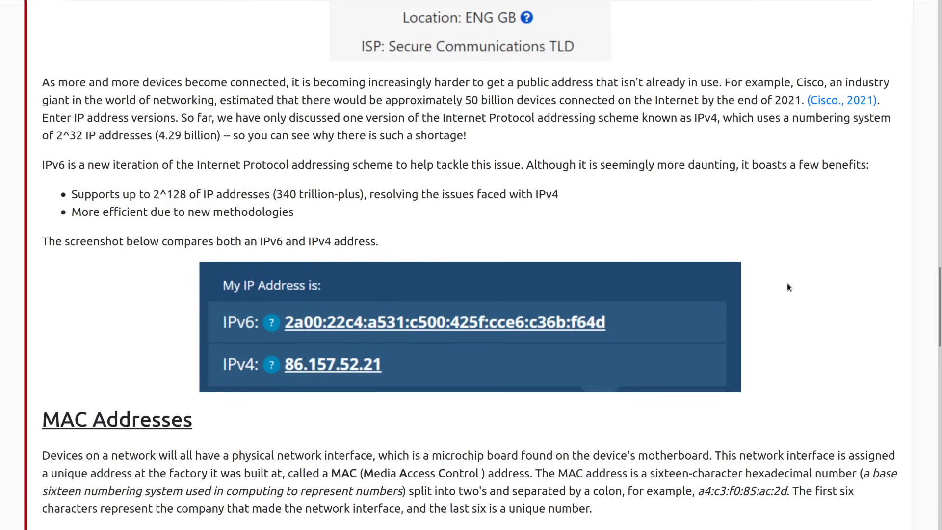
pyautogui.moveTo(181, 202)
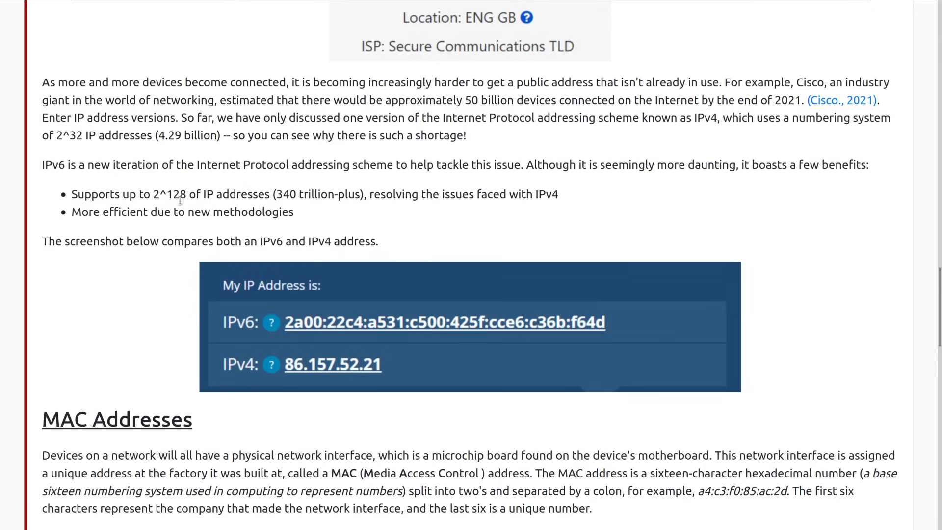
pyautogui.moveTo(209, 208)
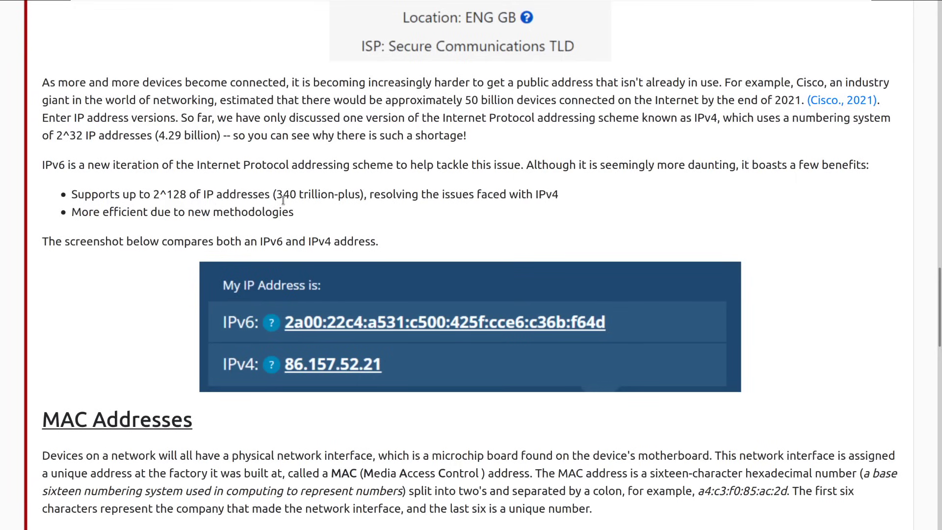
pyautogui.moveTo(315, 210)
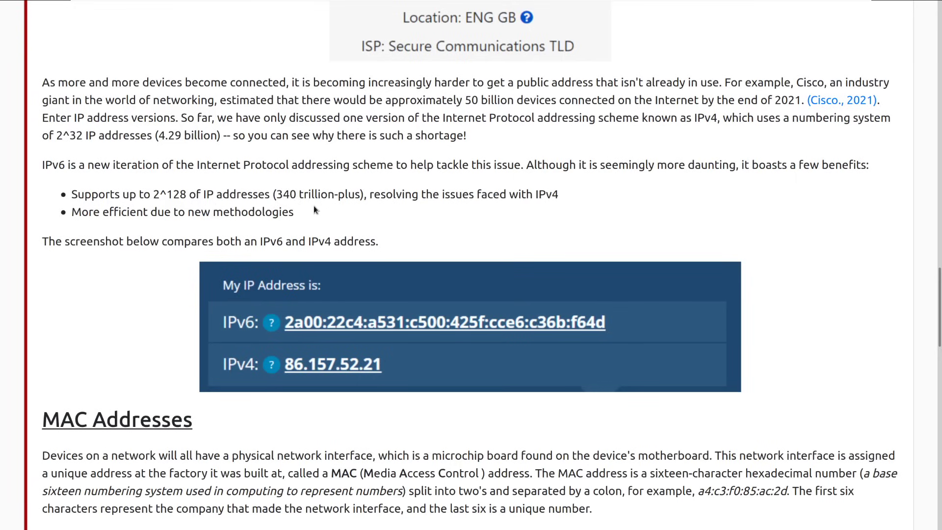
pyautogui.moveTo(342, 217)
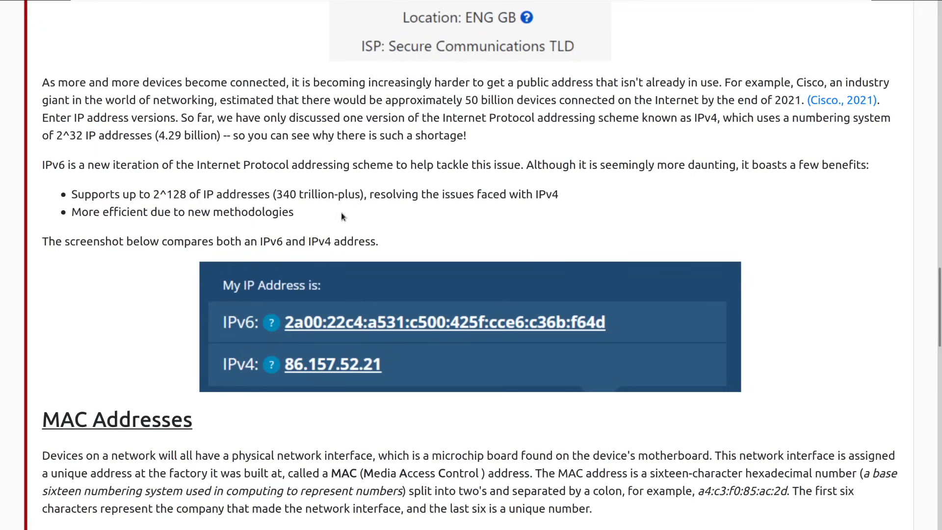
pyautogui.moveTo(391, 211)
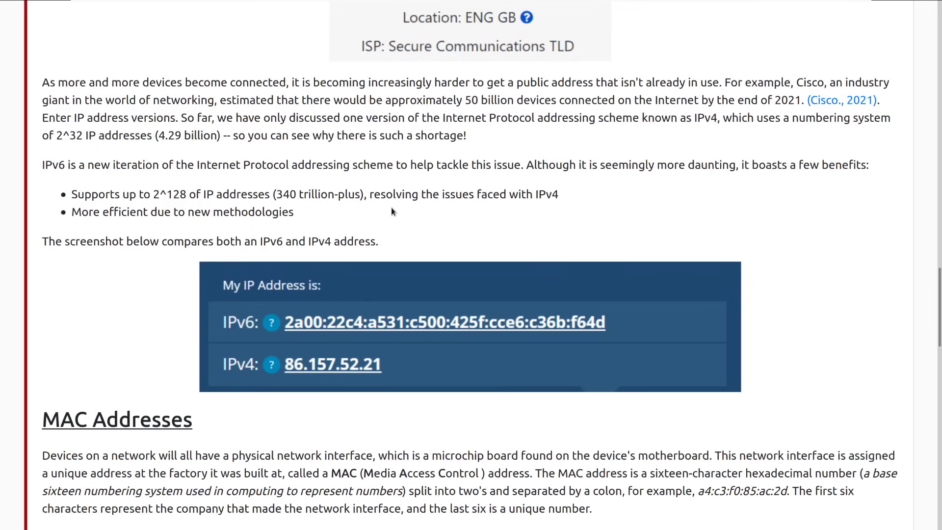
pyautogui.moveTo(589, 214)
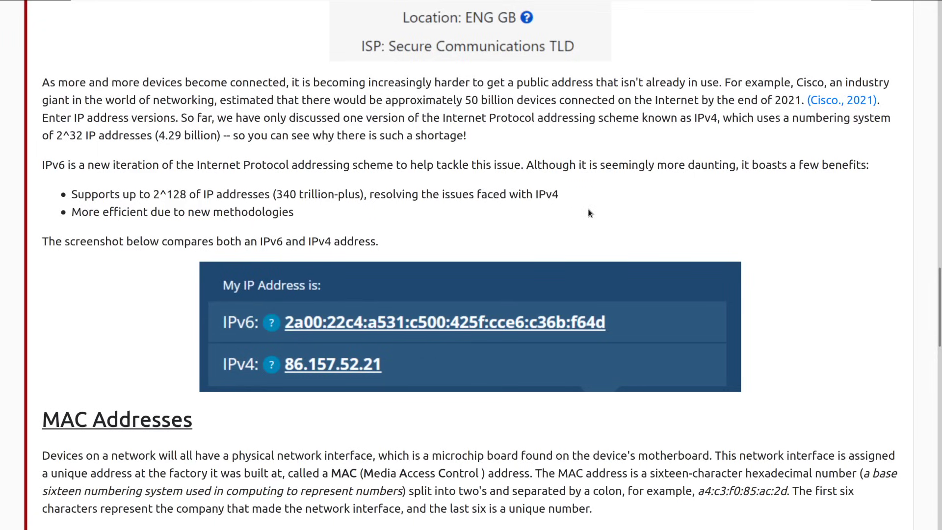
pyautogui.moveTo(592, 216)
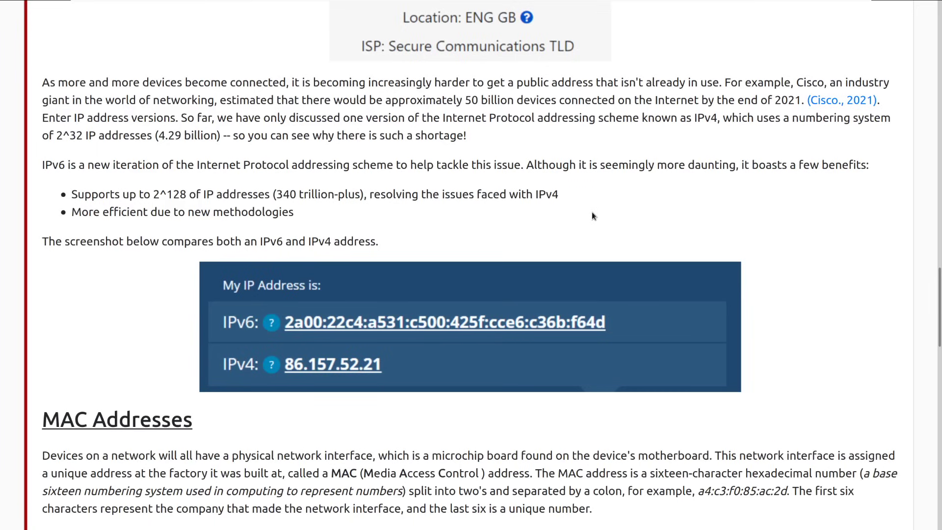
pyautogui.moveTo(582, 220)
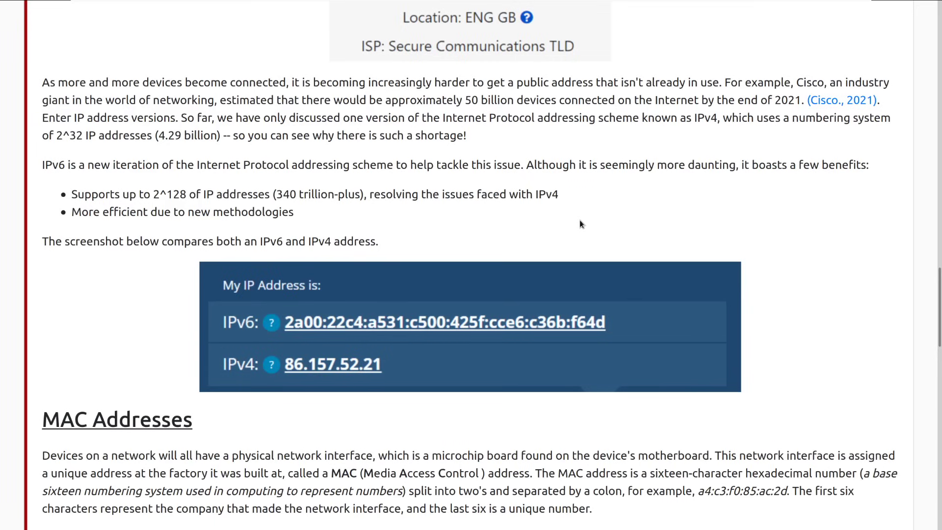
pyautogui.moveTo(625, 404)
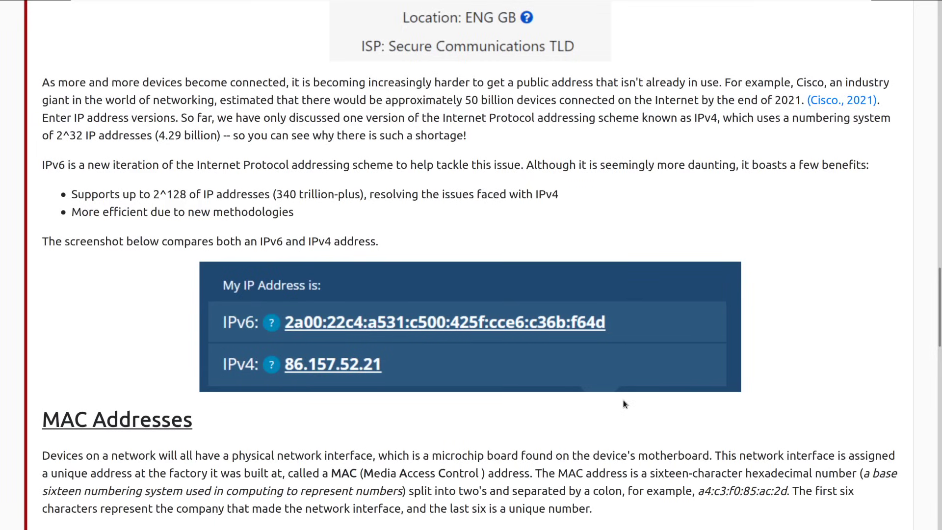
pyautogui.moveTo(443, 378)
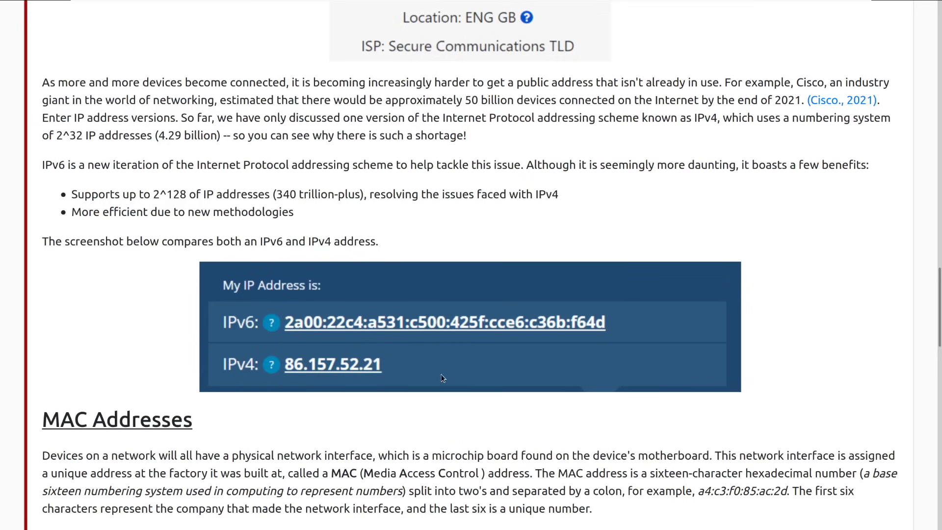
pyautogui.moveTo(313, 339)
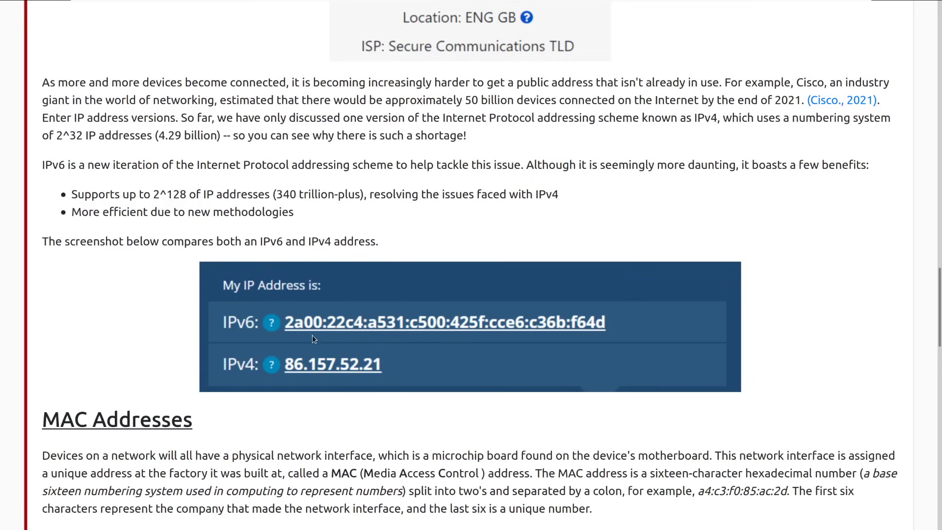
pyautogui.moveTo(257, 321)
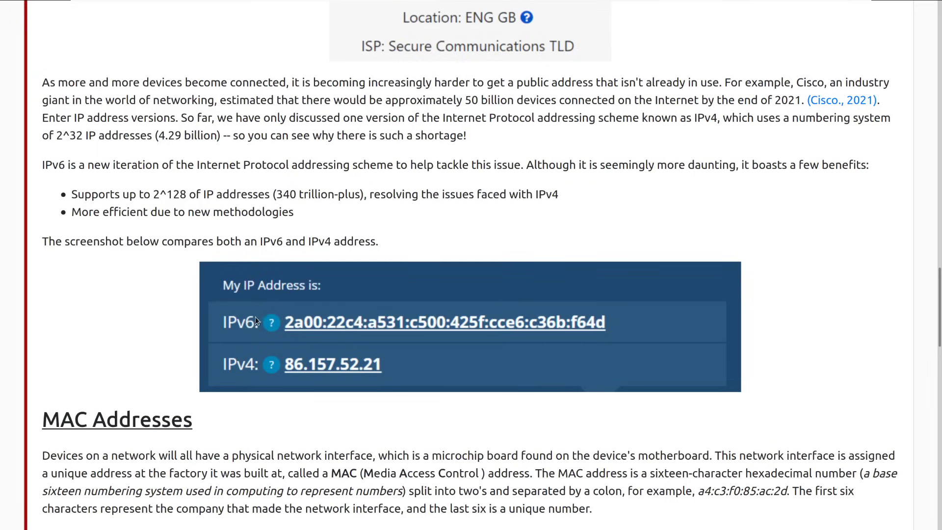
pyautogui.moveTo(240, 342)
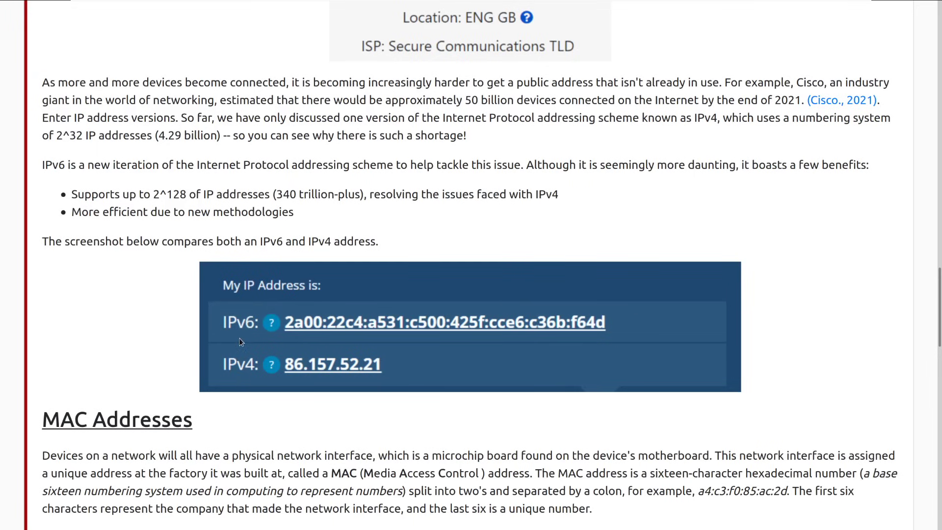
pyautogui.moveTo(258, 337)
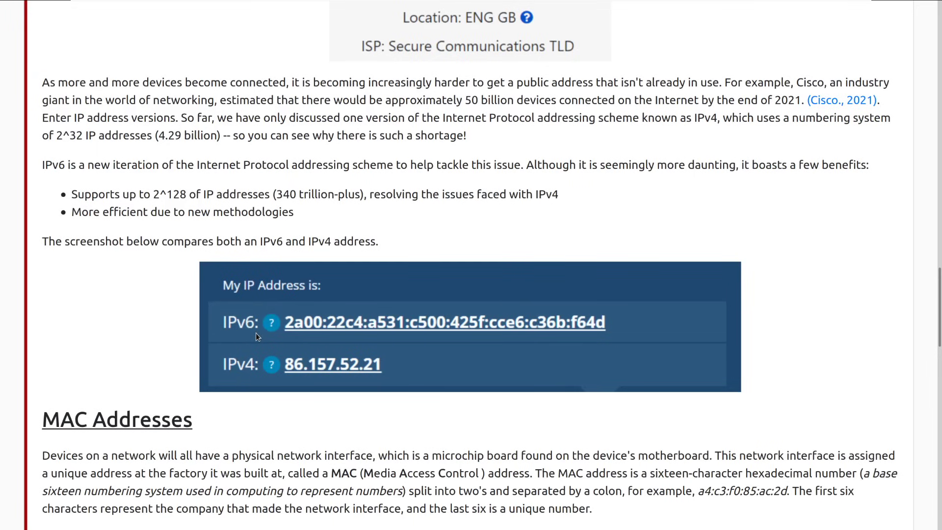
pyautogui.moveTo(258, 351)
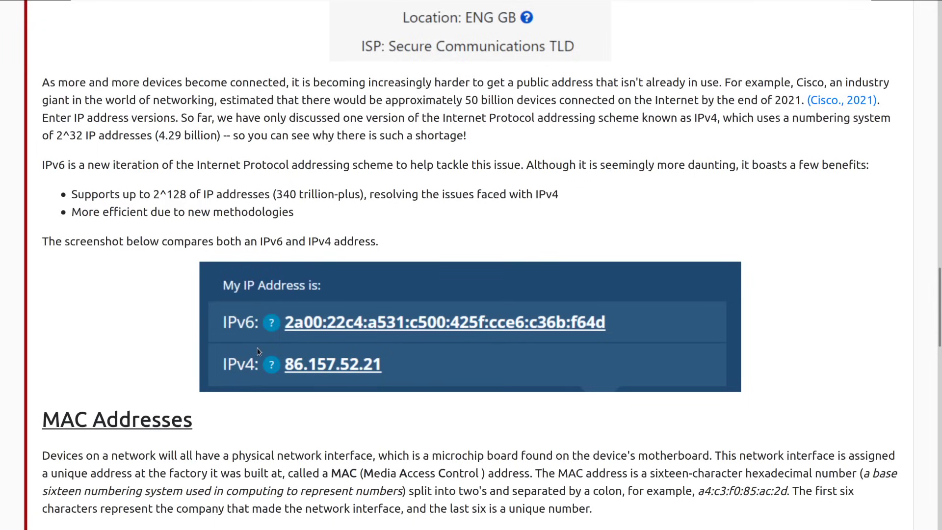
pyautogui.moveTo(229, 311)
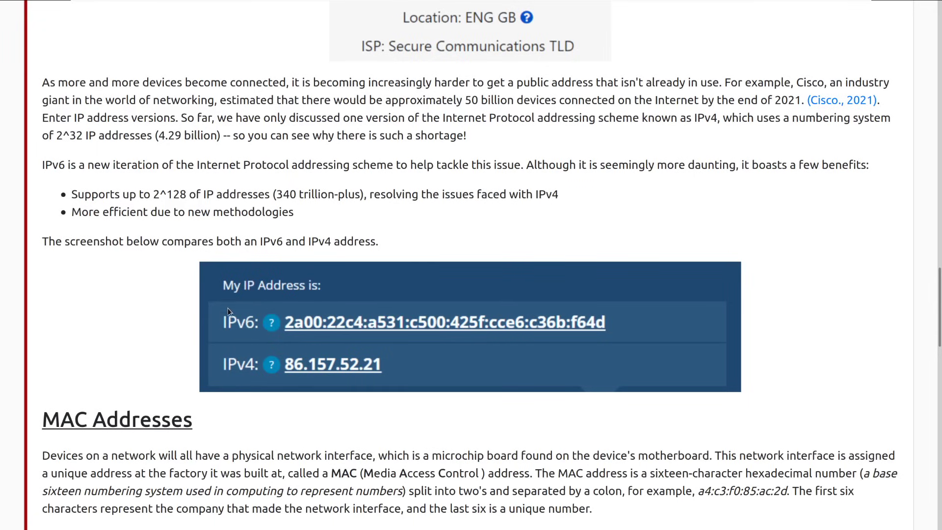
pyautogui.moveTo(611, 342)
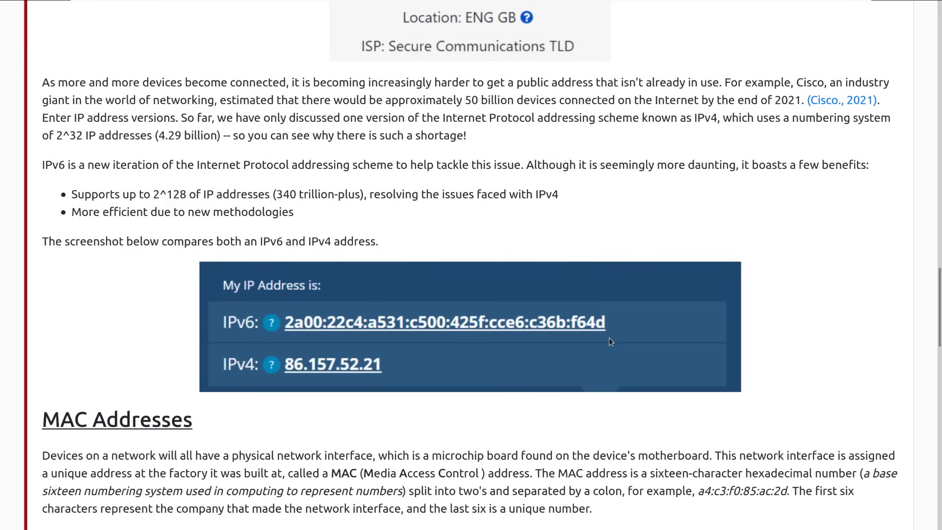
pyautogui.moveTo(616, 340)
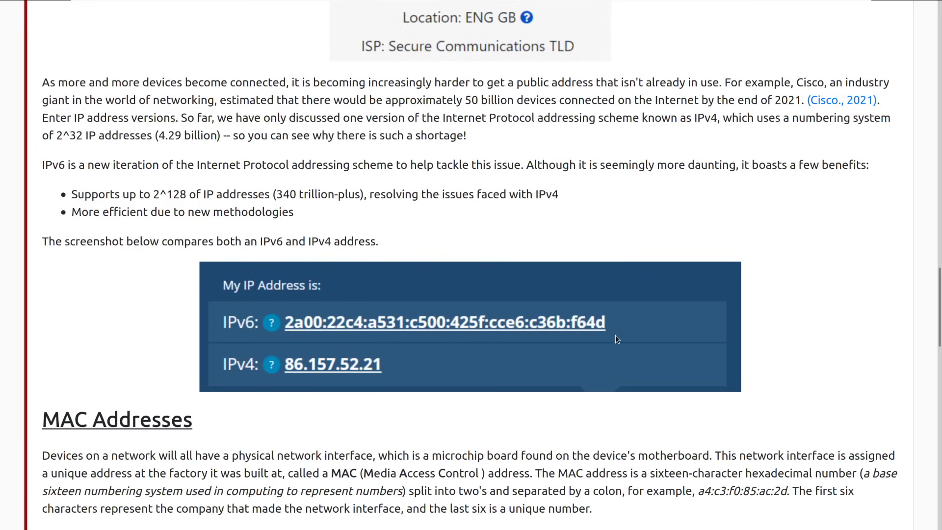
pyautogui.moveTo(215, 325)
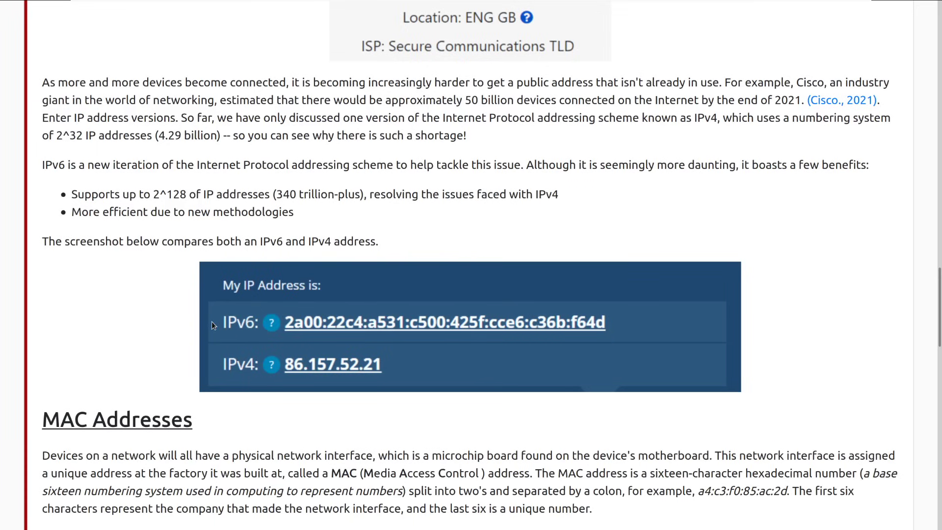
pyautogui.moveTo(300, 340)
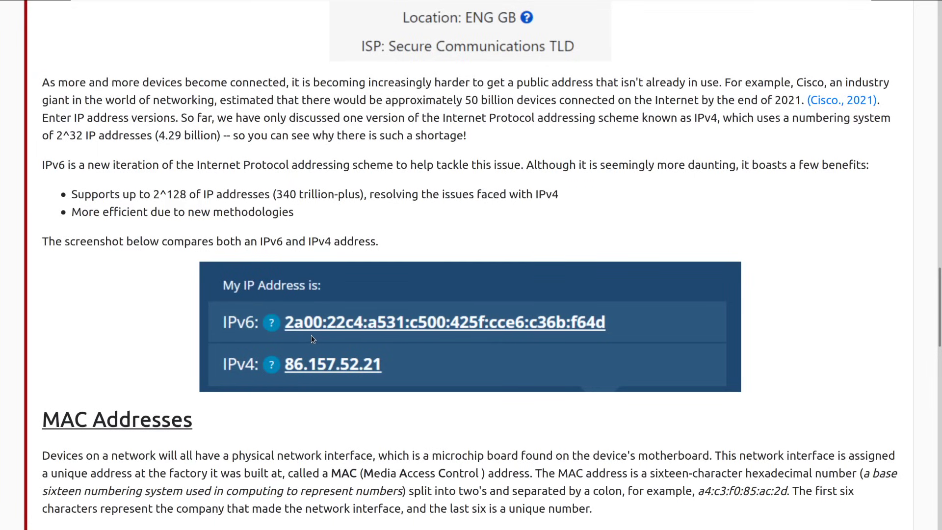
pyautogui.moveTo(410, 359)
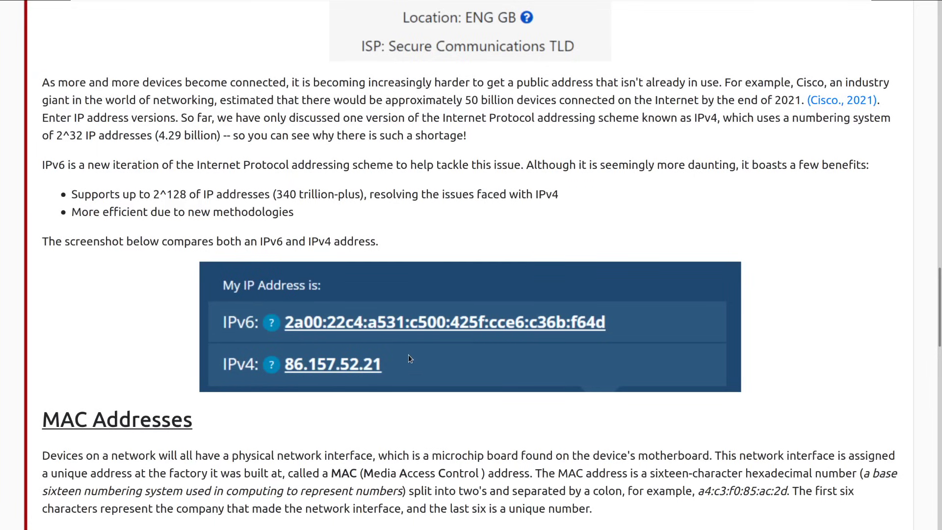
pyautogui.moveTo(353, 397)
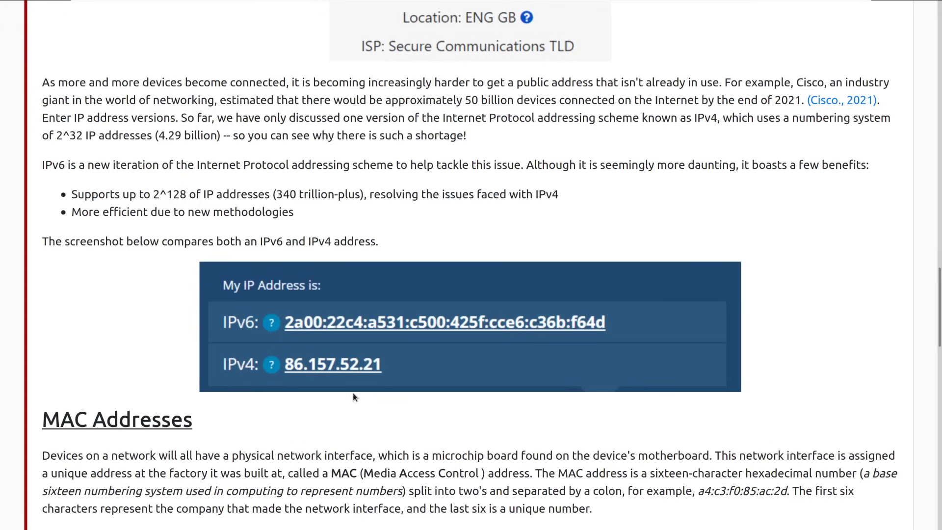
pyautogui.moveTo(378, 439)
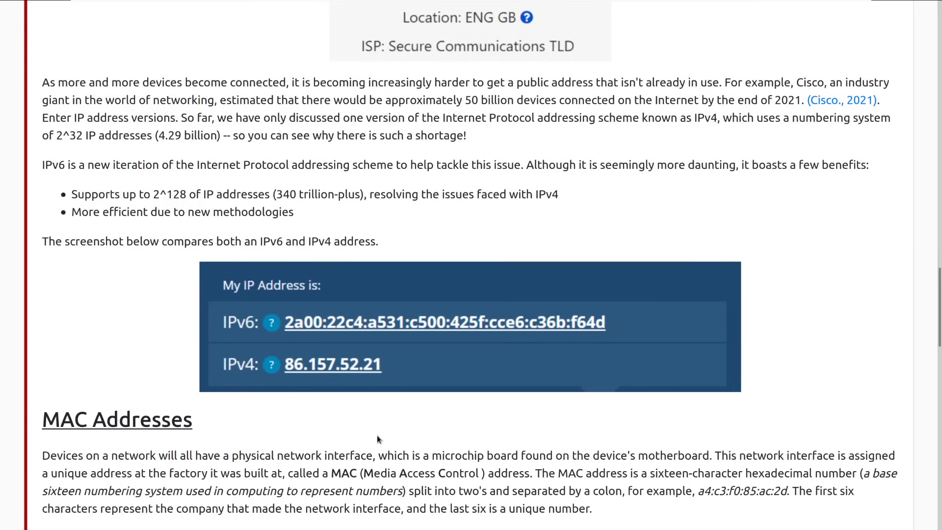
pyautogui.scroll(-3)
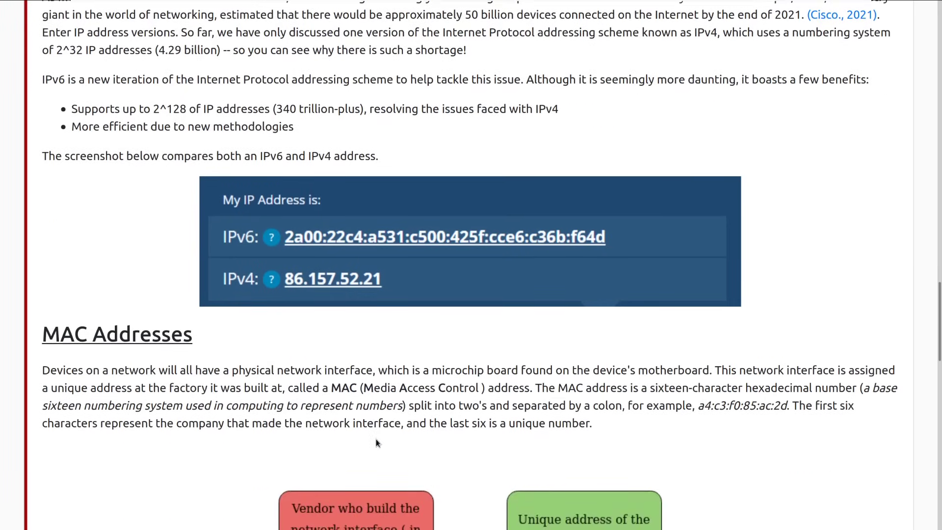
pyautogui.scroll(-3)
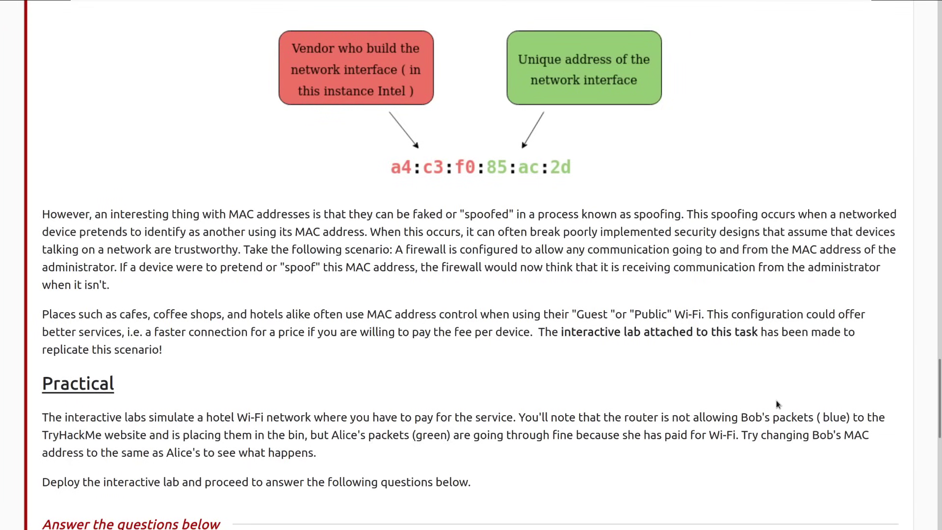
# - Scroll the task text beside the Free Hotel Wifi lab down to Task 3's questions
pyautogui.scroll(3)
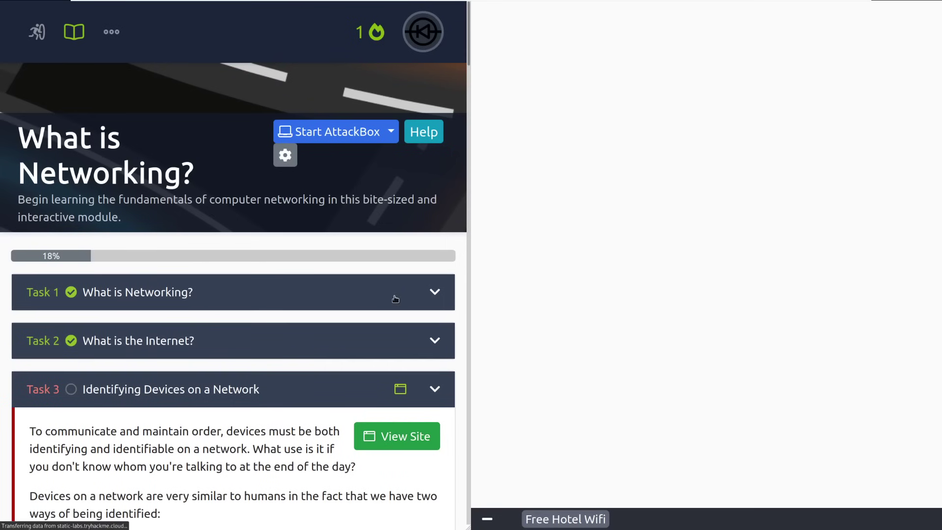
pyautogui.scroll(-3)
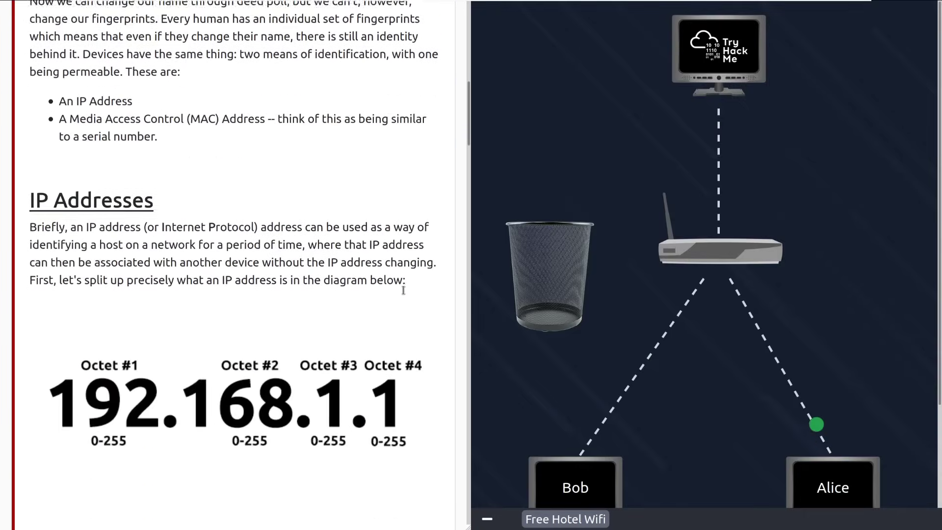
pyautogui.scroll(-3)
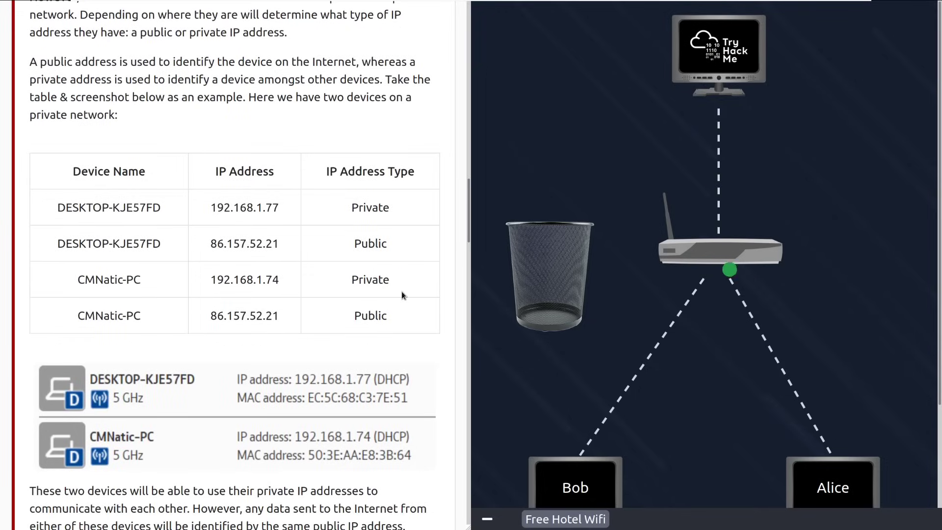
pyautogui.scroll(-3)
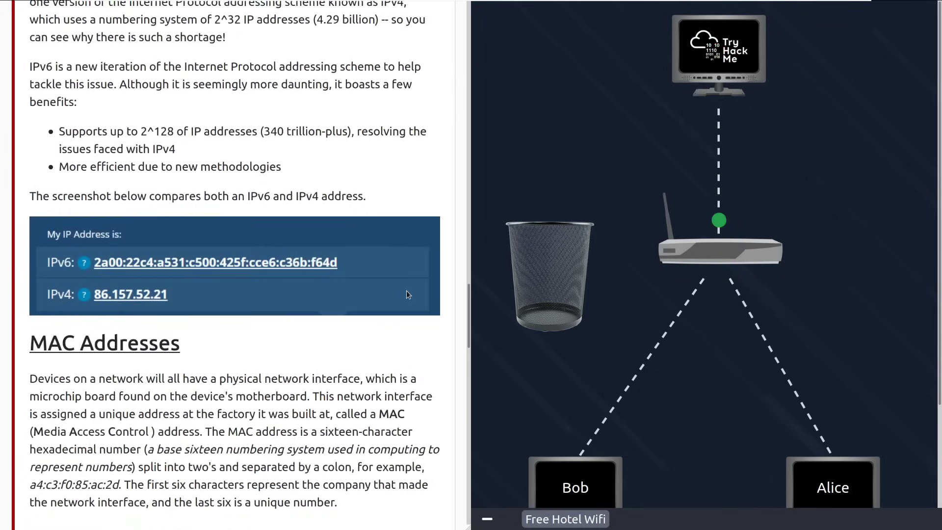
pyautogui.scroll(-3)
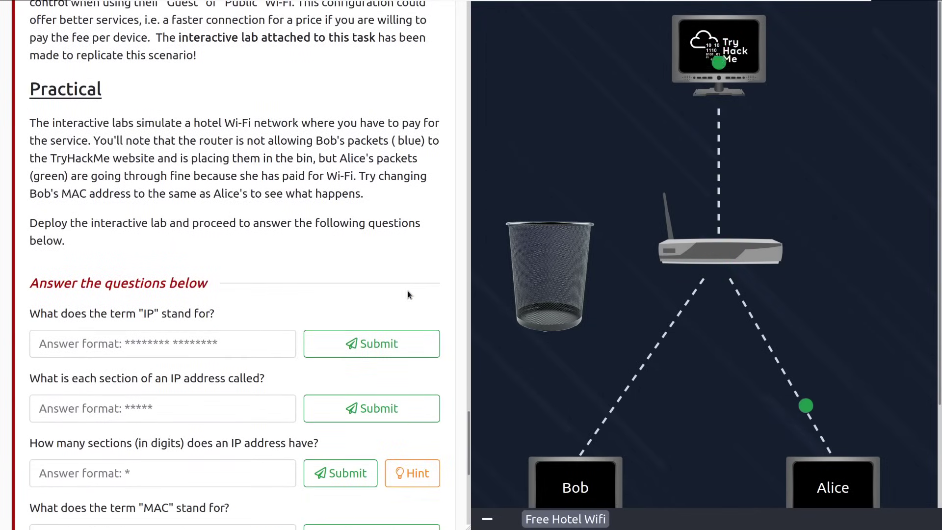
pyautogui.moveTo(418, 310)
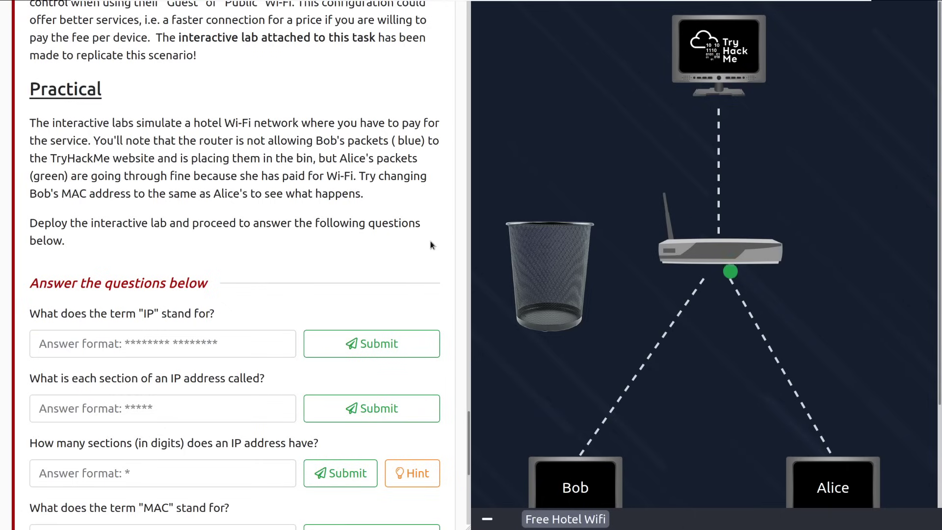
# - Copy Alice's MAC 00:12:32:2F:33:39 onto Bob, request the site, and acknowledge flag THM{YOU_GOT_ON_TRYHACKME}
pyautogui.scroll(-3)
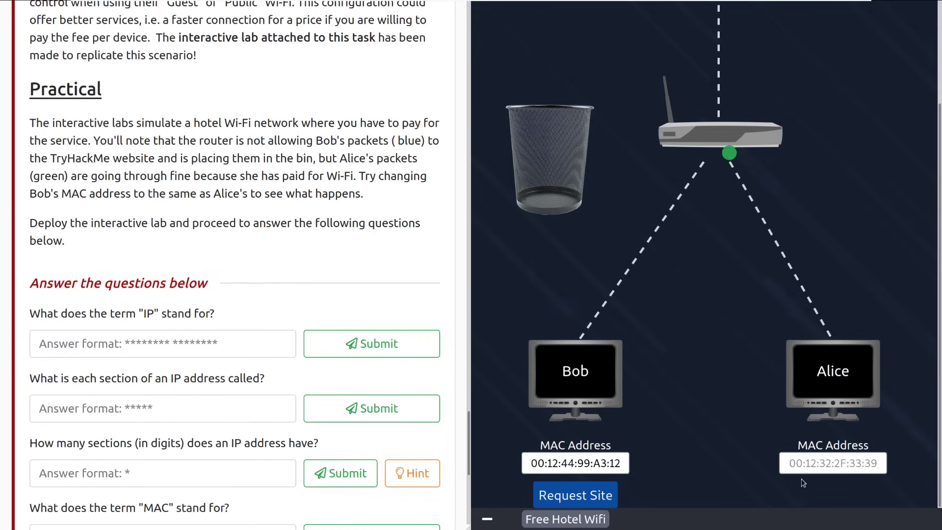
pyautogui.rightClick(832, 463)
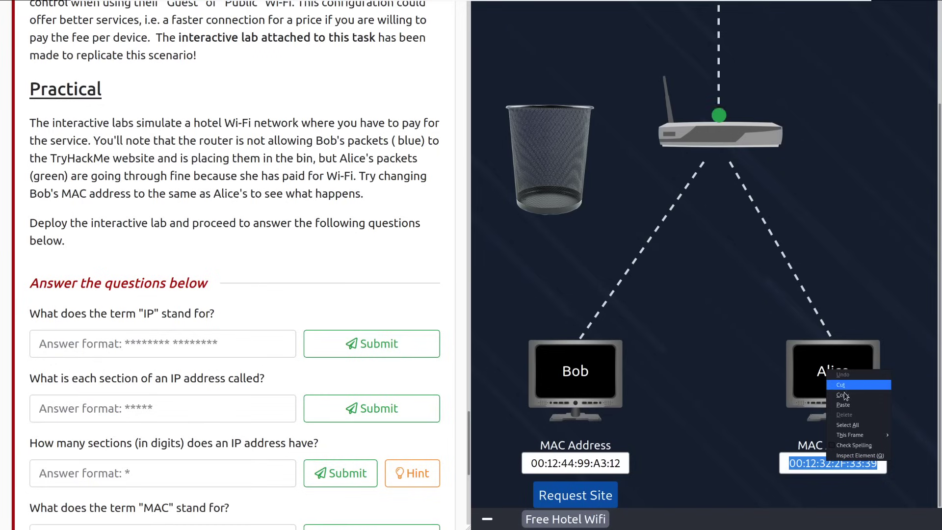
pyautogui.click(843, 404)
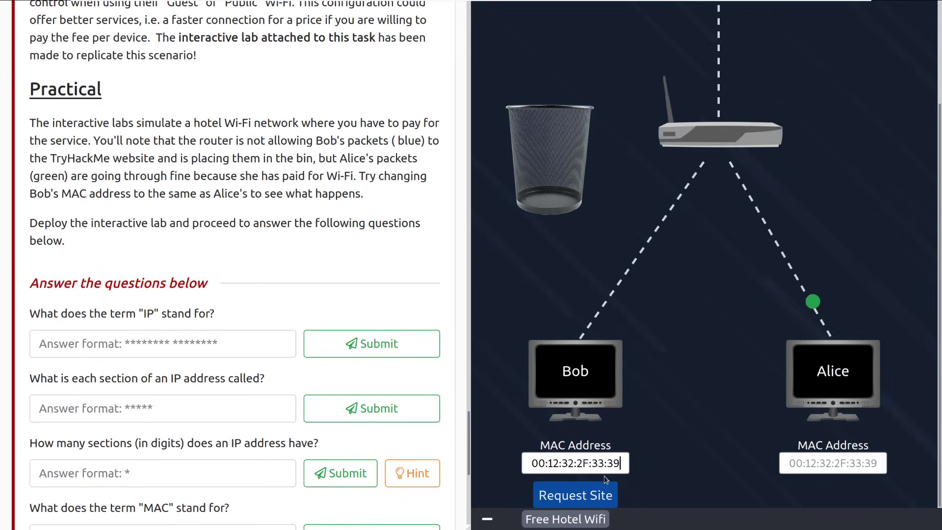
pyautogui.click(575, 495)
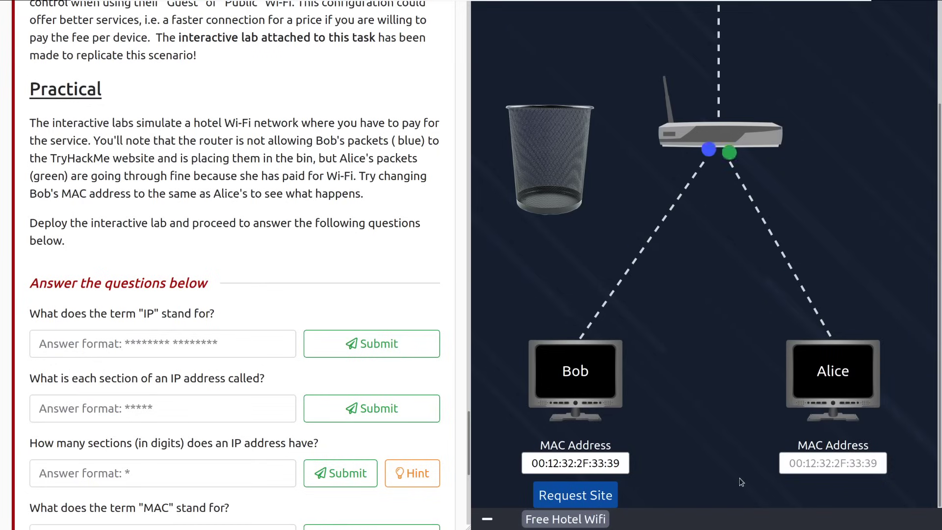
pyautogui.click(575, 495)
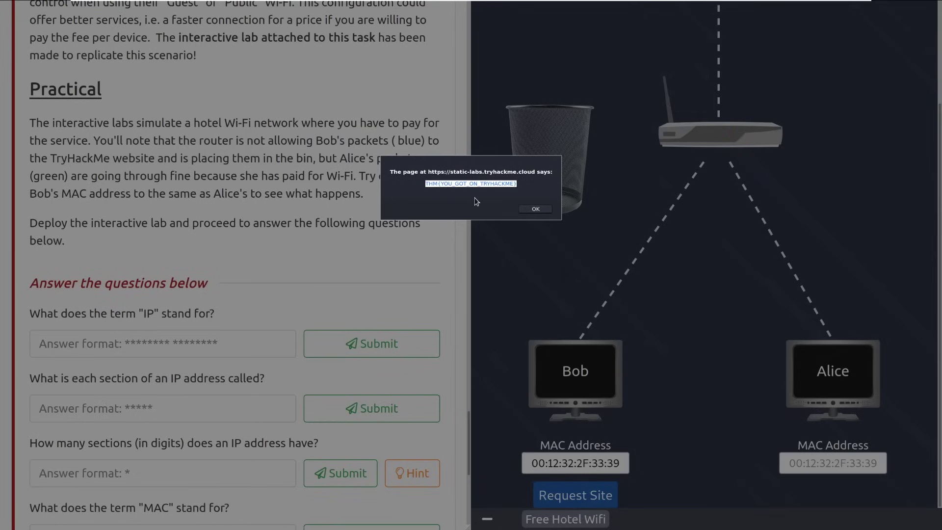
pyautogui.click(534, 209)
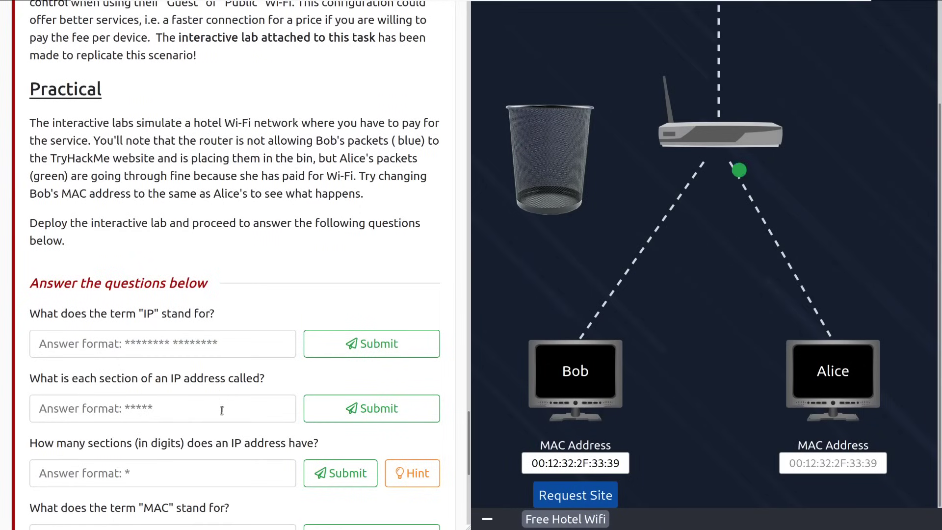
# - Submit THM{YOU_GOT_ON_TRYHACKME} as Task 3's MAC spoofing flag and get it marked correct
pyautogui.scroll(-3)
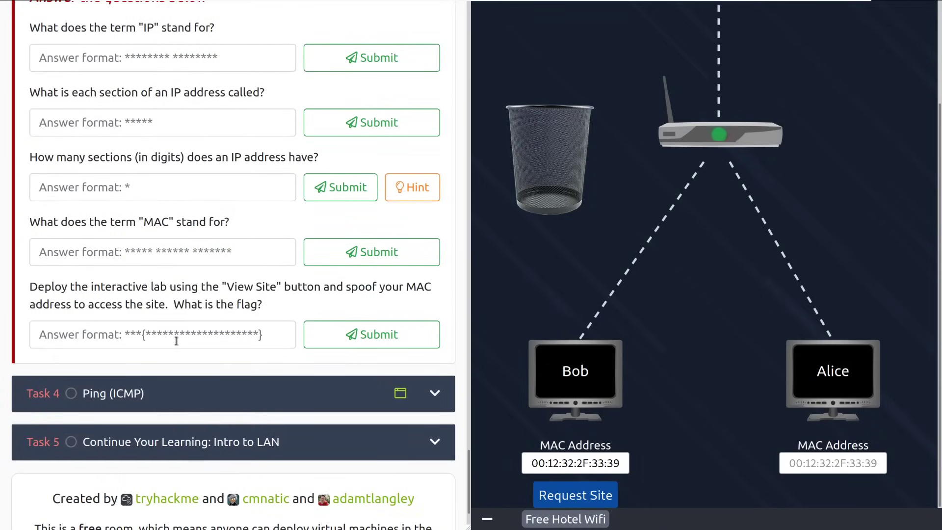
pyautogui.write('THM{YOU_GOT_ON_TRYHACKME}')
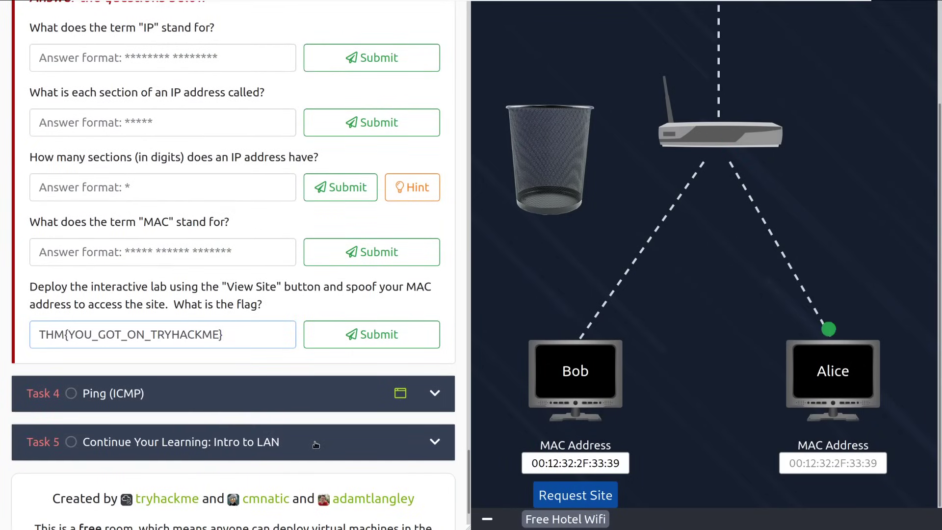
pyautogui.scroll(3)
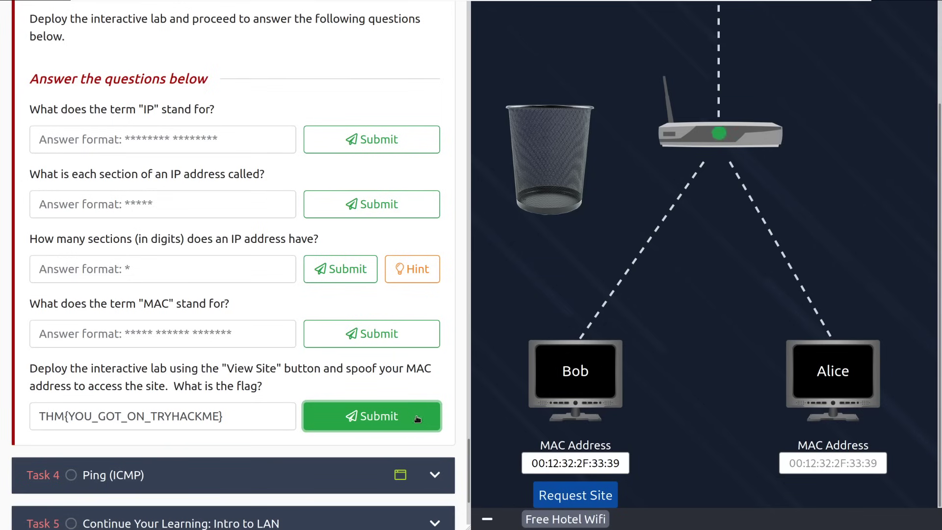
pyautogui.click(371, 416)
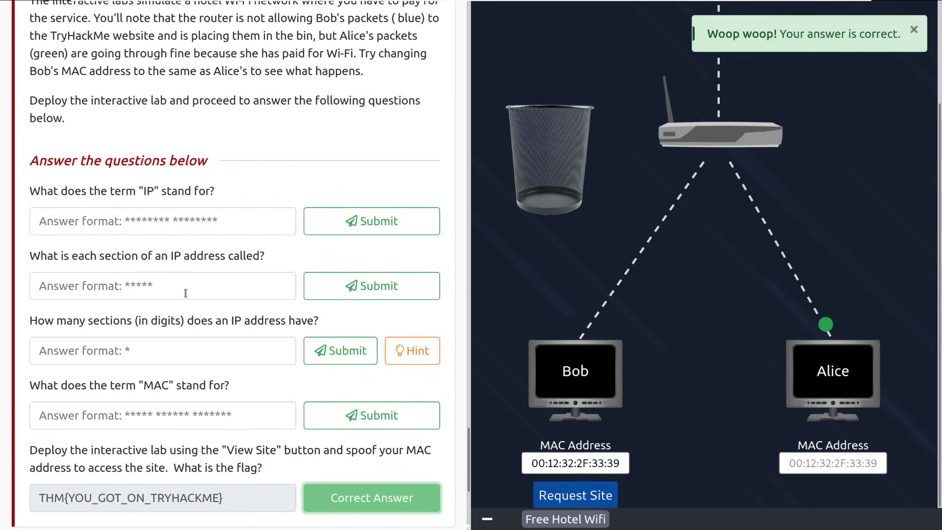
pyautogui.scroll(-3)
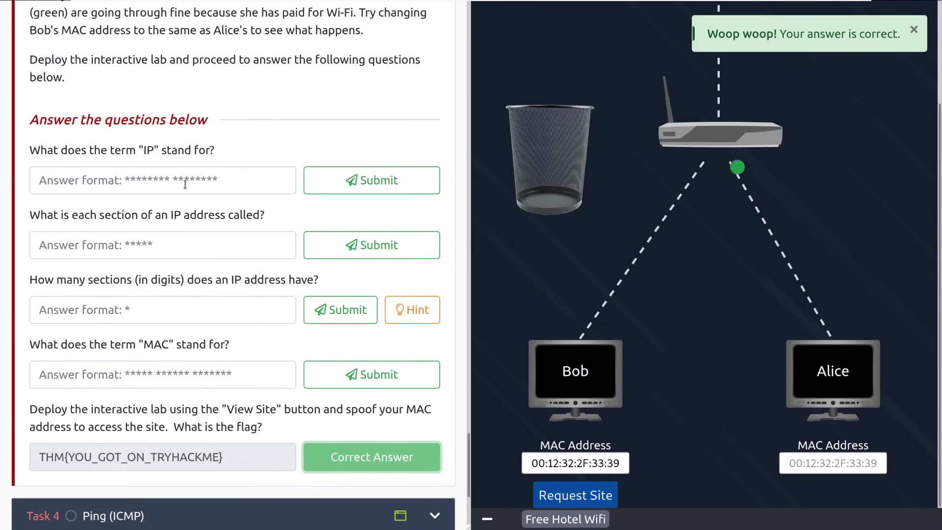
# - Answer Internet Protocol, Octet and 4 for the IP, IP-section and section-count questions
pyautogui.click(162, 180)
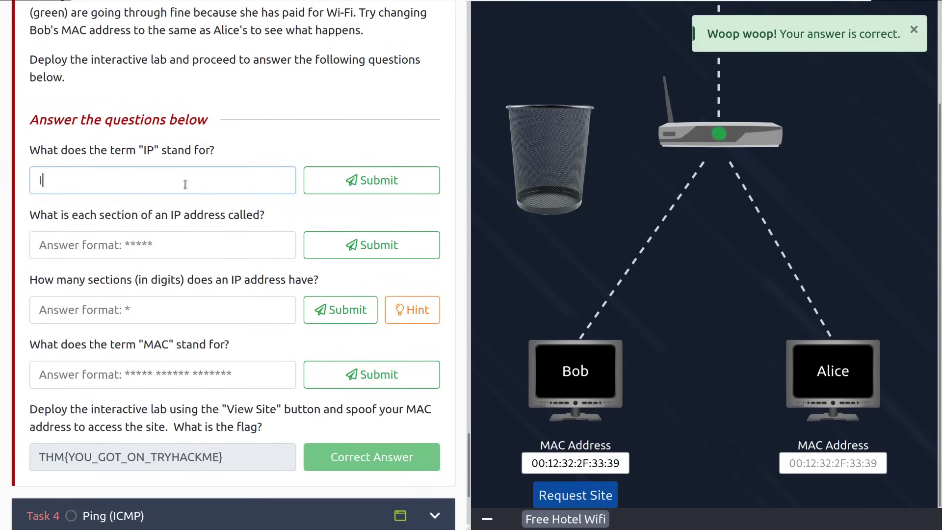
pyautogui.write('Internet Proto')
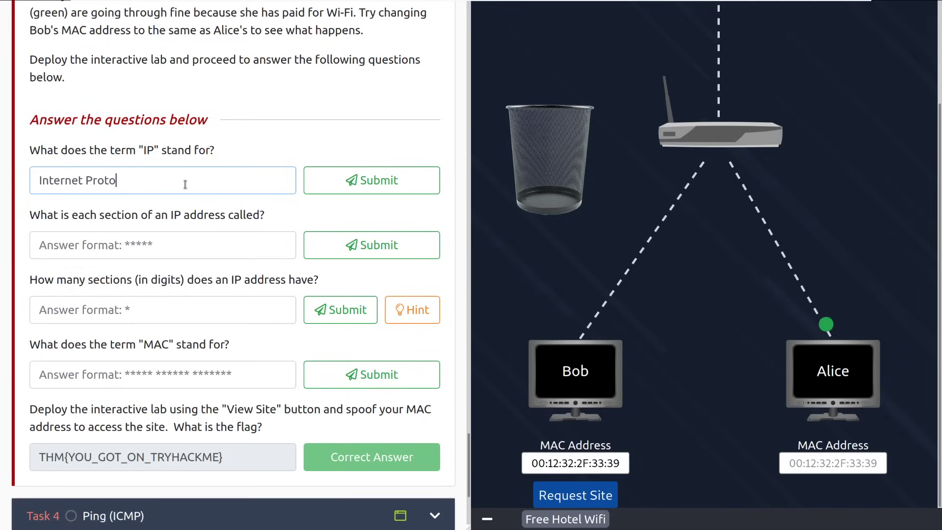
pyautogui.click(371, 180)
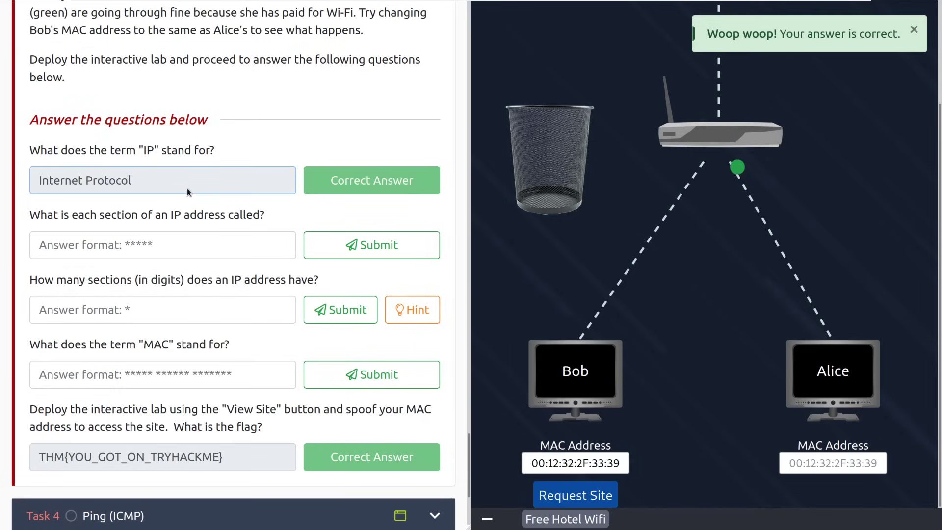
pyautogui.click(163, 244)
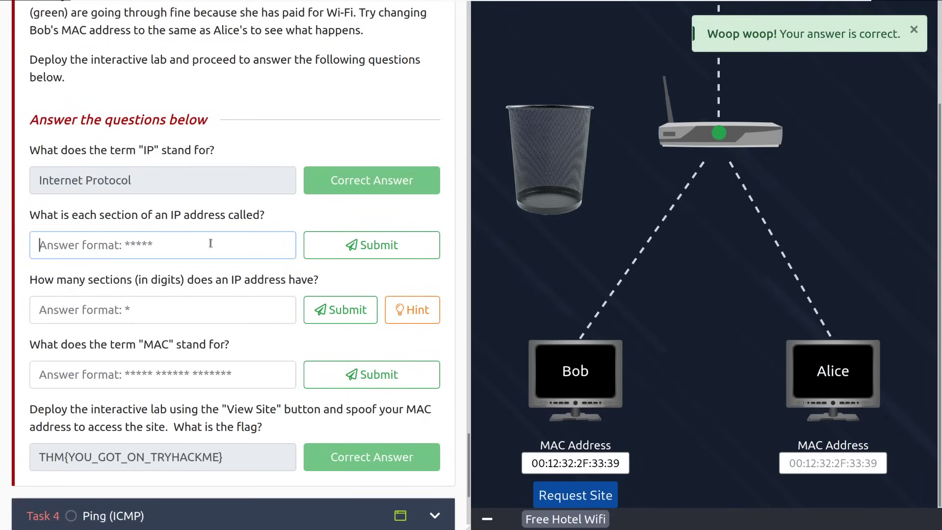
pyautogui.write('Octet')
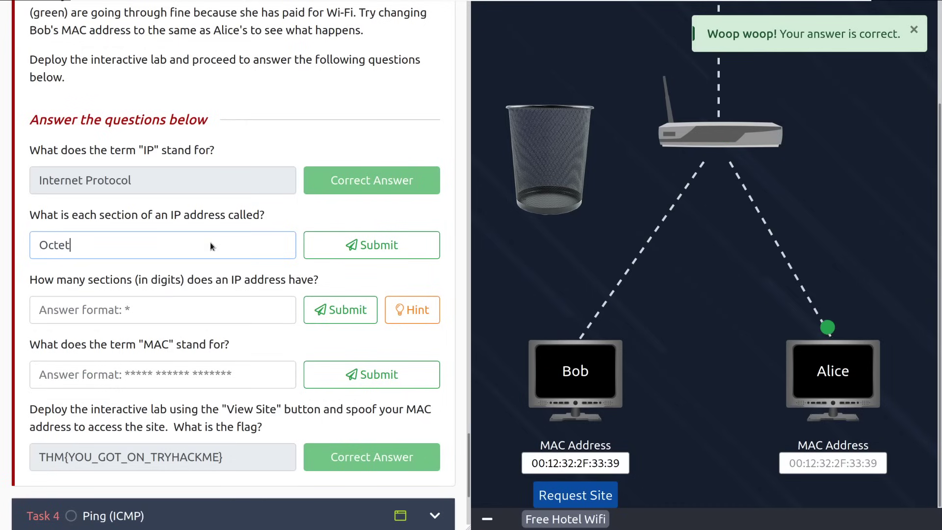
pyautogui.click(371, 245)
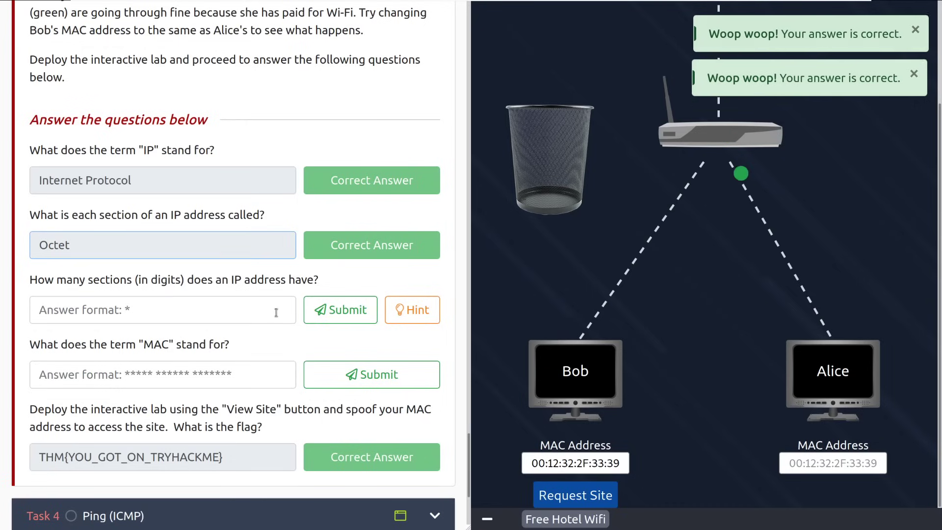
pyautogui.write('4')
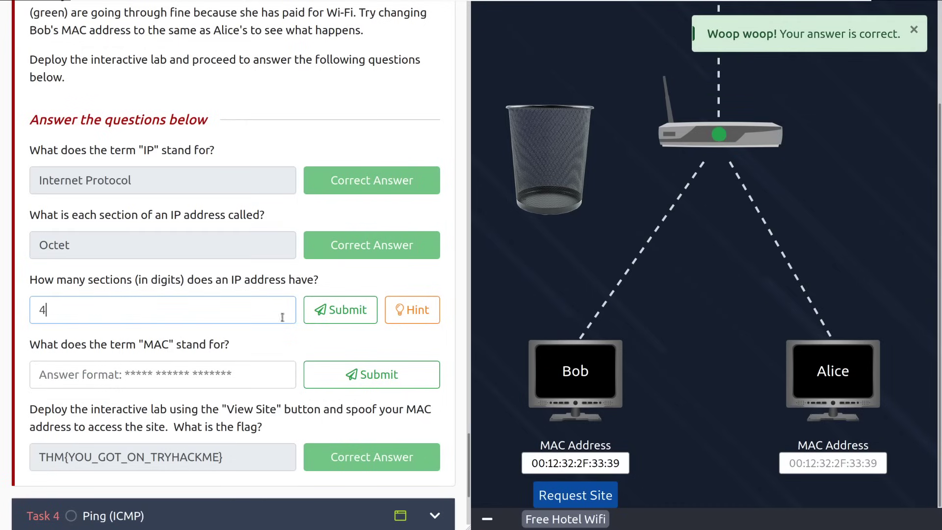
pyautogui.click(340, 310)
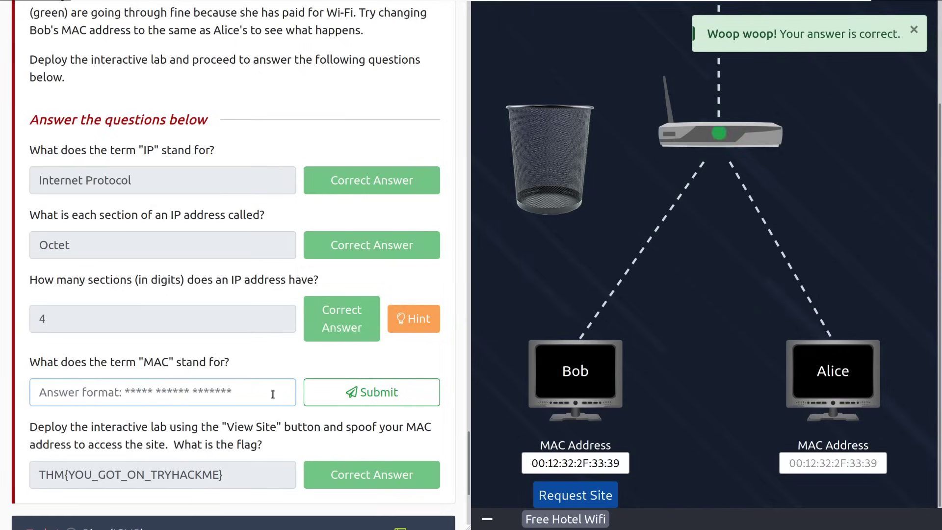
# - Submit Media Access Control as the answer for what MAC stands for
pyautogui.write('Media Add')
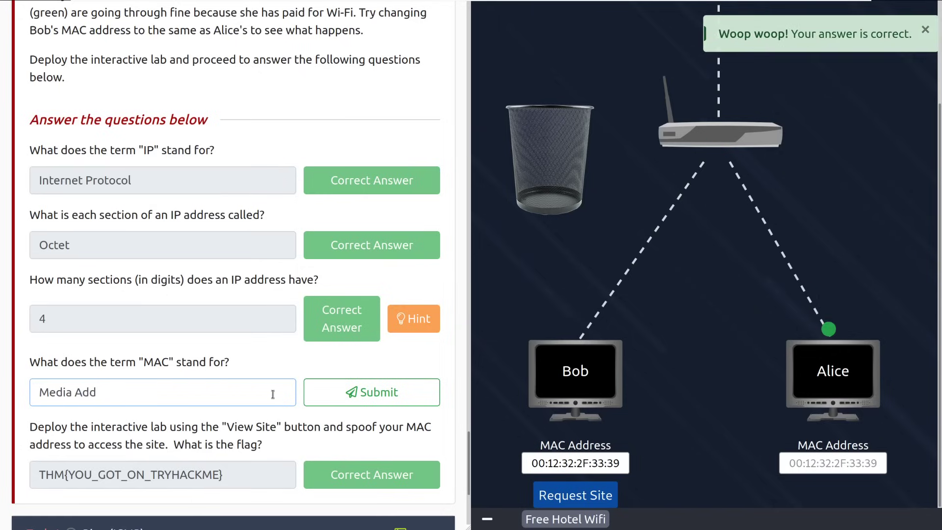
pyautogui.write('ress Control')
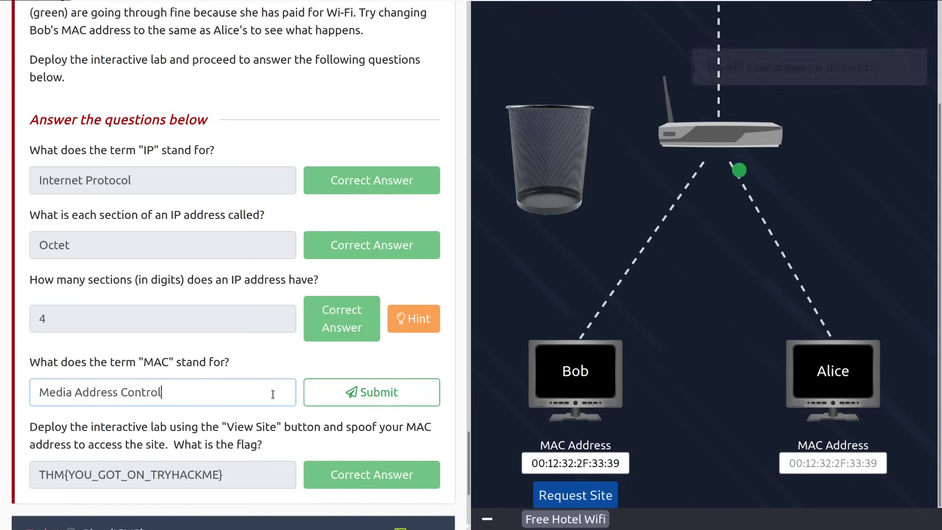
pyautogui.click(371, 392)
pyautogui.write('cc')
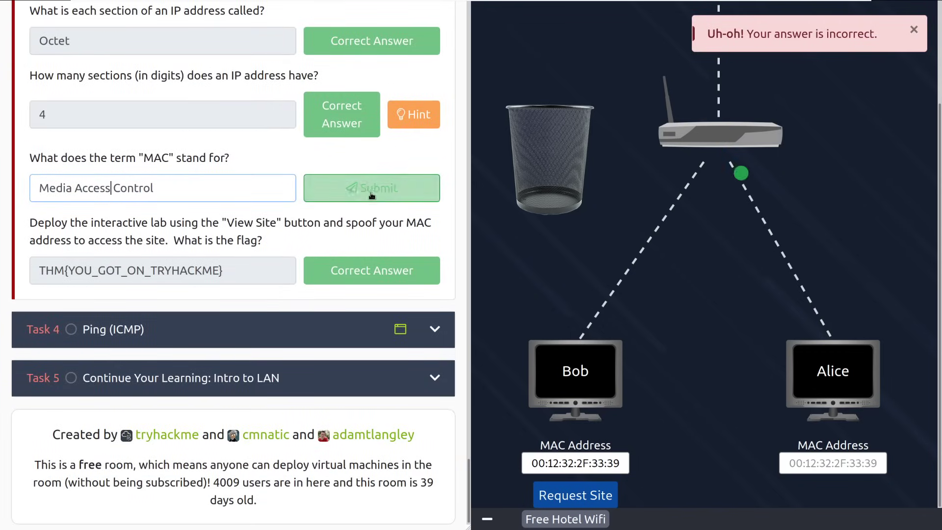
pyautogui.click(371, 187)
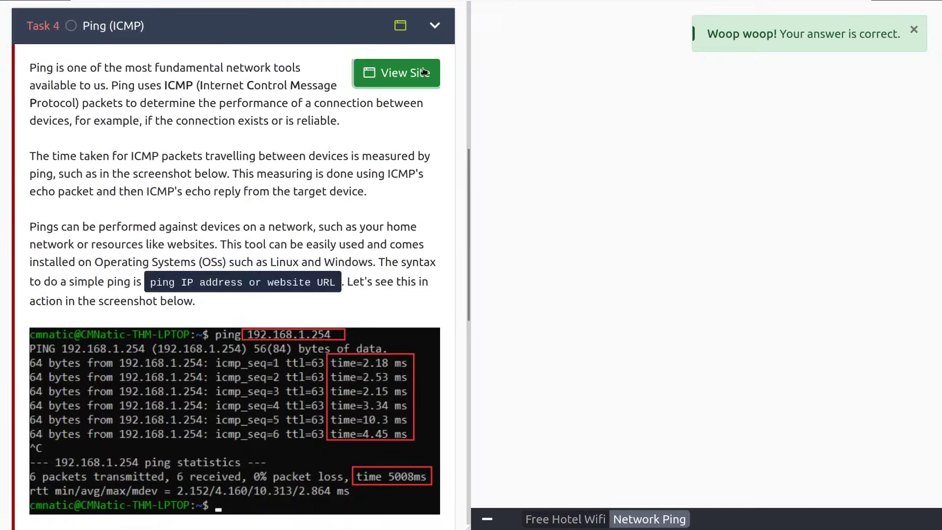
# - Scroll through the Ping (ICMP) explanation down to Task 4's questions
pyautogui.click(396, 73)
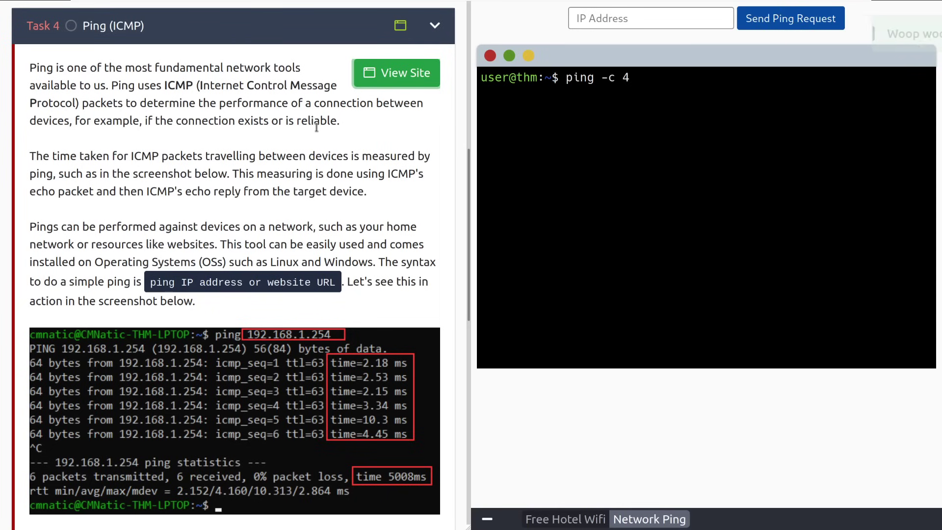
pyautogui.scroll(-3)
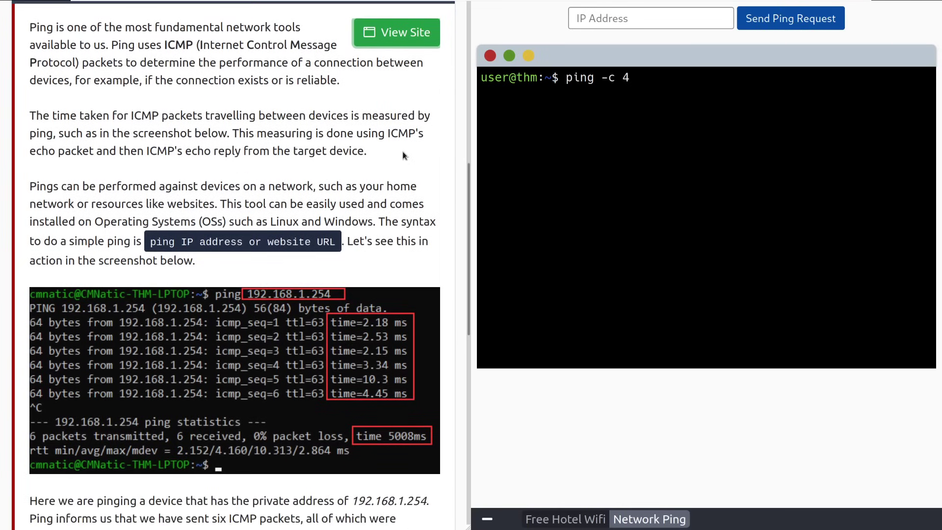
pyautogui.scroll(3)
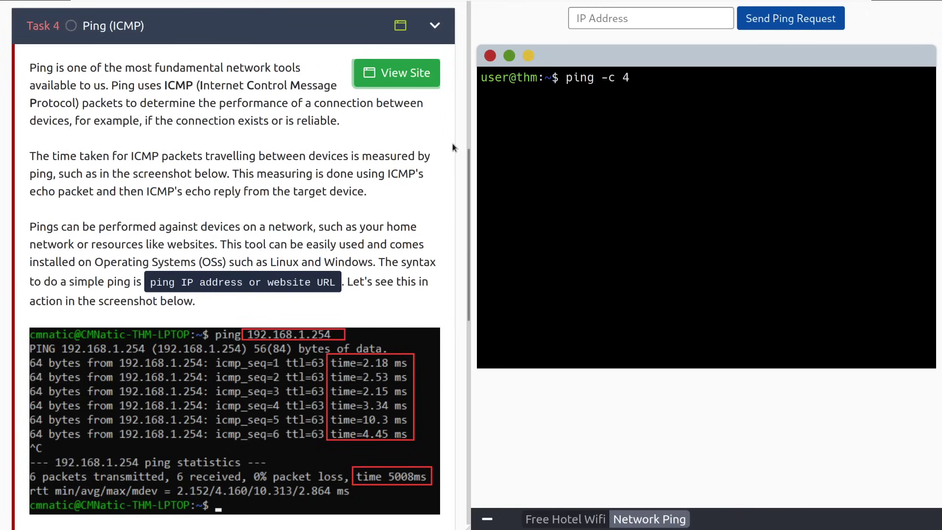
pyautogui.moveTo(365, 226)
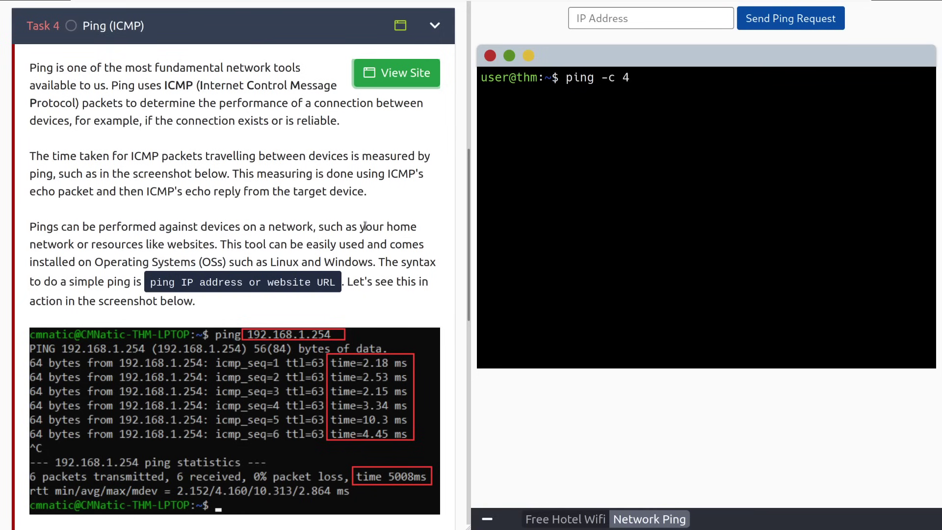
pyautogui.scroll(-3)
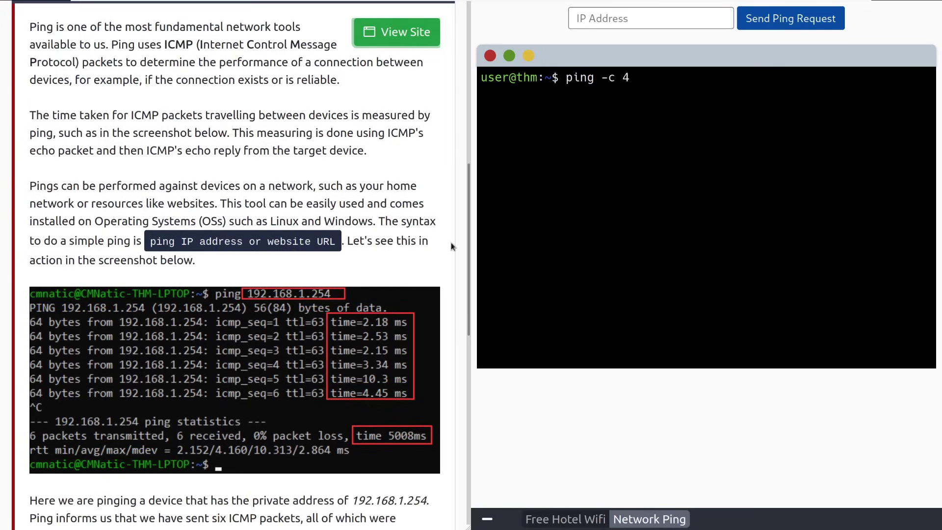
pyautogui.scroll(-3)
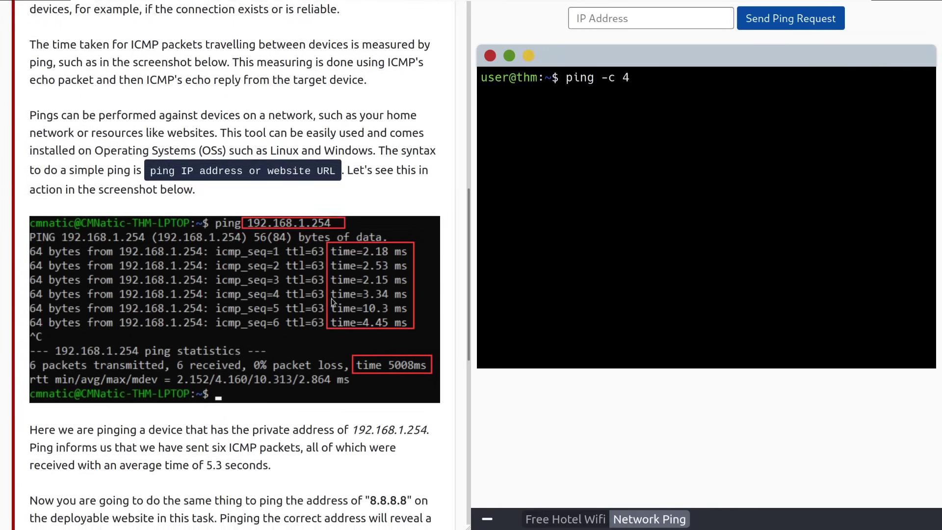
pyautogui.scroll(-3)
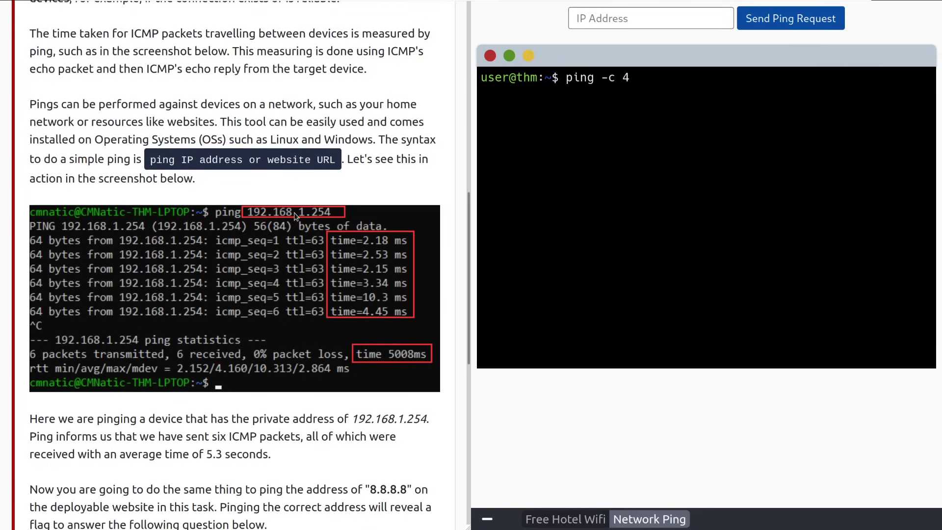
pyautogui.moveTo(397, 218)
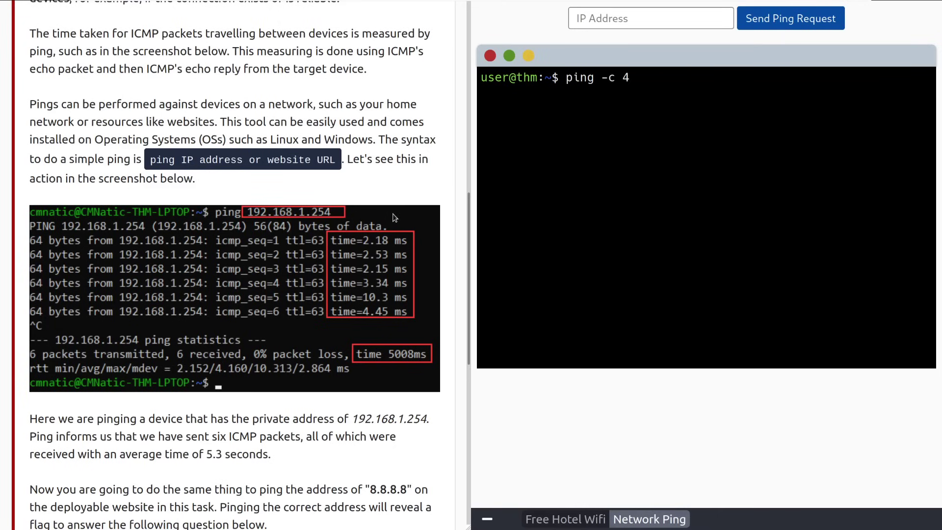
pyautogui.scroll(-3)
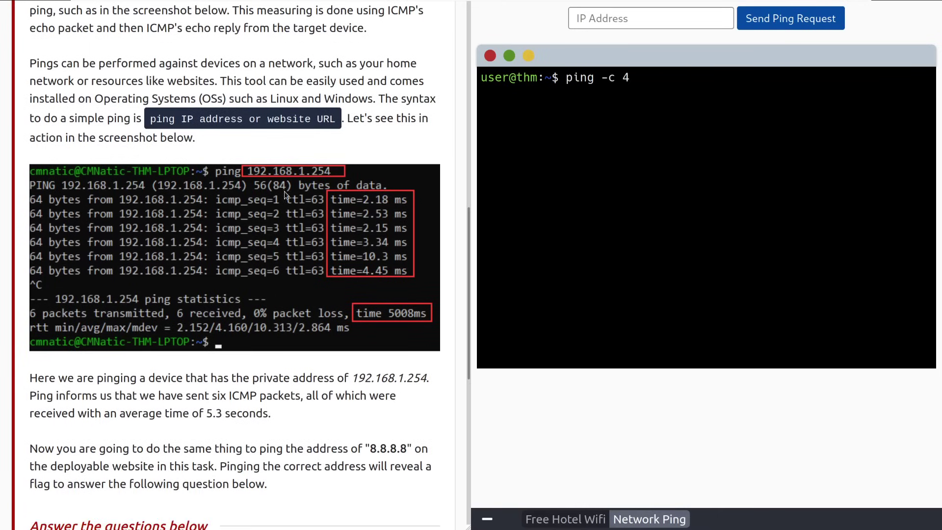
pyautogui.moveTo(342, 185)
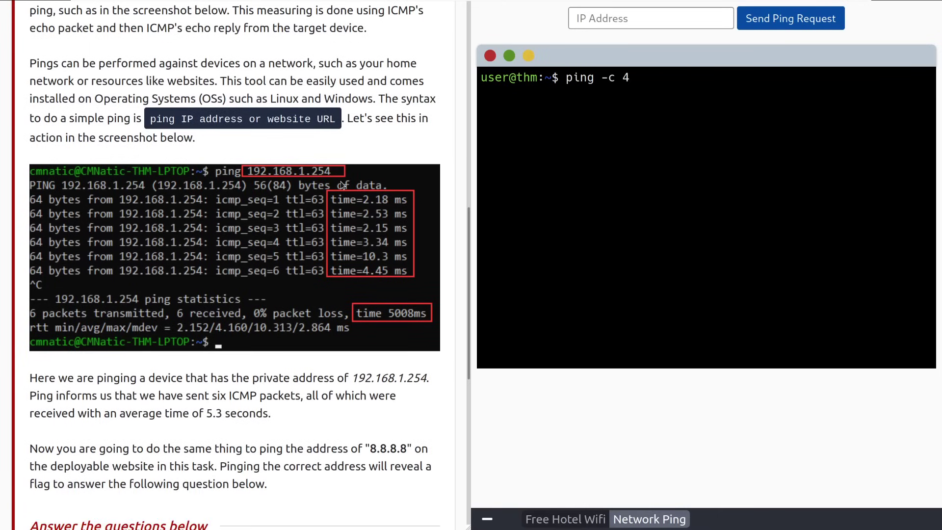
pyautogui.moveTo(335, 244)
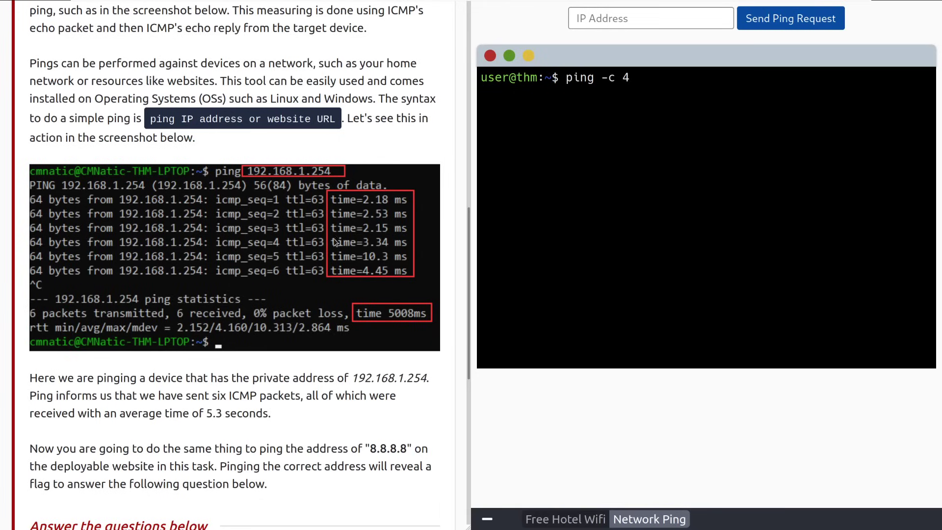
pyautogui.moveTo(430, 299)
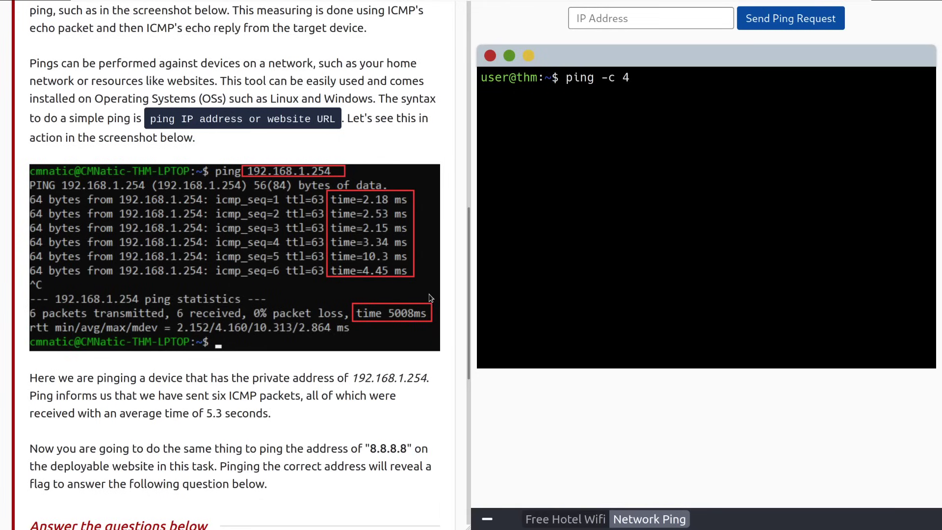
pyautogui.moveTo(389, 319)
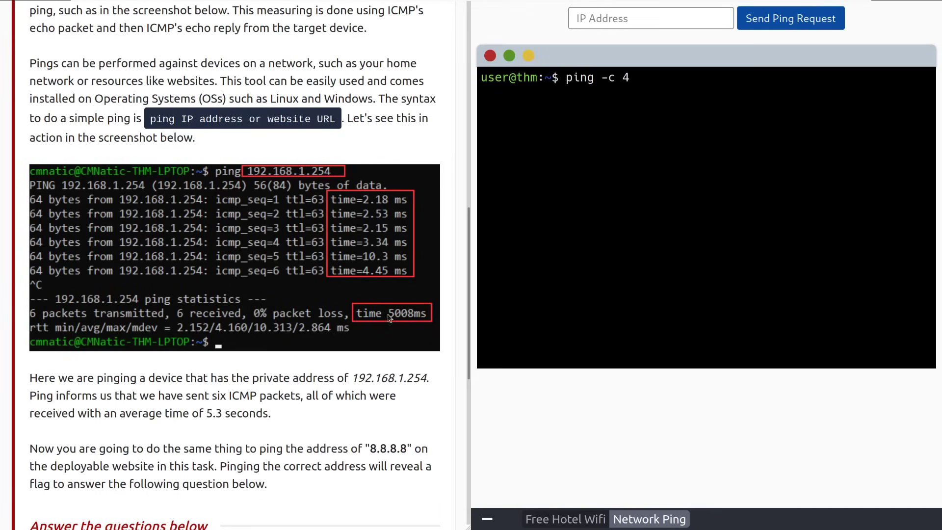
pyautogui.moveTo(409, 310)
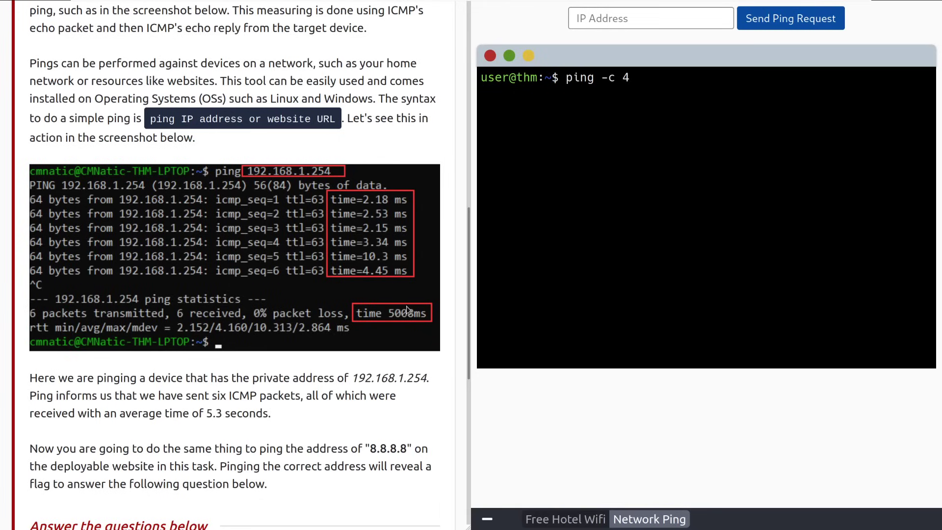
pyautogui.moveTo(394, 299)
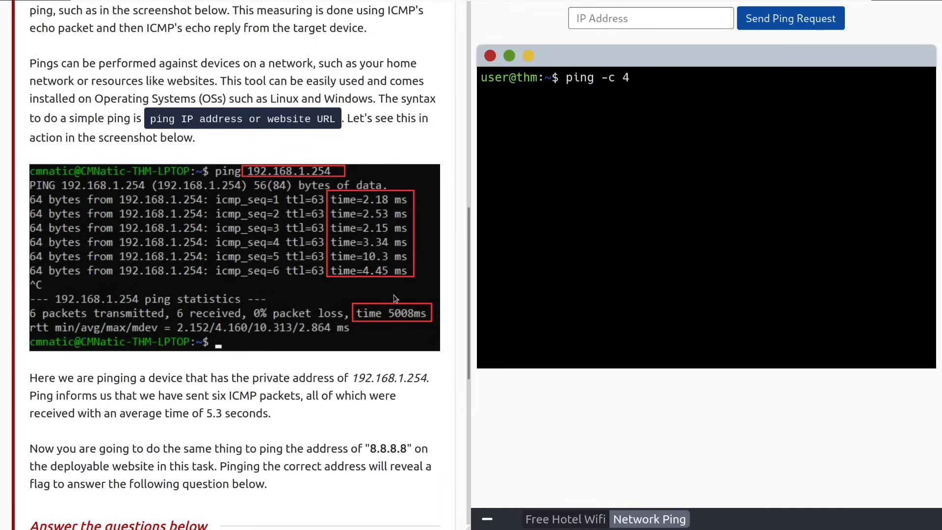
pyautogui.moveTo(378, 392)
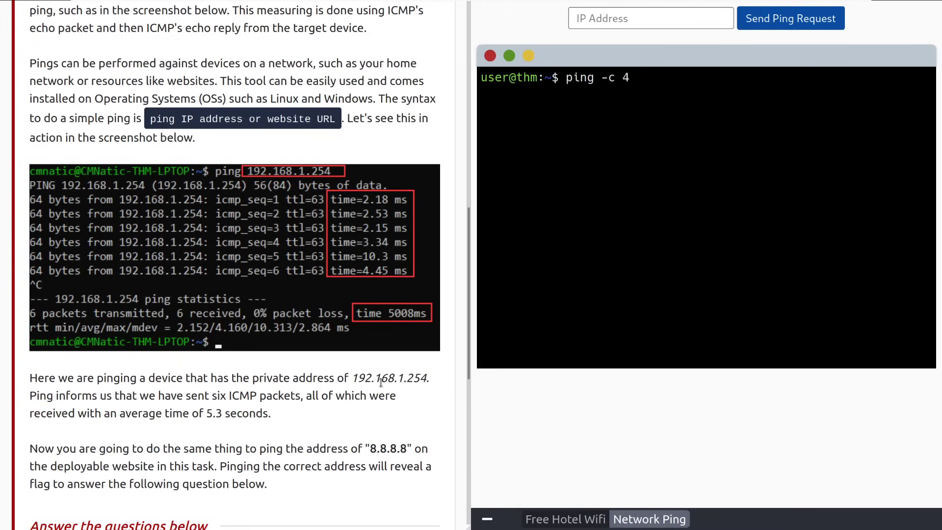
pyautogui.moveTo(216, 128)
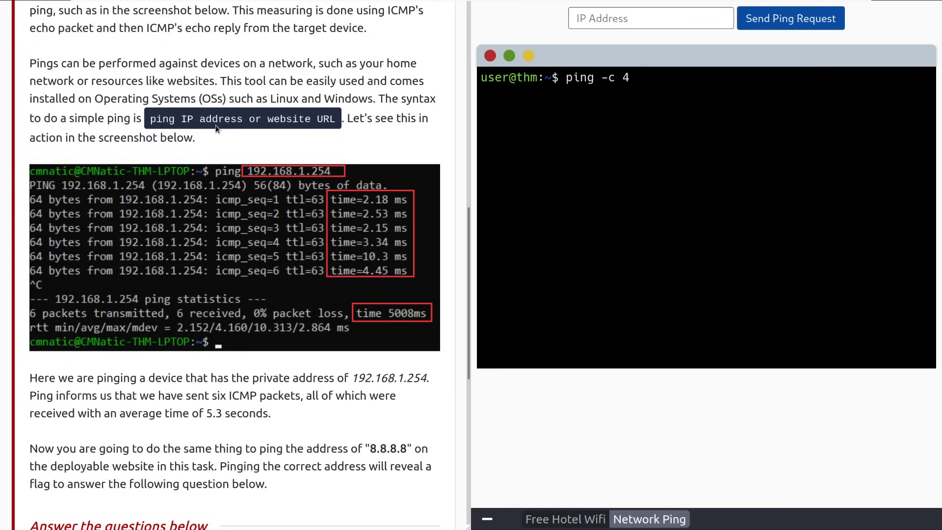
pyautogui.moveTo(243, 131)
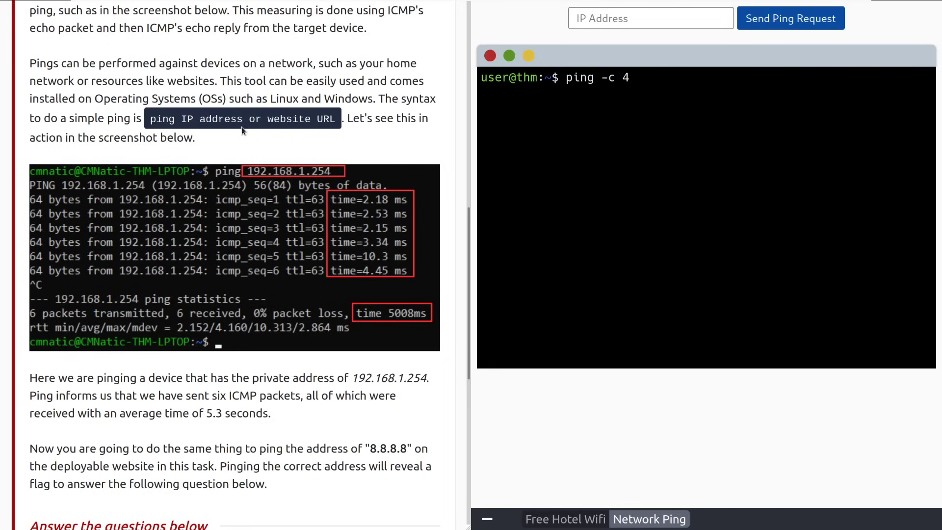
pyautogui.moveTo(185, 117)
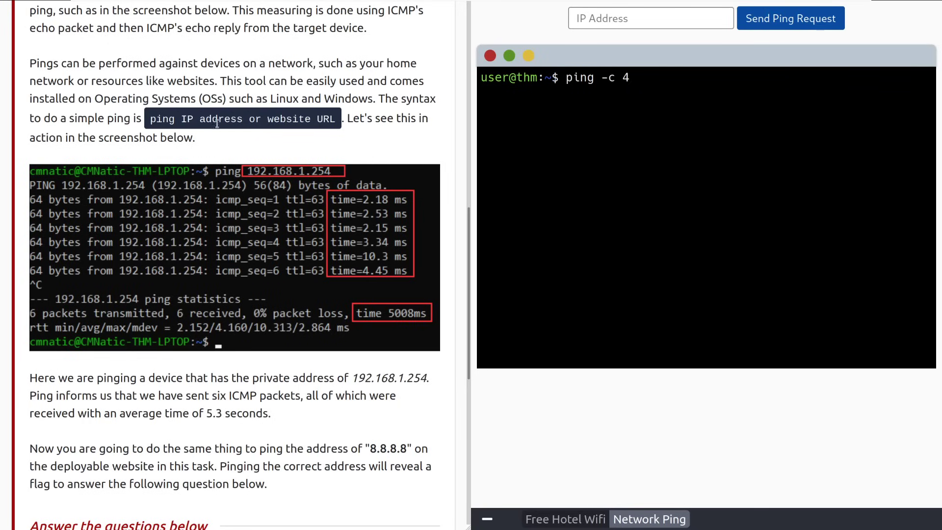
pyautogui.scroll(-3)
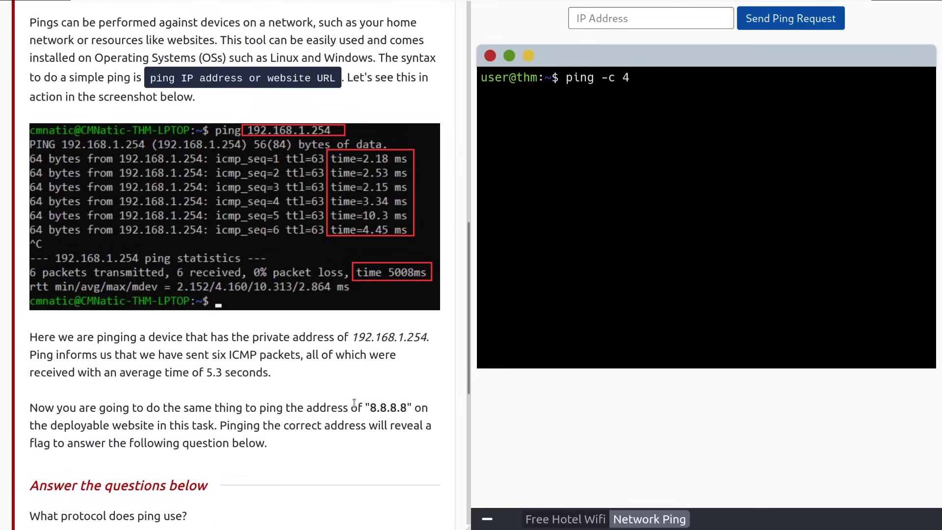
pyautogui.scroll(-3)
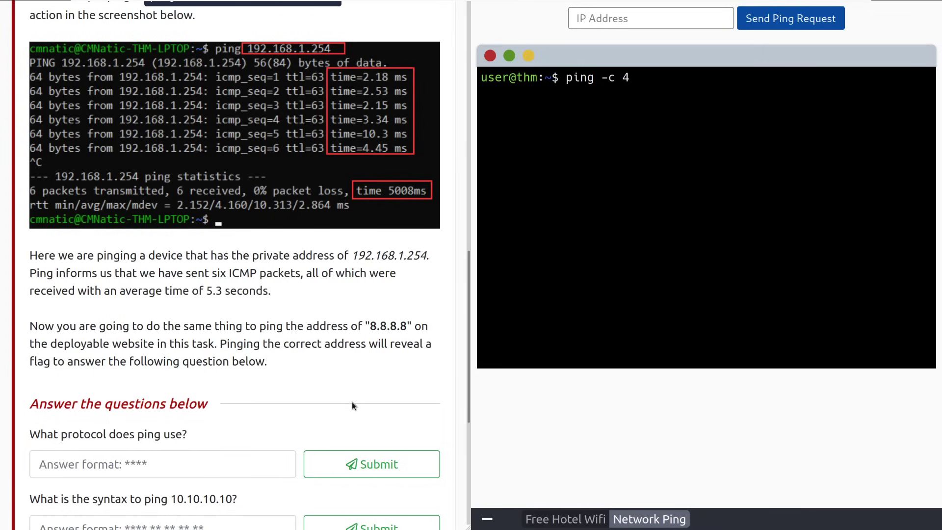
# - Answer ICMP as the protocol ping uses for Task 4's first question
pyautogui.scroll(-3)
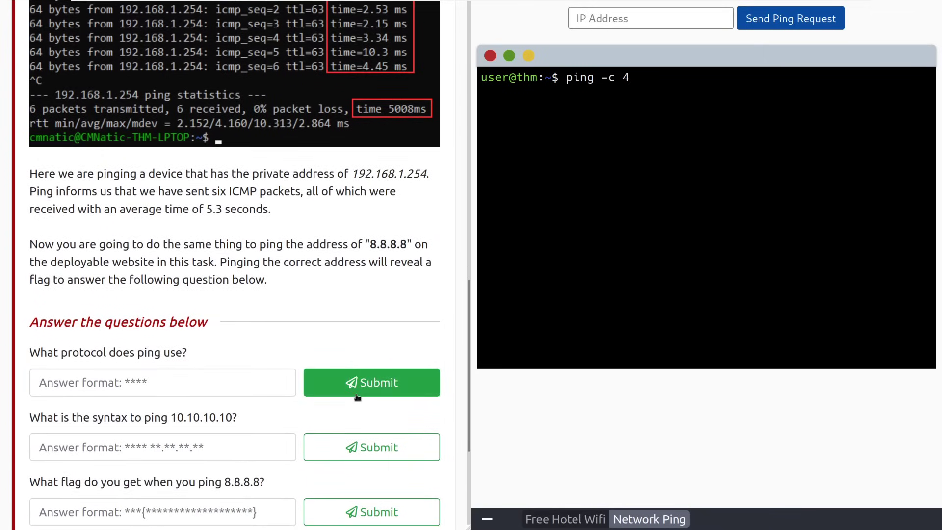
pyautogui.moveTo(450, 411)
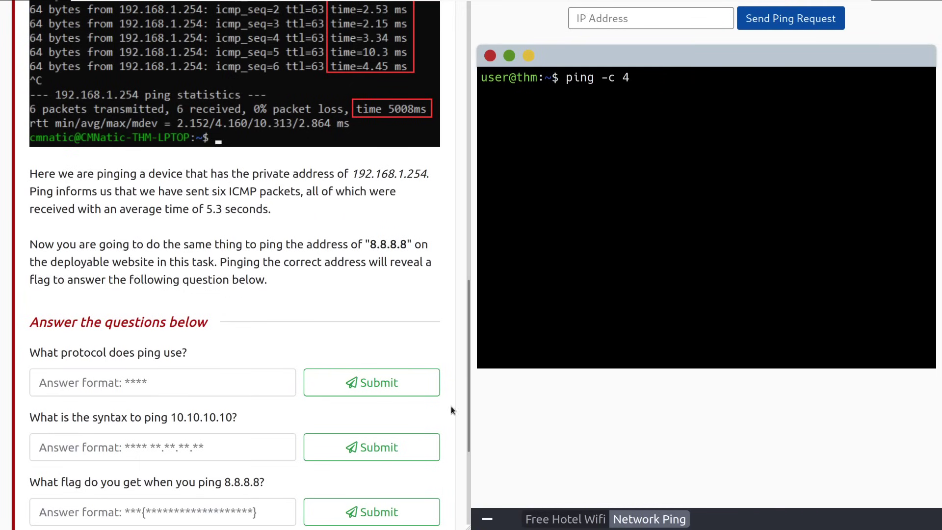
pyautogui.moveTo(407, 324)
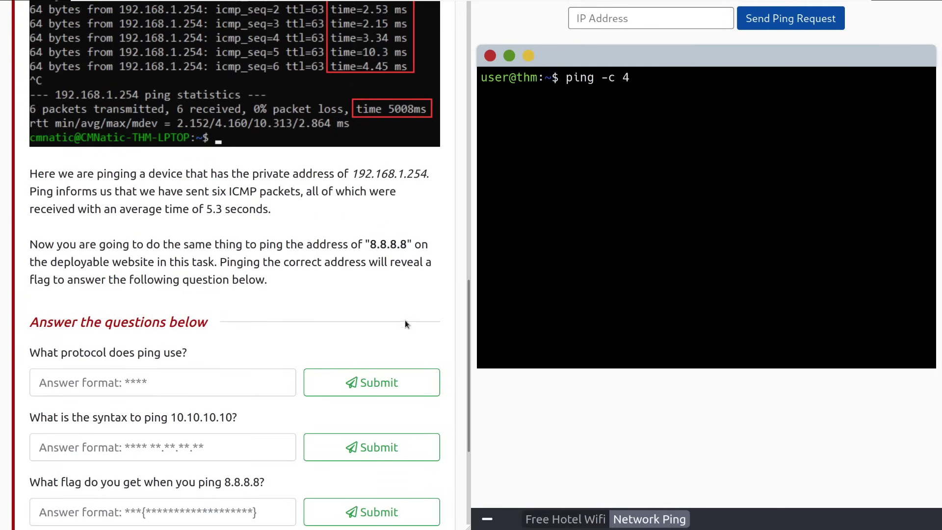
pyautogui.moveTo(421, 359)
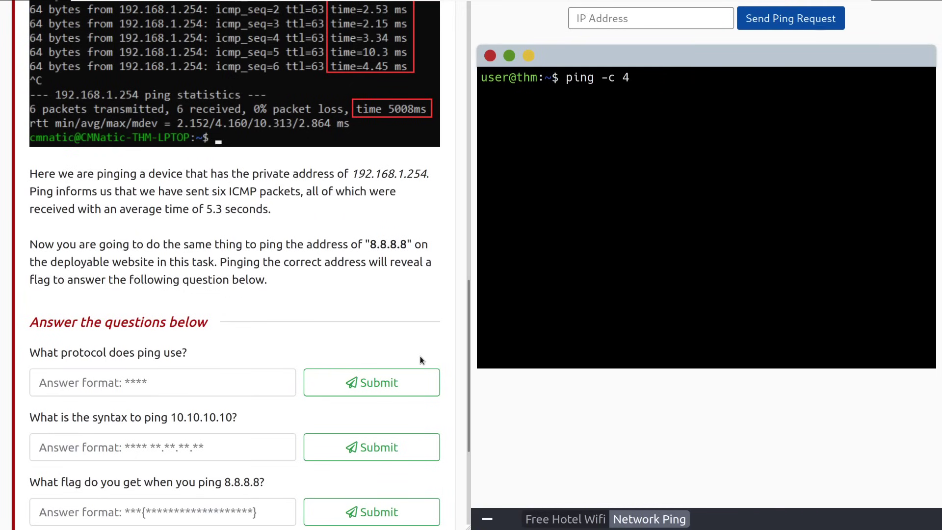
pyautogui.scroll(-3)
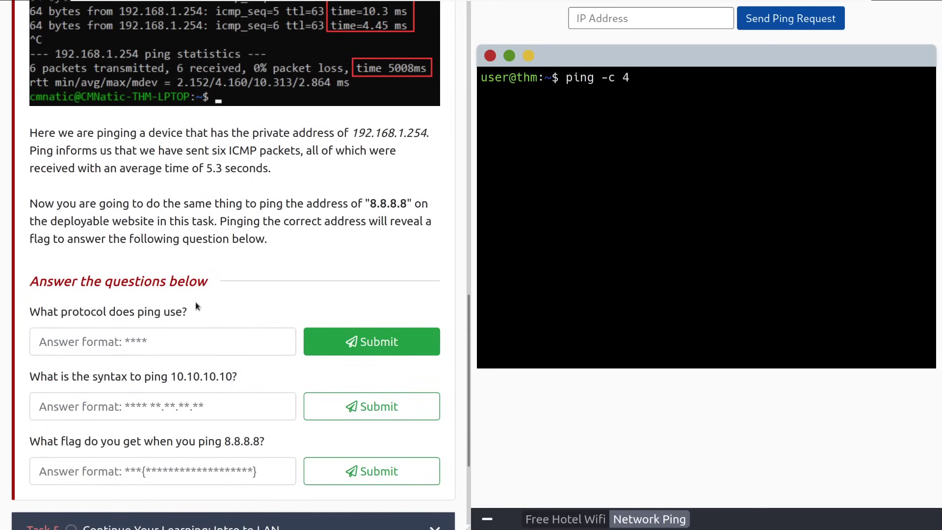
pyautogui.scroll(-3)
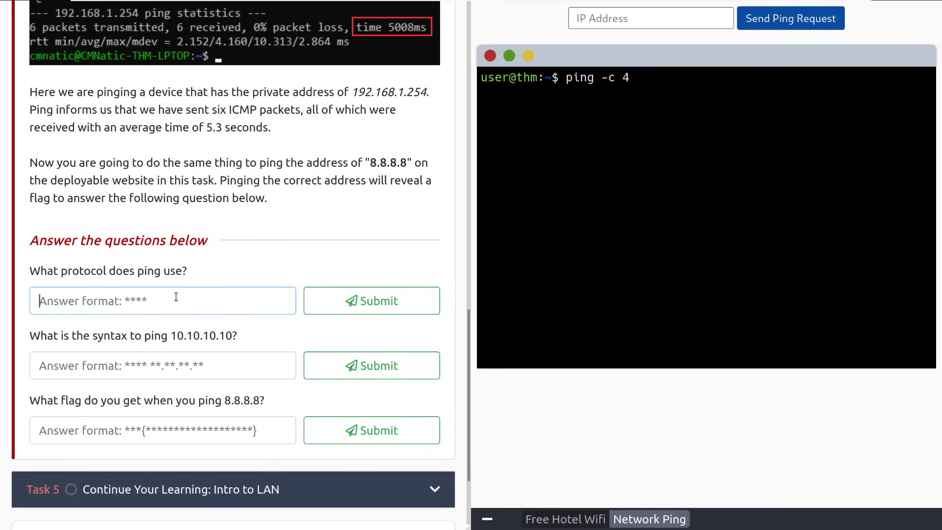
pyautogui.write('ICMOP')
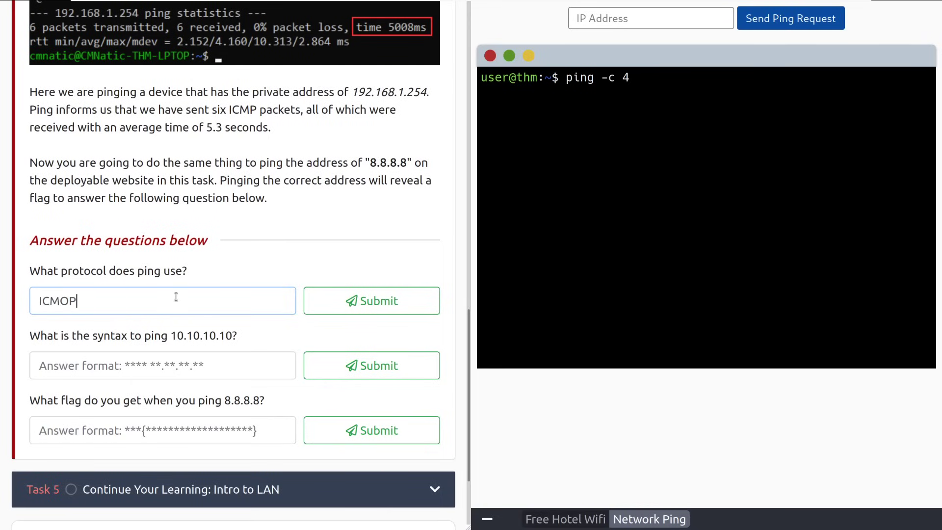
pyautogui.click(371, 300)
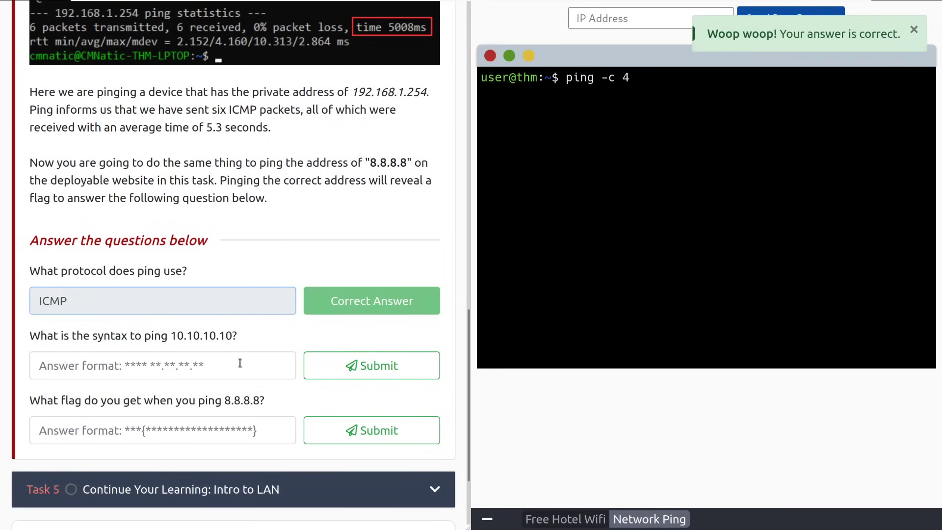
# - Answer ping 10.10.10.10 as the syntax for pinging that address
pyautogui.click(162, 365)
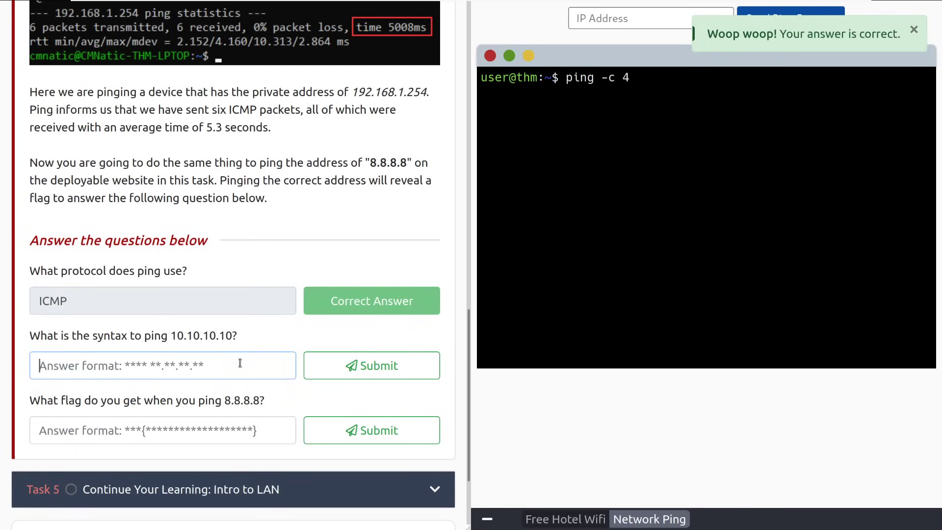
pyautogui.write('ping 1')
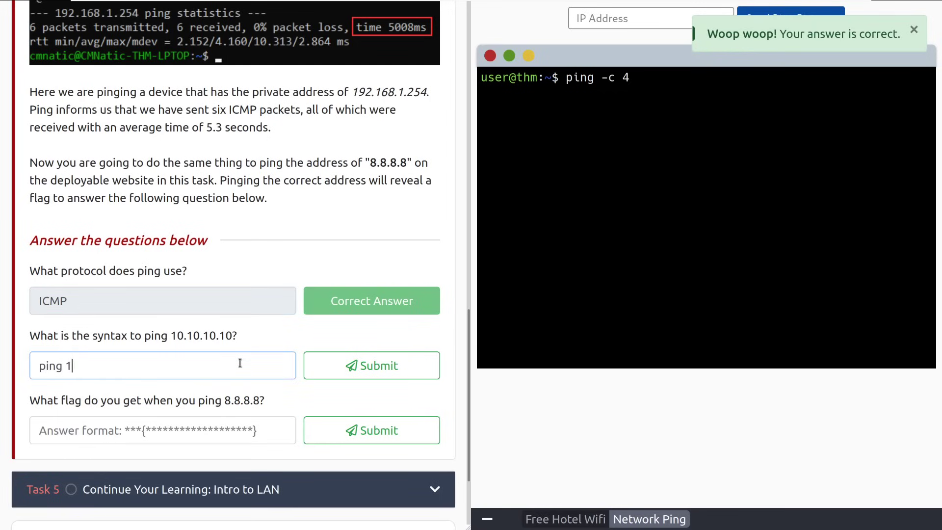
pyautogui.click(371, 365)
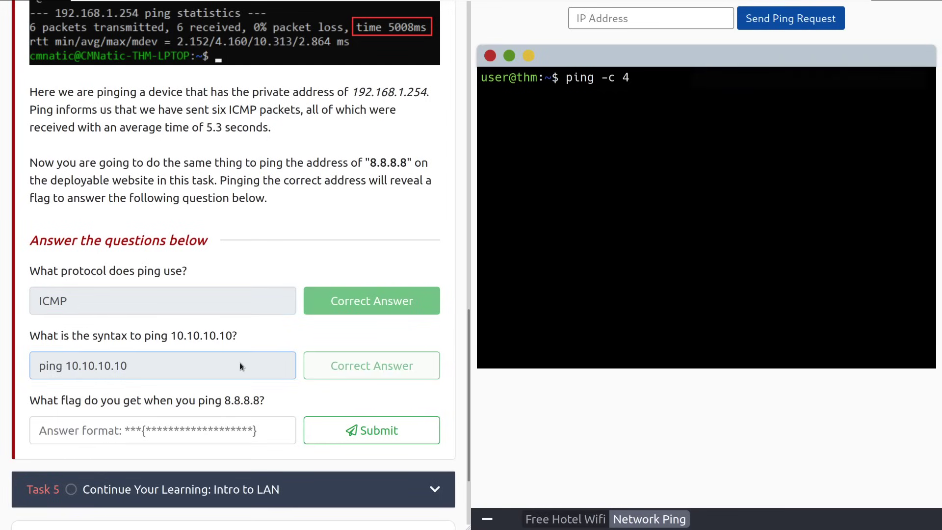
pyautogui.click(371, 366)
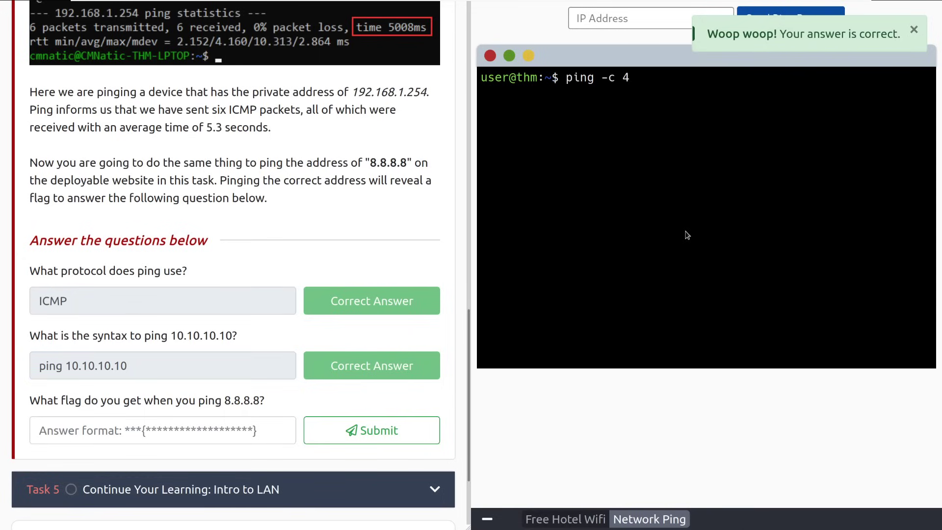
# - Ping 8.8.8.8 on the Network Ping lab site to reveal the flag
pyautogui.click(632, 18)
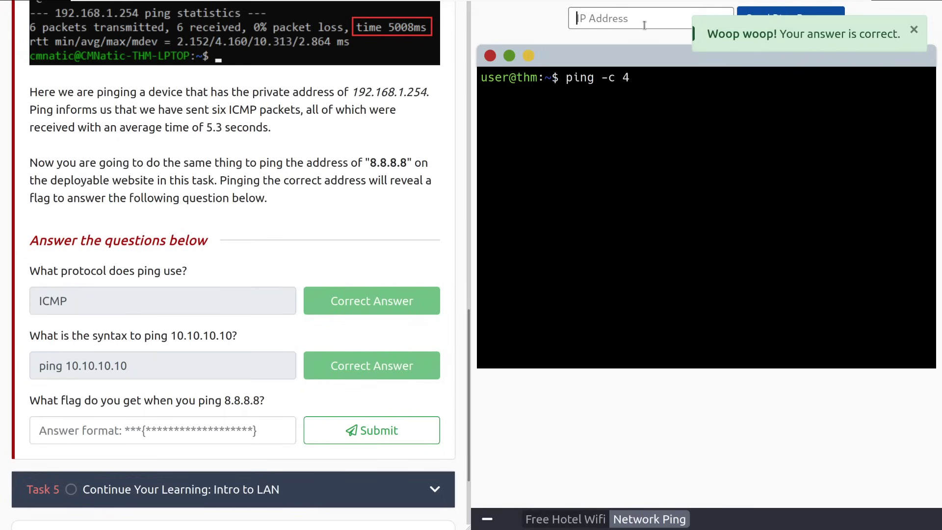
pyautogui.write('8.8.8')
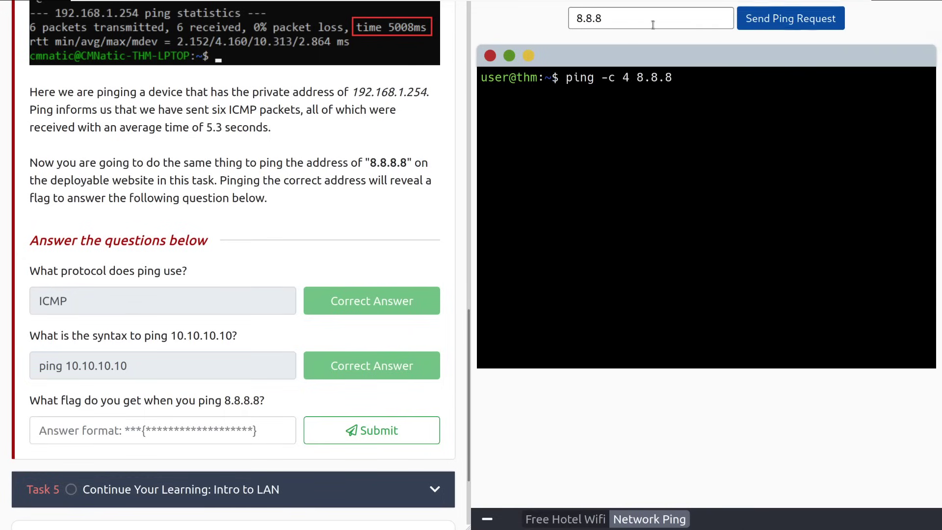
pyautogui.click(791, 18)
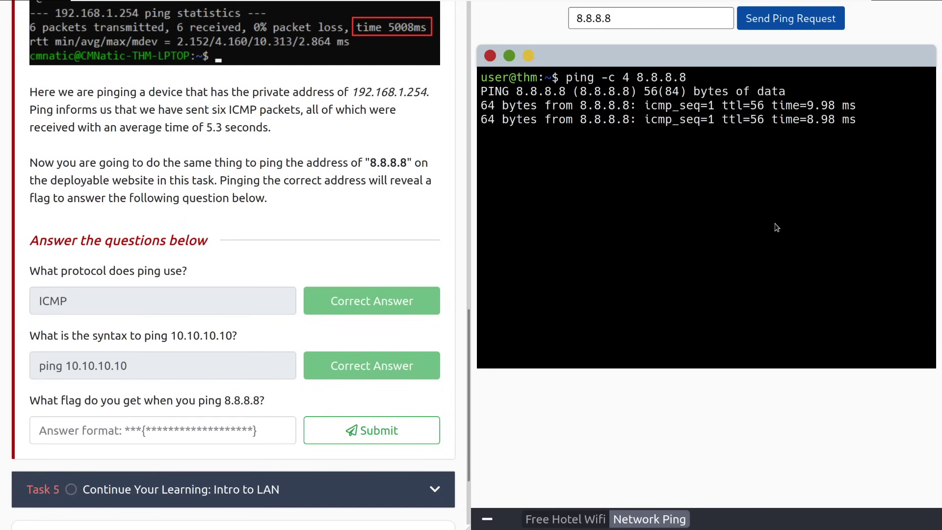
pyautogui.click(790, 18)
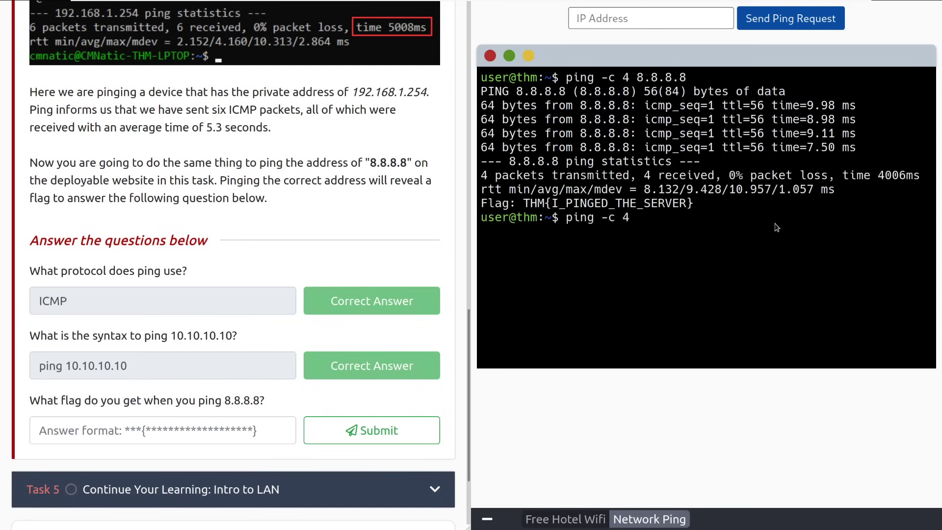
pyautogui.moveTo(525, 203)
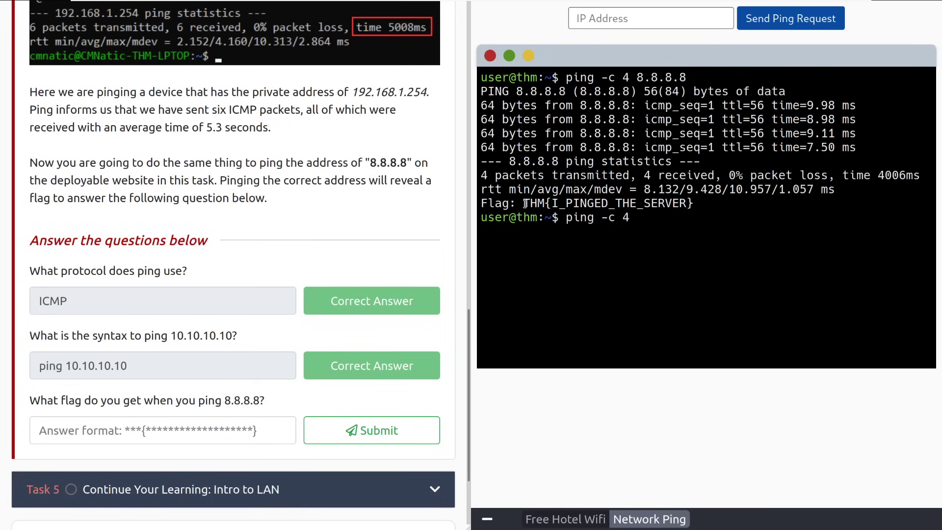
pyautogui.rightClick(607, 203)
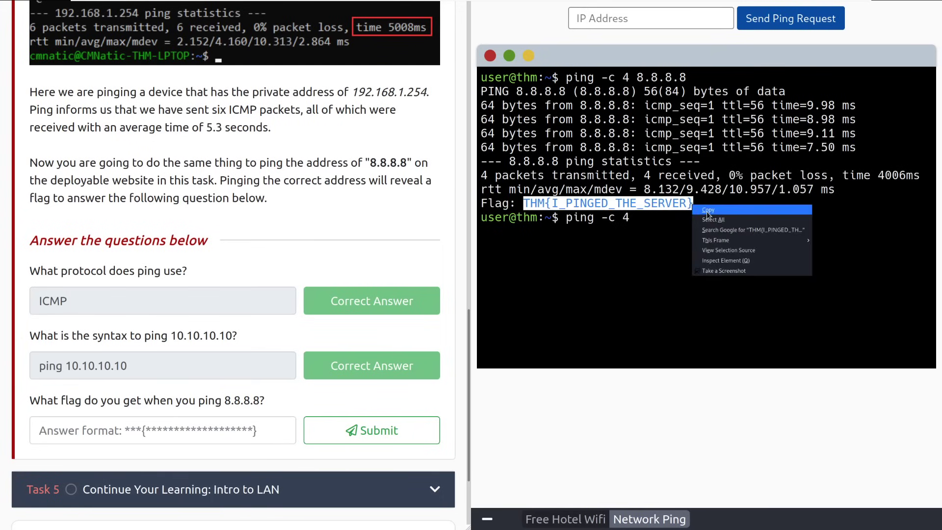
pyautogui.click(708, 210)
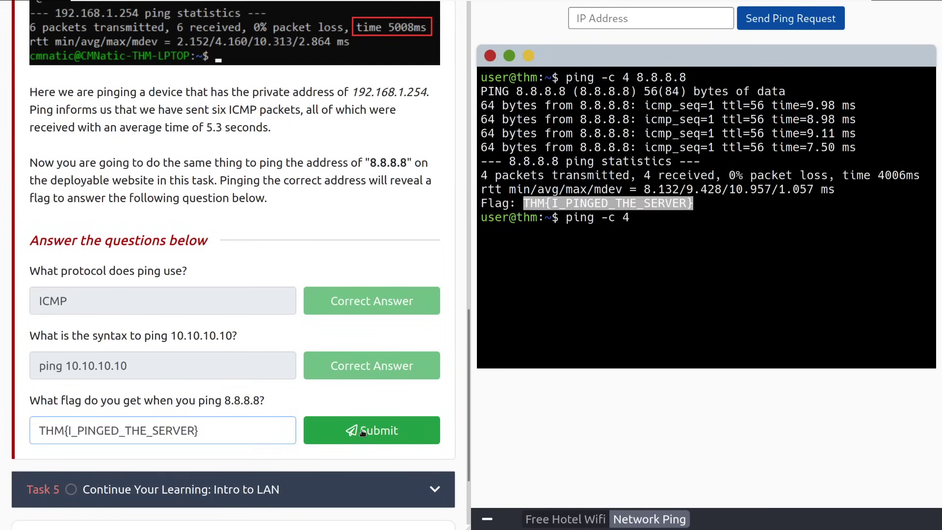
pyautogui.click(372, 430)
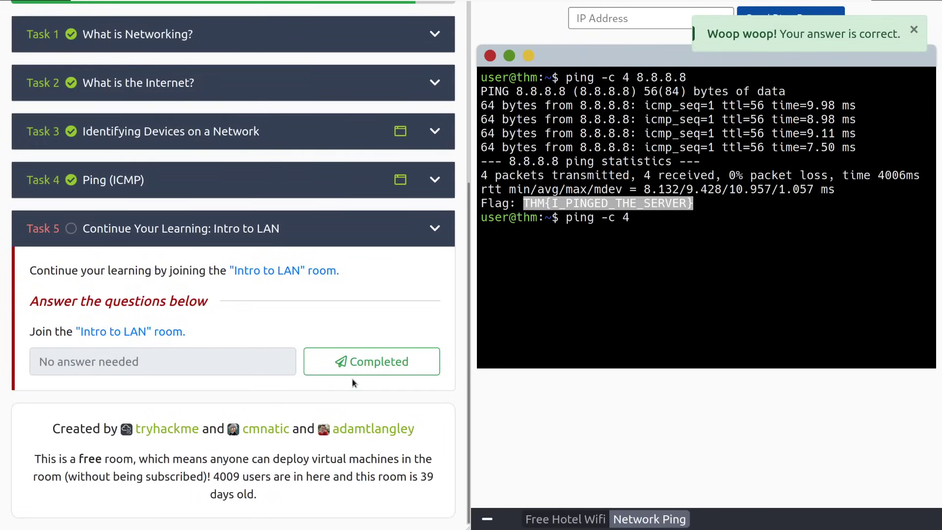
pyautogui.moveTo(259, 370)
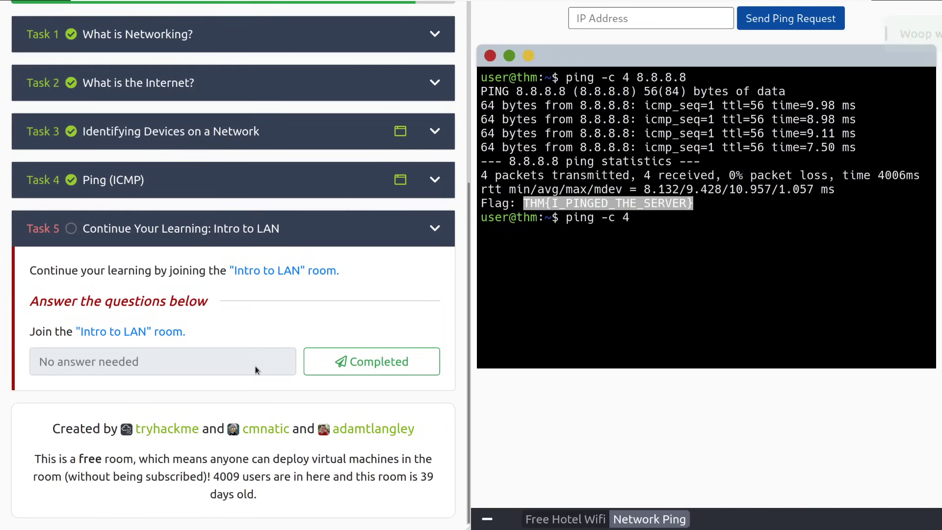
# - Mark Task 5 completed and dismiss the room's Congratulations popup
pyautogui.click(371, 361)
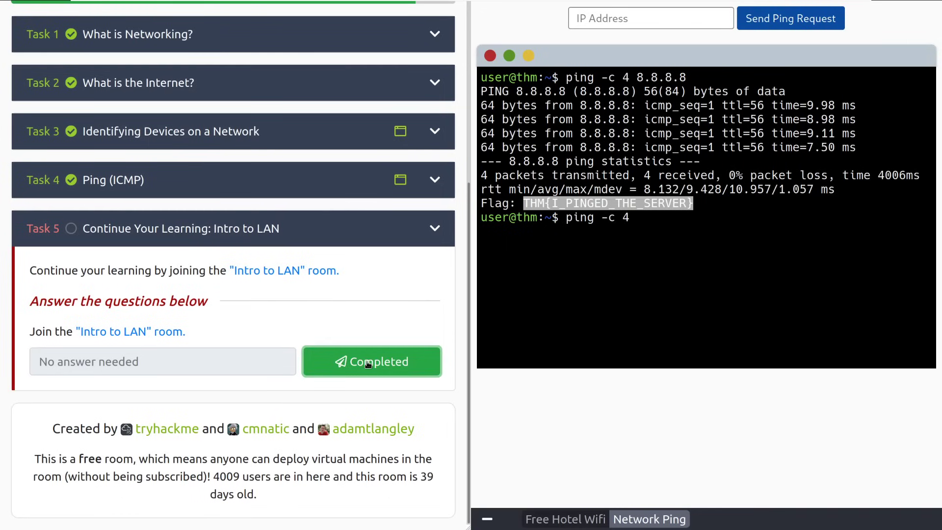
pyautogui.click(371, 361)
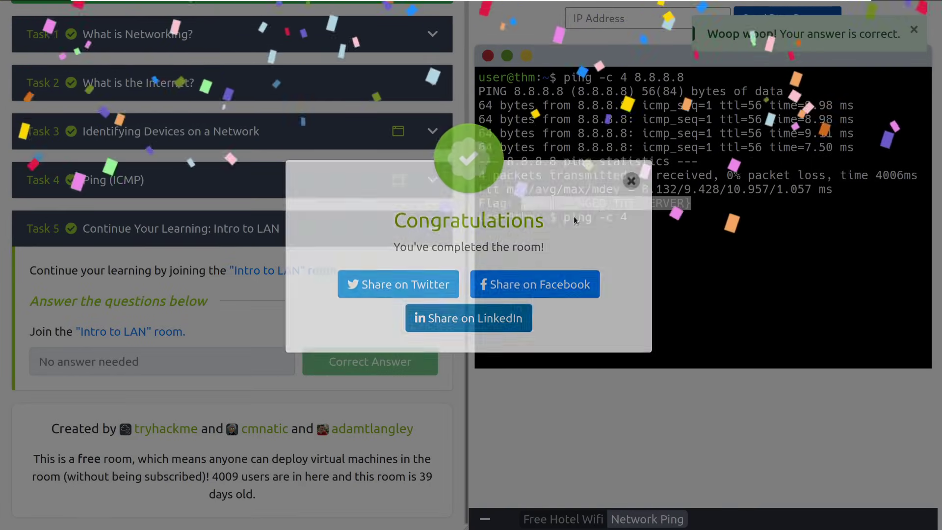
pyautogui.click(631, 181)
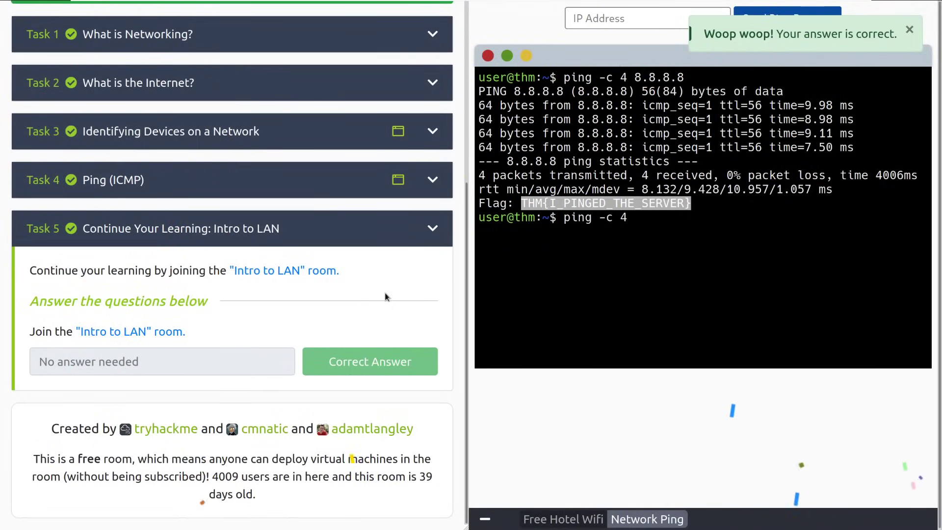
pyautogui.click(910, 29)
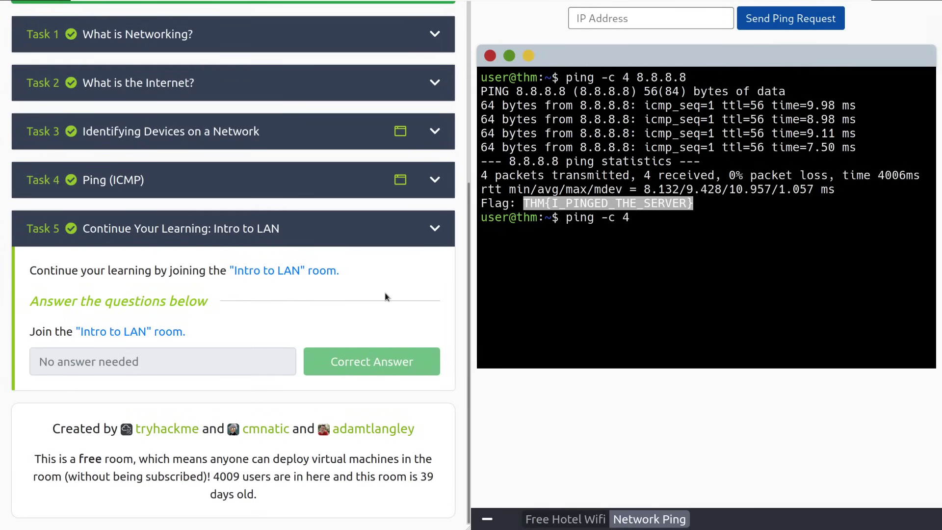